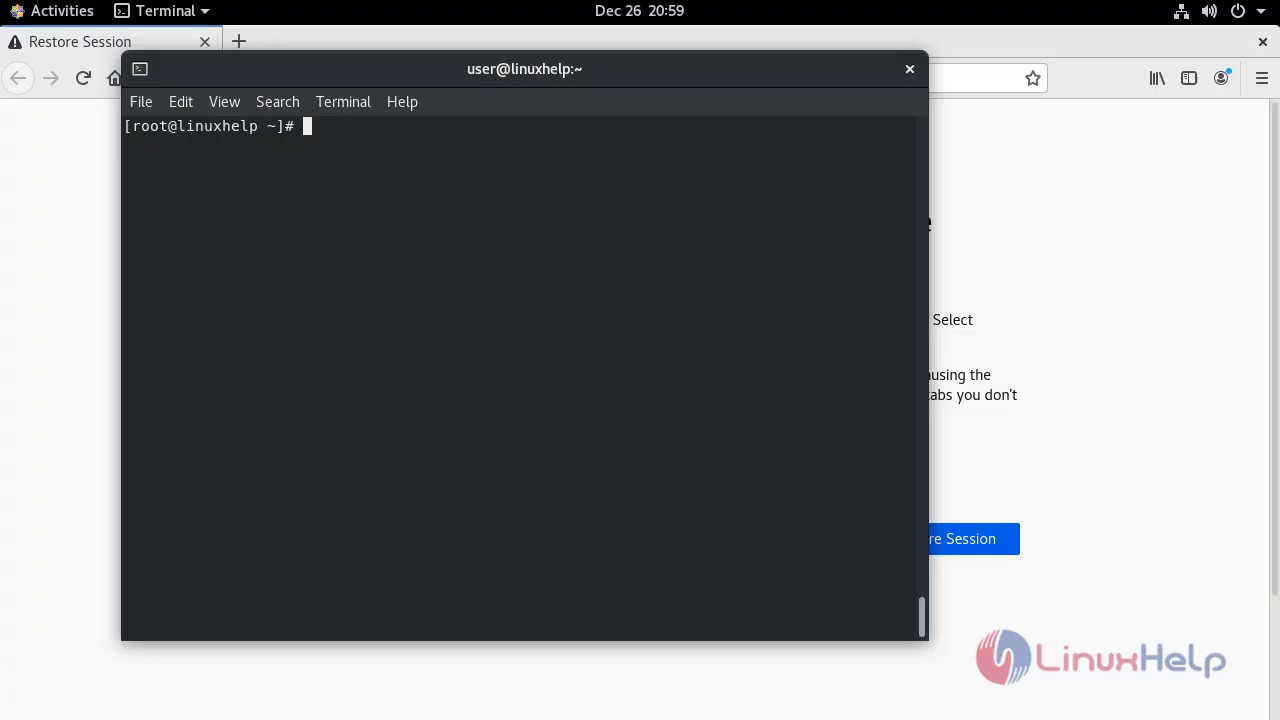
pyautogui.moveTo(656, 453)
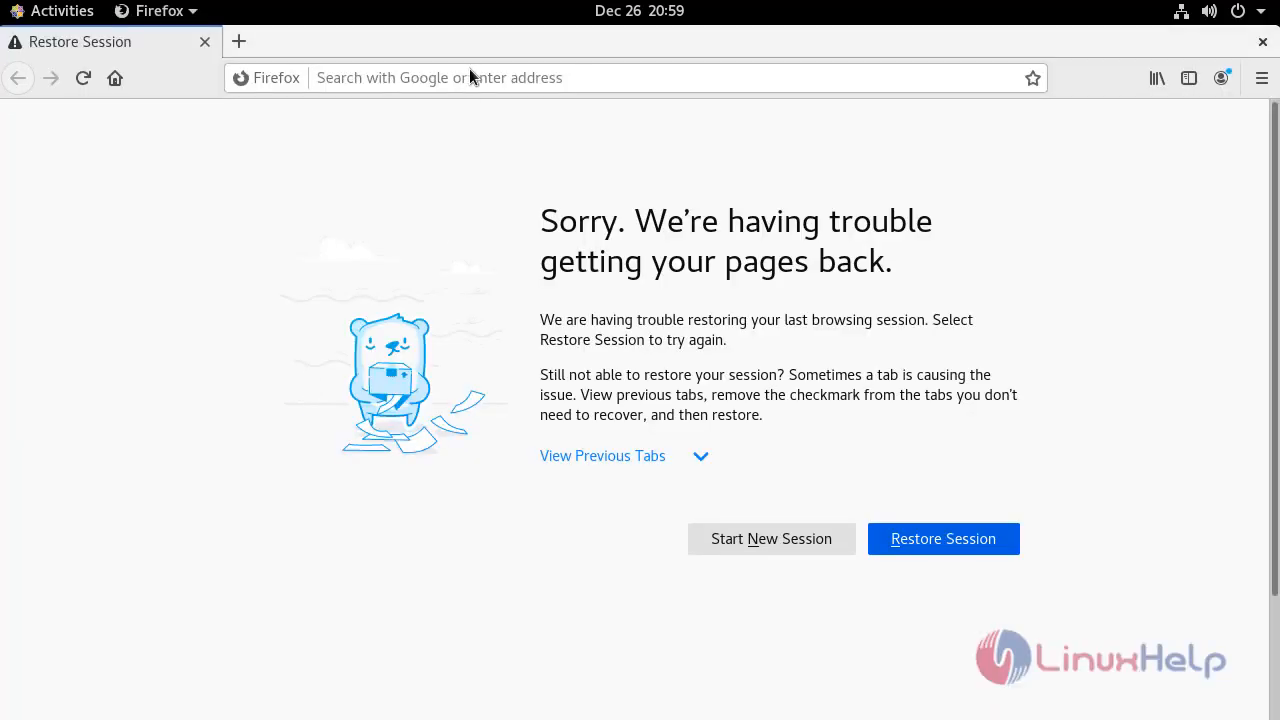
# Step: Load the Netdata dashboard at 192.168.7.224:19999 in a new Firefox tab
pyautogui.click(238, 41)
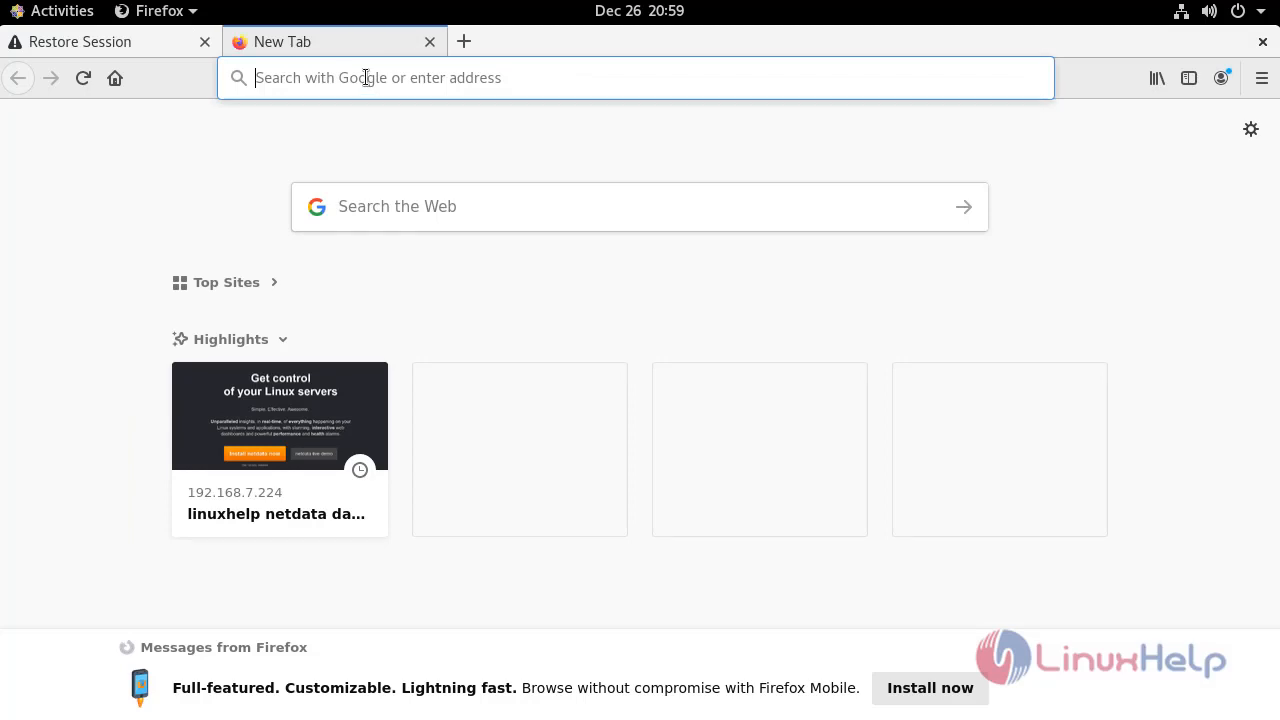
pyautogui.write('192.168.7.224')
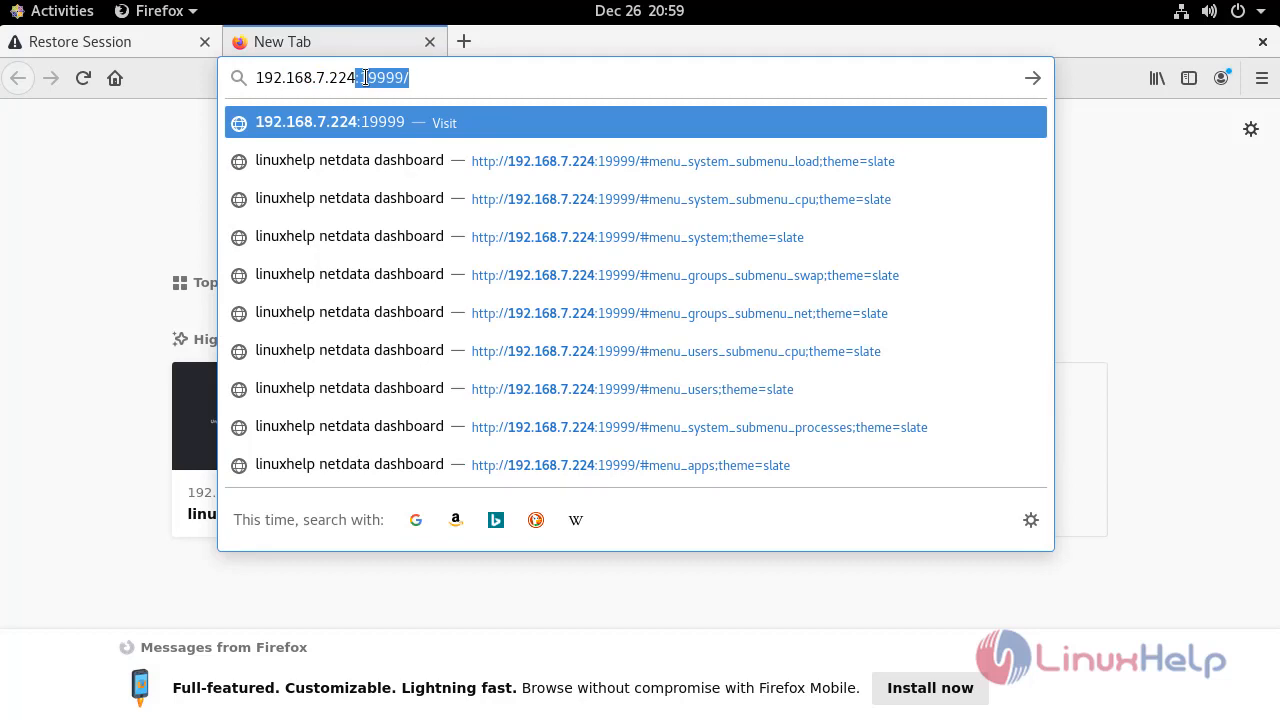
pyautogui.click(370, 78)
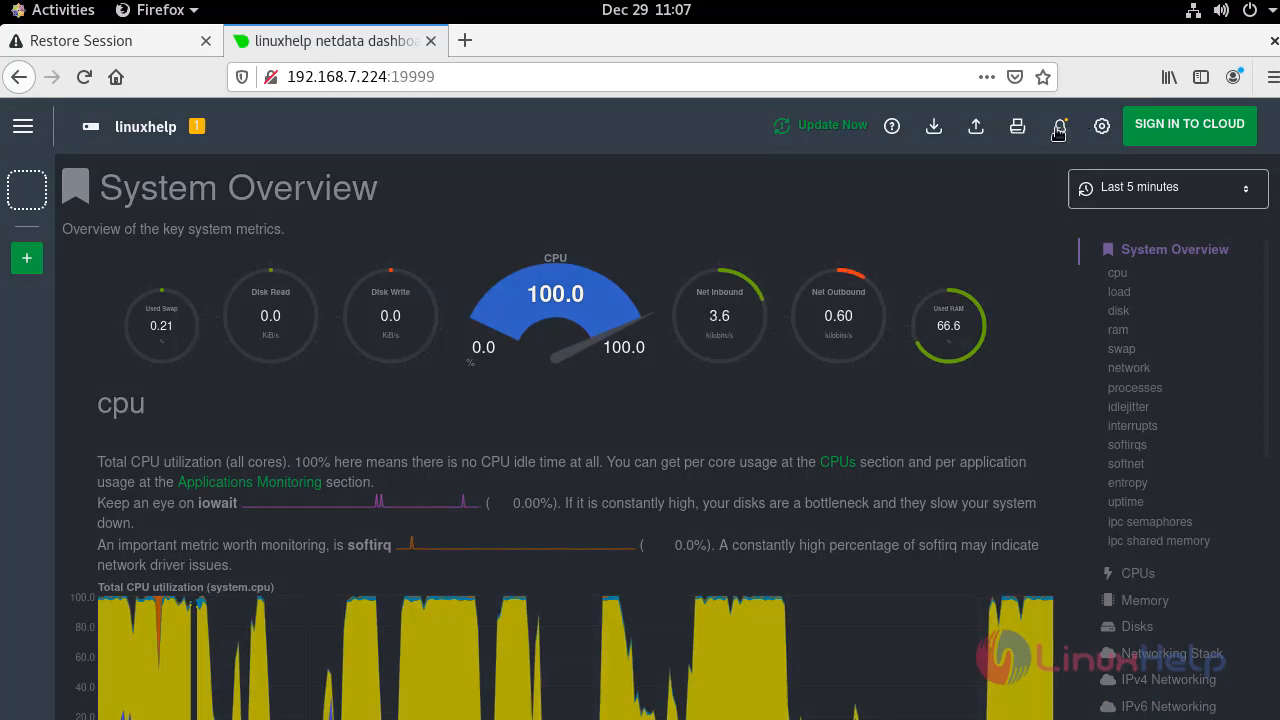
# Step: Show All alarms and expand system - cpu to reveal its warning and critical thresholds
pyautogui.click(1058, 126)
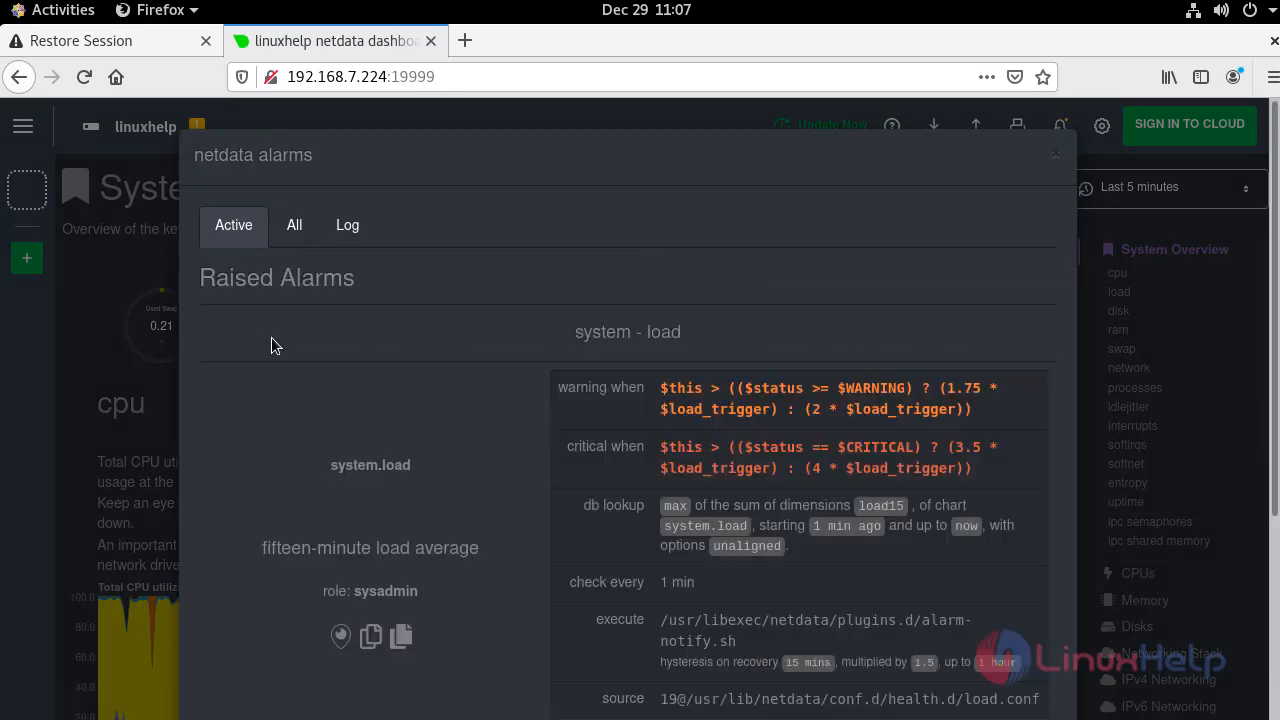
pyautogui.scroll(-3)
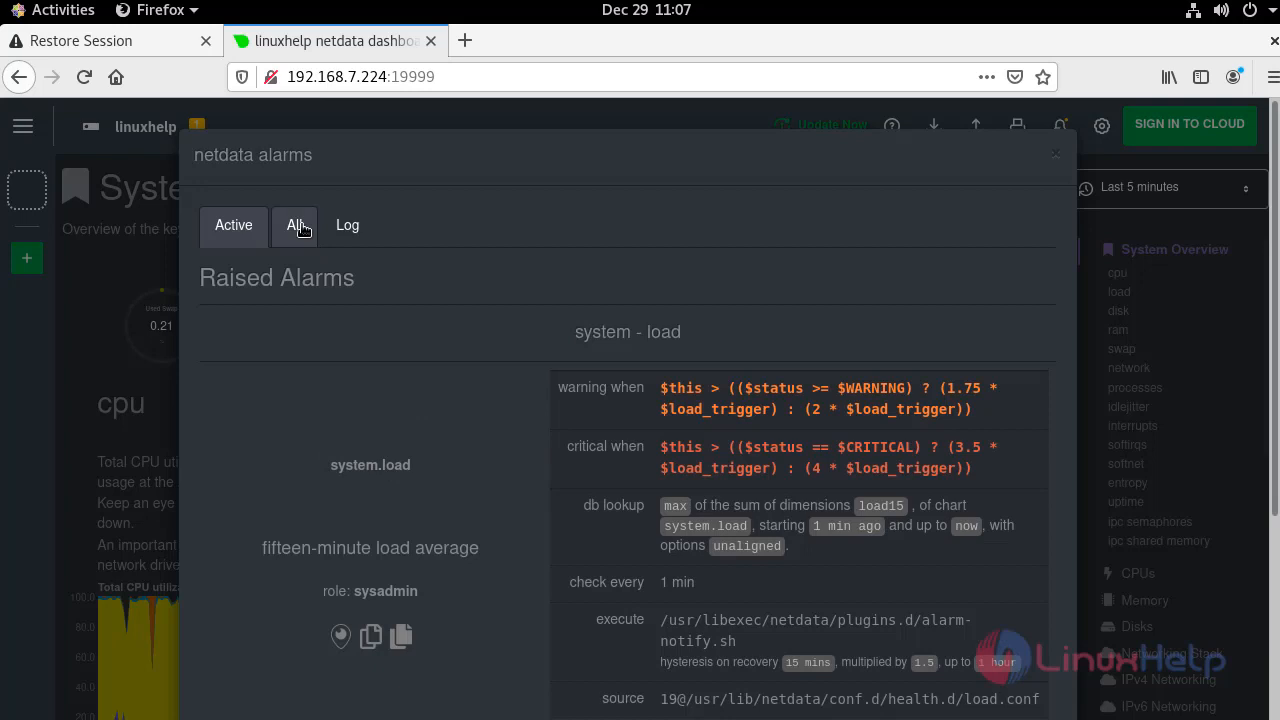
pyautogui.click(294, 224)
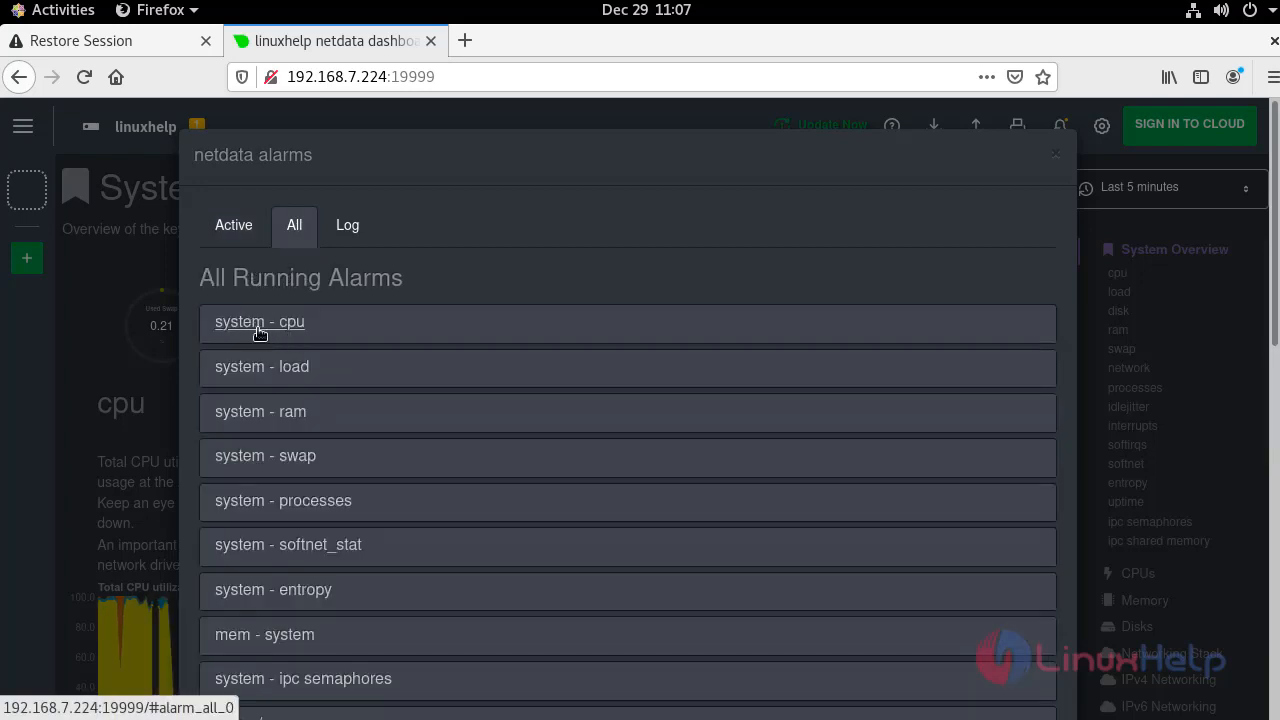
pyautogui.click(259, 321)
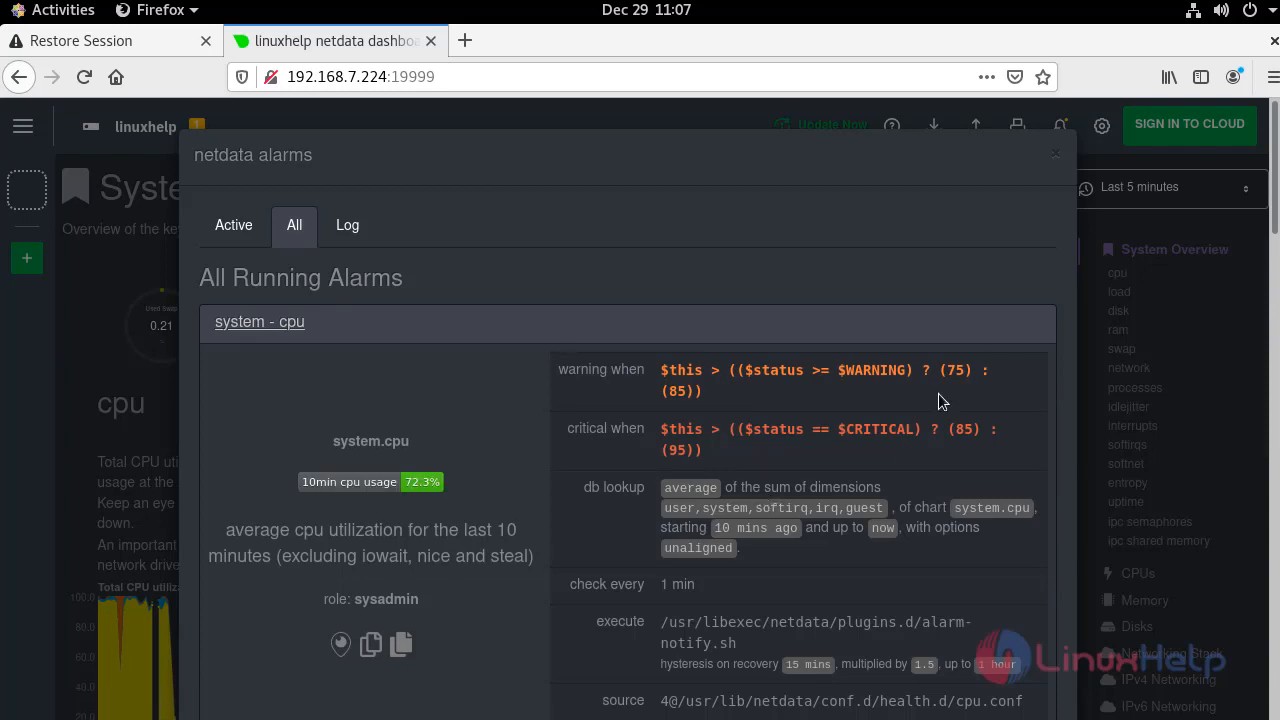
pyautogui.moveTo(926, 378)
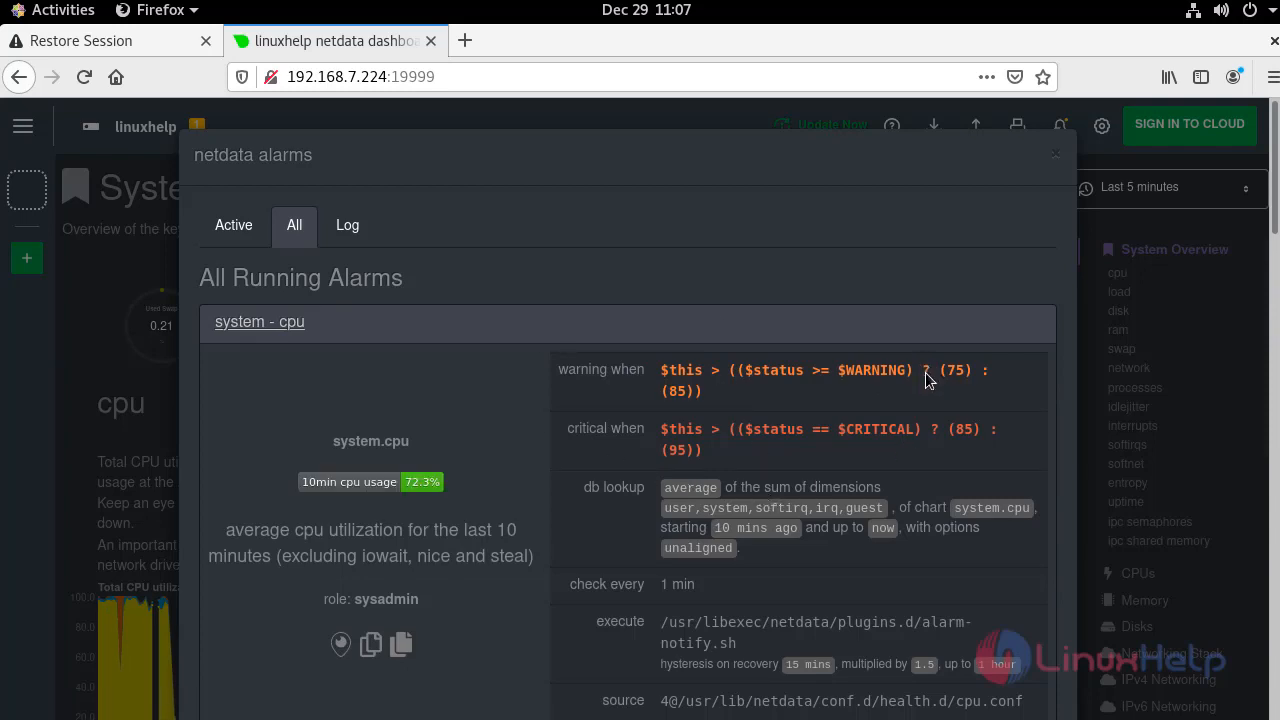
pyautogui.moveTo(912, 410)
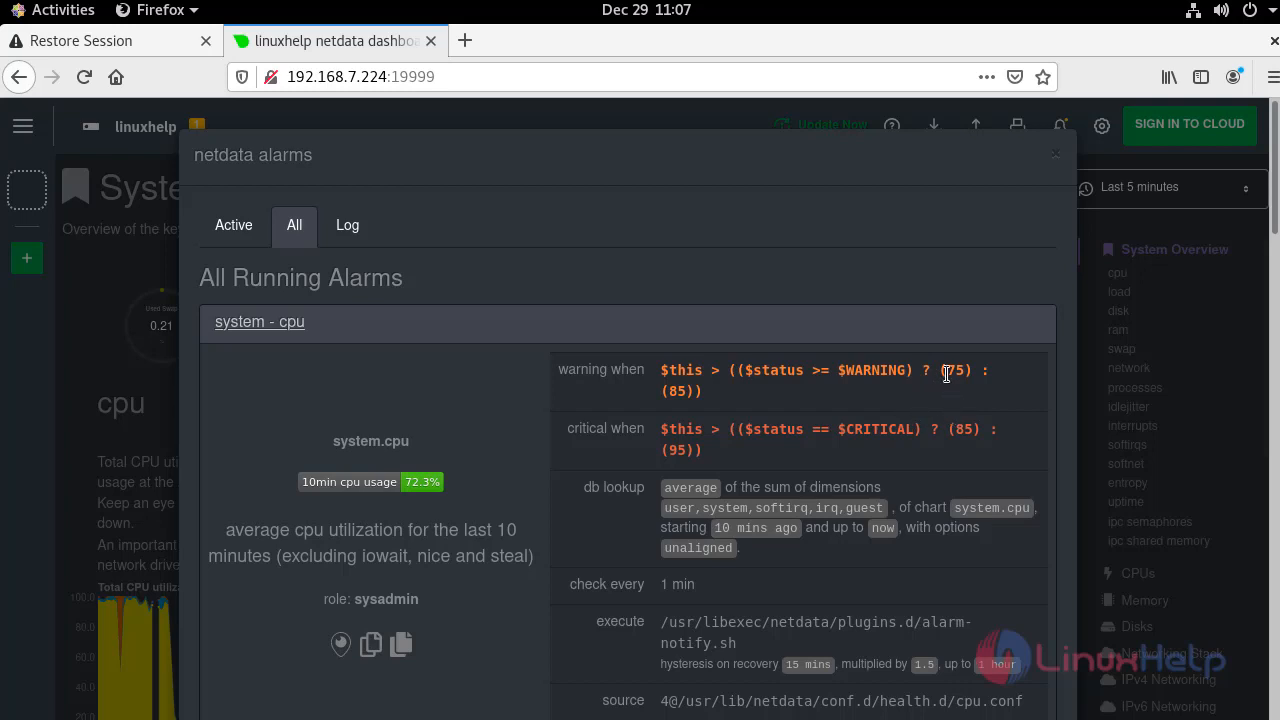
pyautogui.moveTo(690, 415)
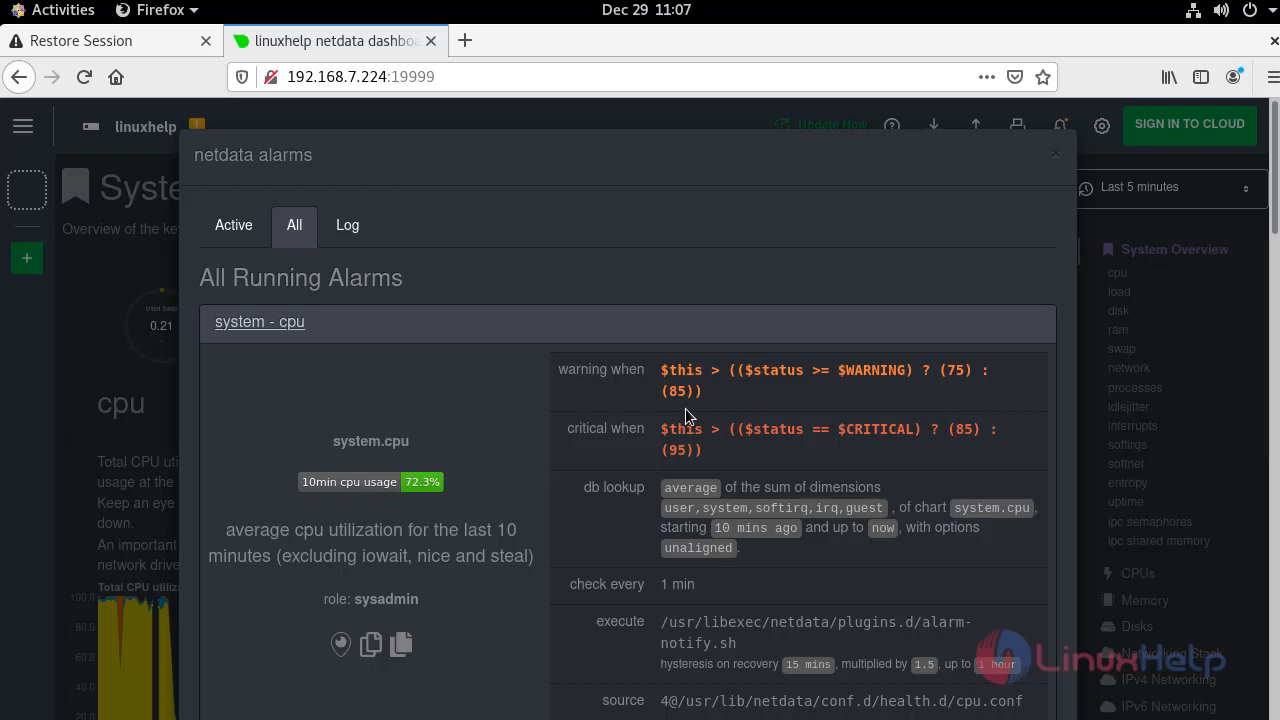
pyautogui.moveTo(690, 422)
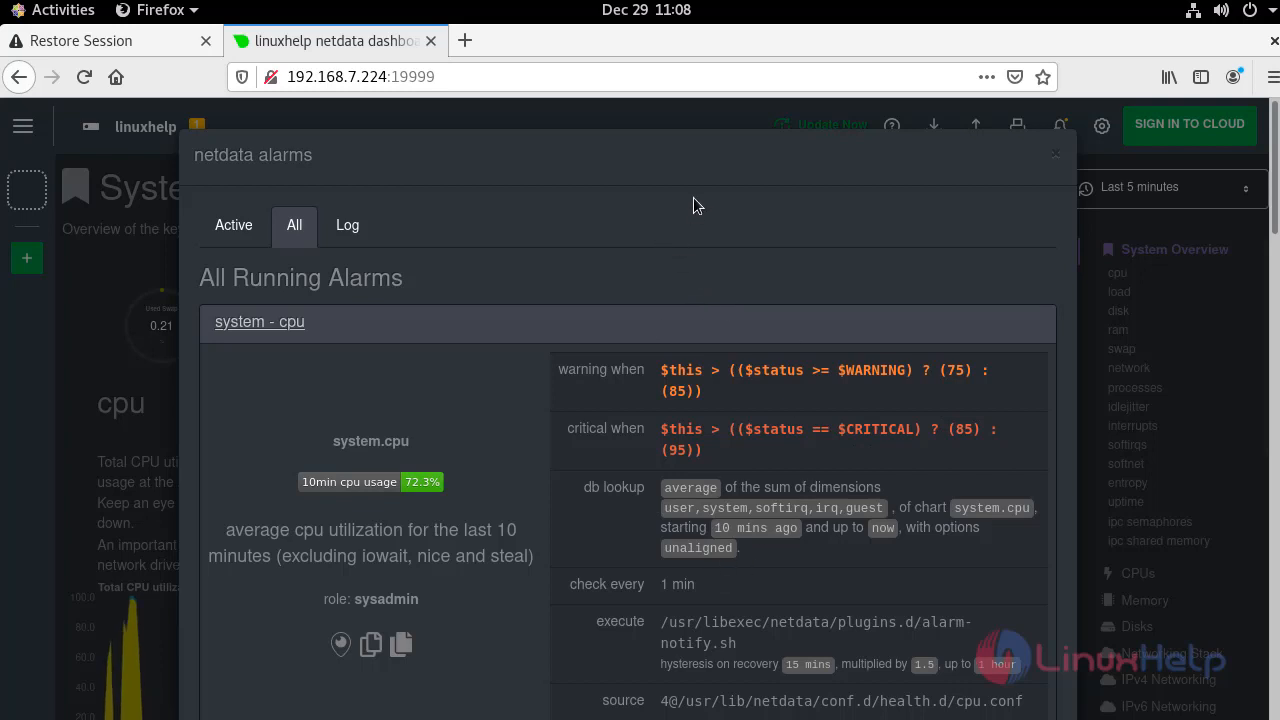
pyautogui.moveTo(363, 489)
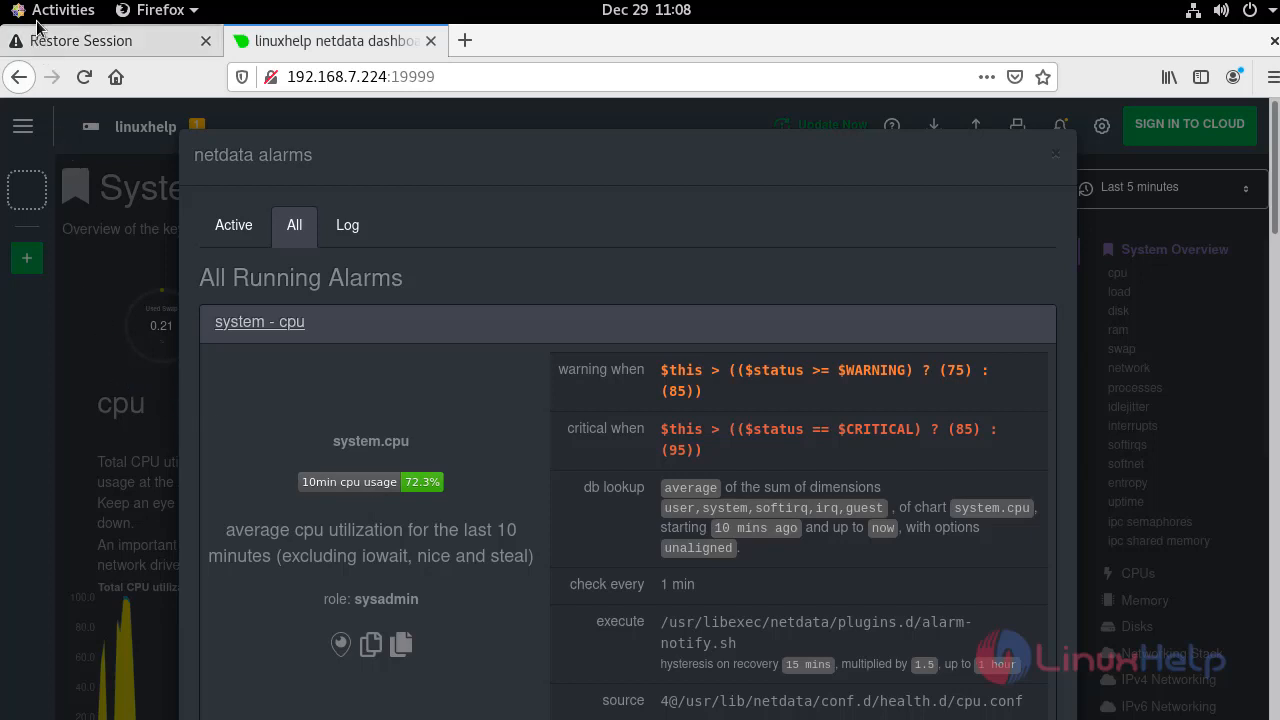
pyautogui.moveTo(335, 437)
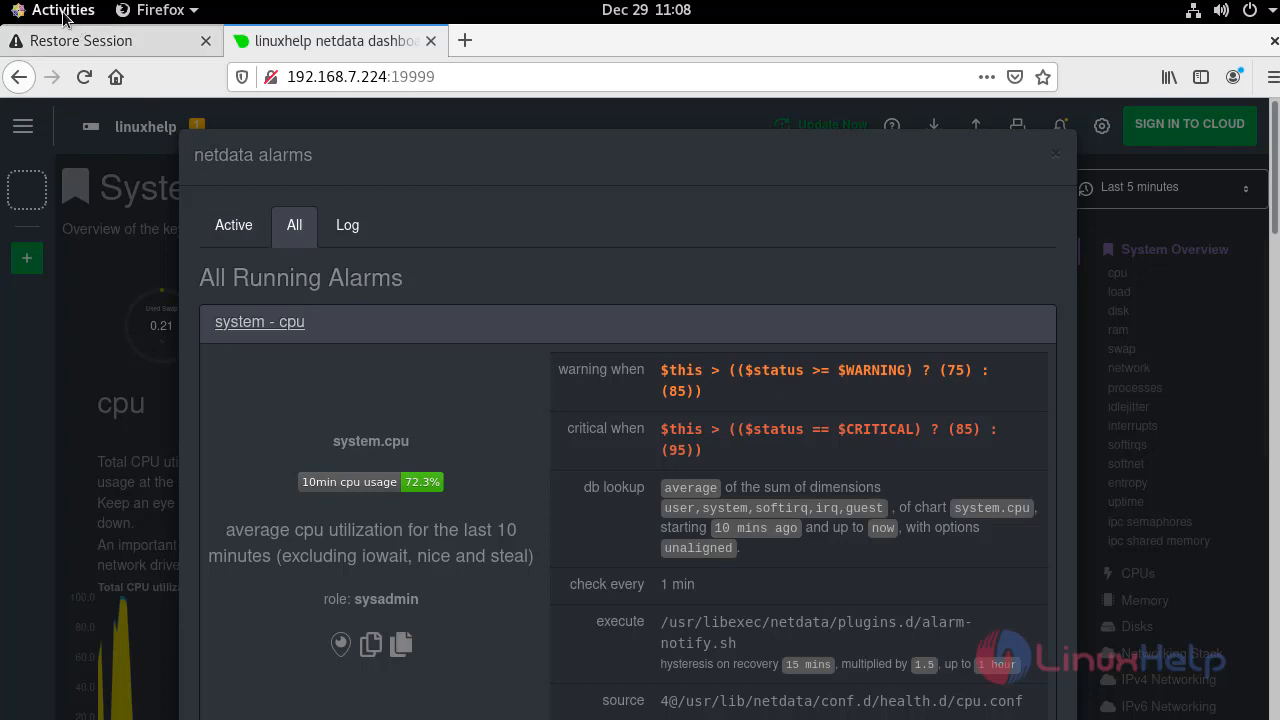
# Step: In Terminal, go to /etc and confirm the netdata folder with ls -la | grep netdata
pyautogui.click(62, 9)
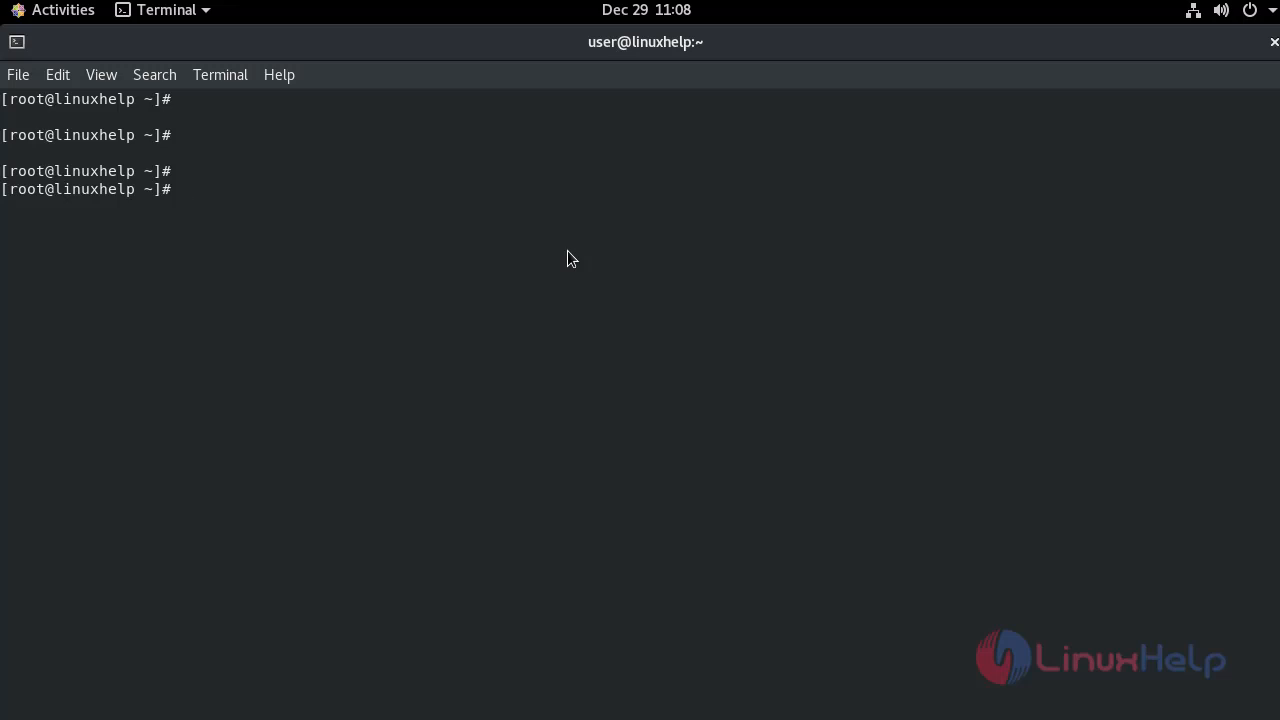
pyautogui.write('cd')
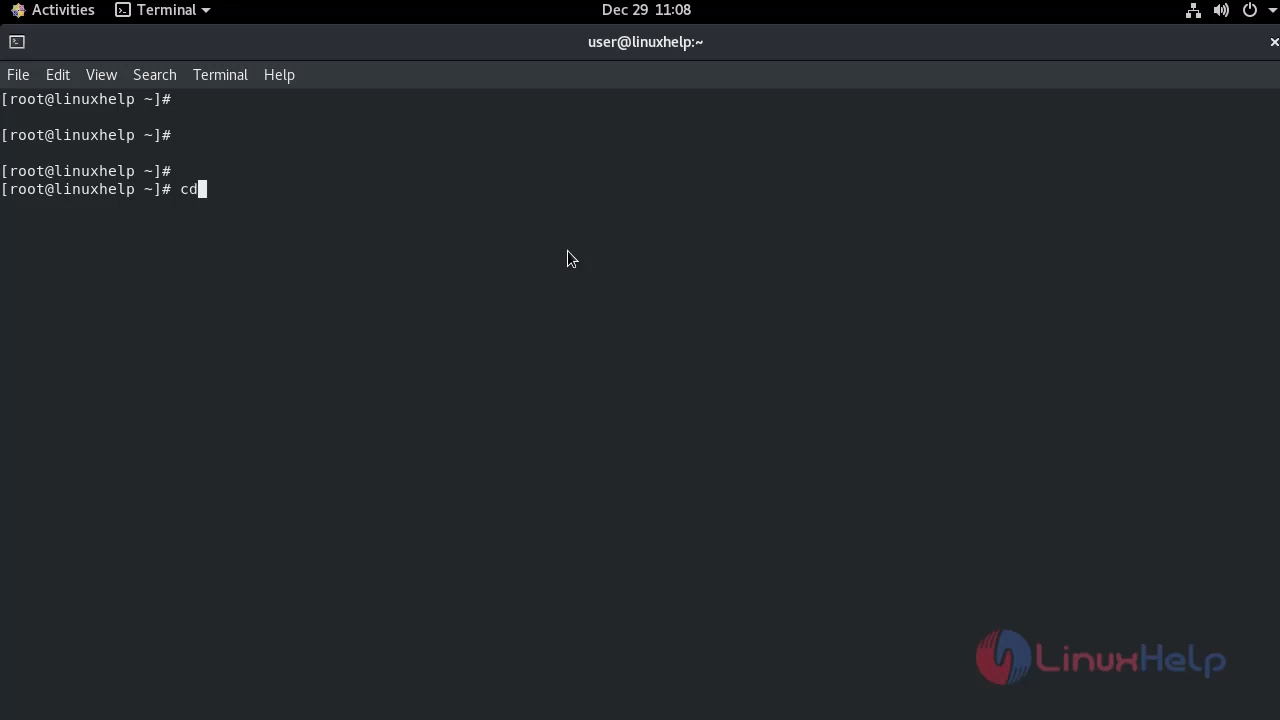
pyautogui.write('/etc')
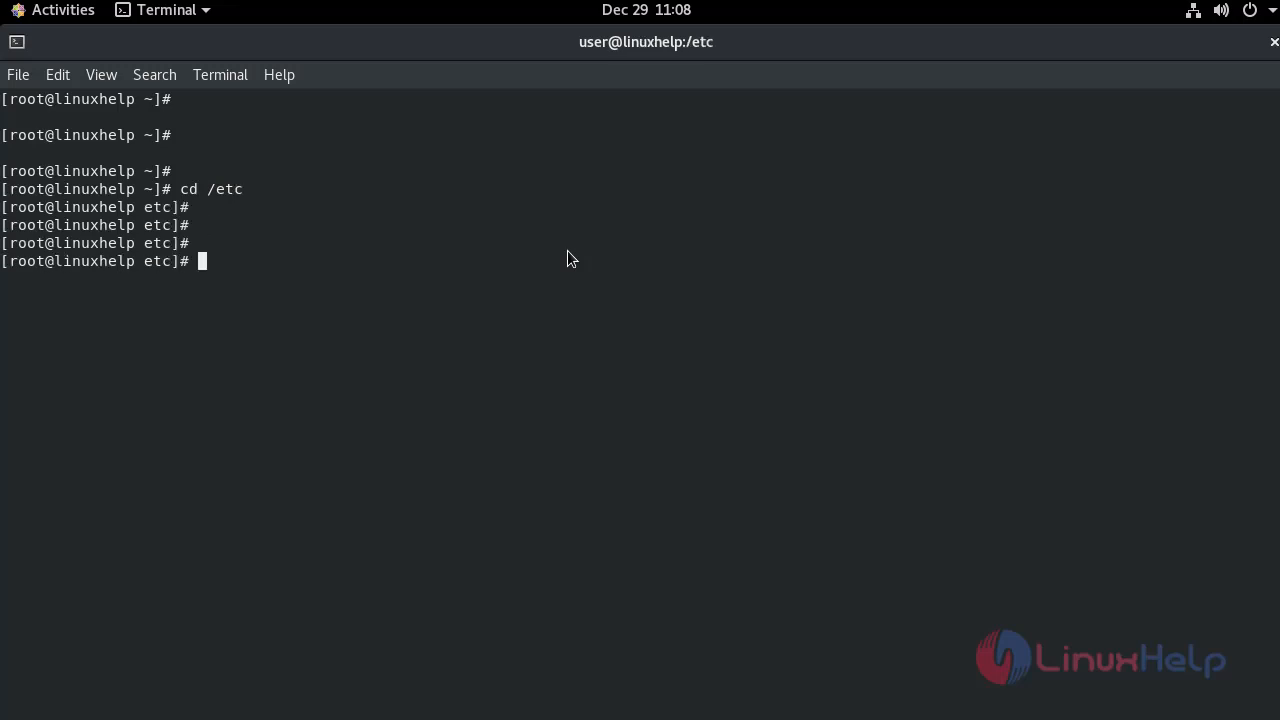
pyautogui.write('ls -la')
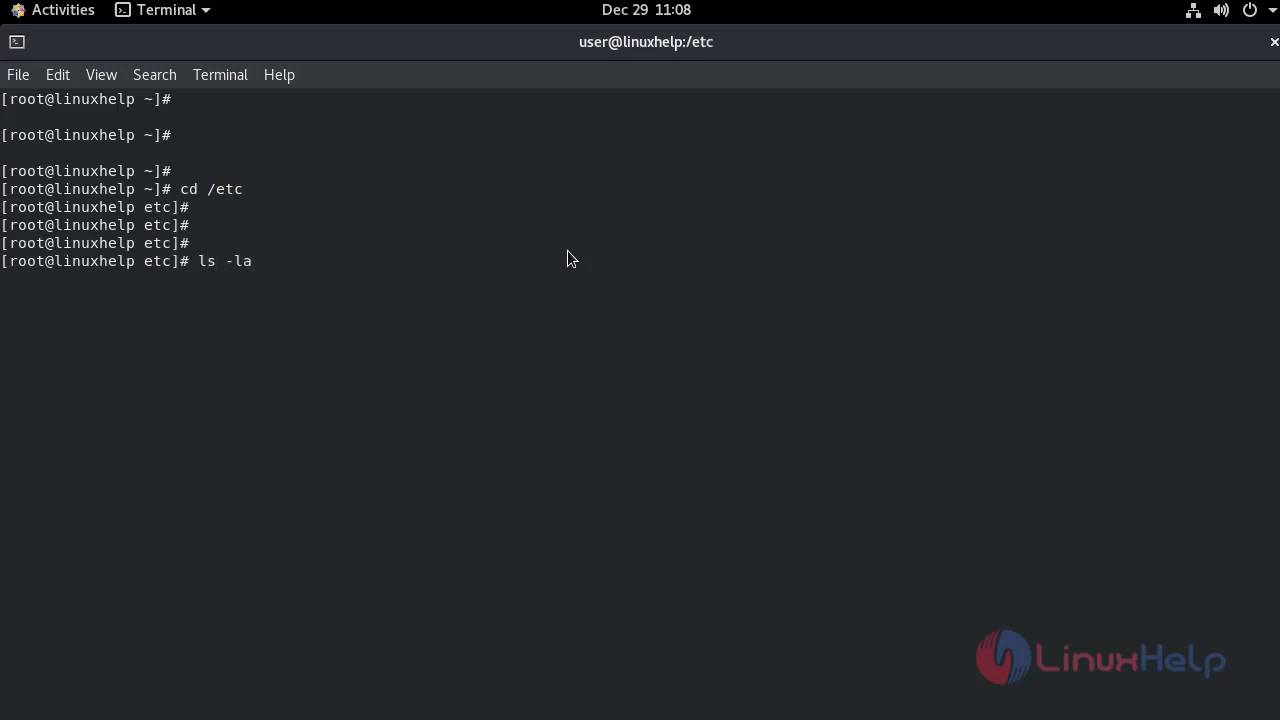
pyautogui.write('| grep')
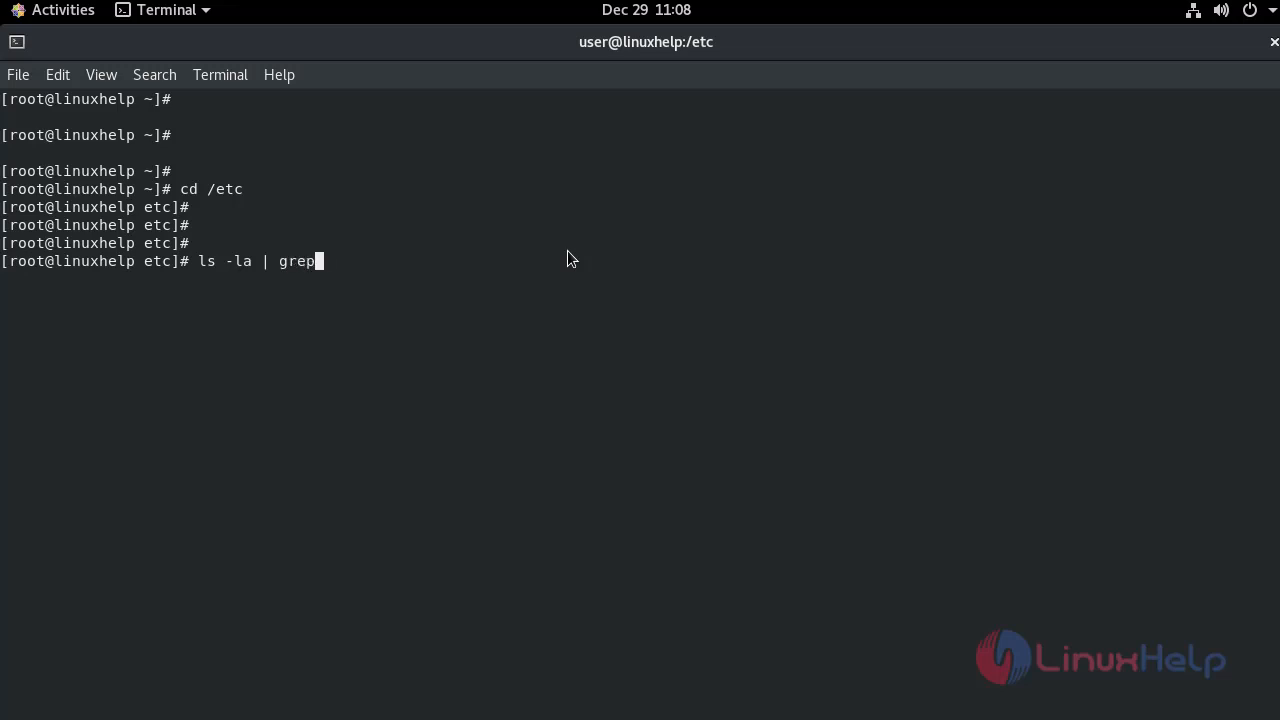
pyautogui.write('netdata')
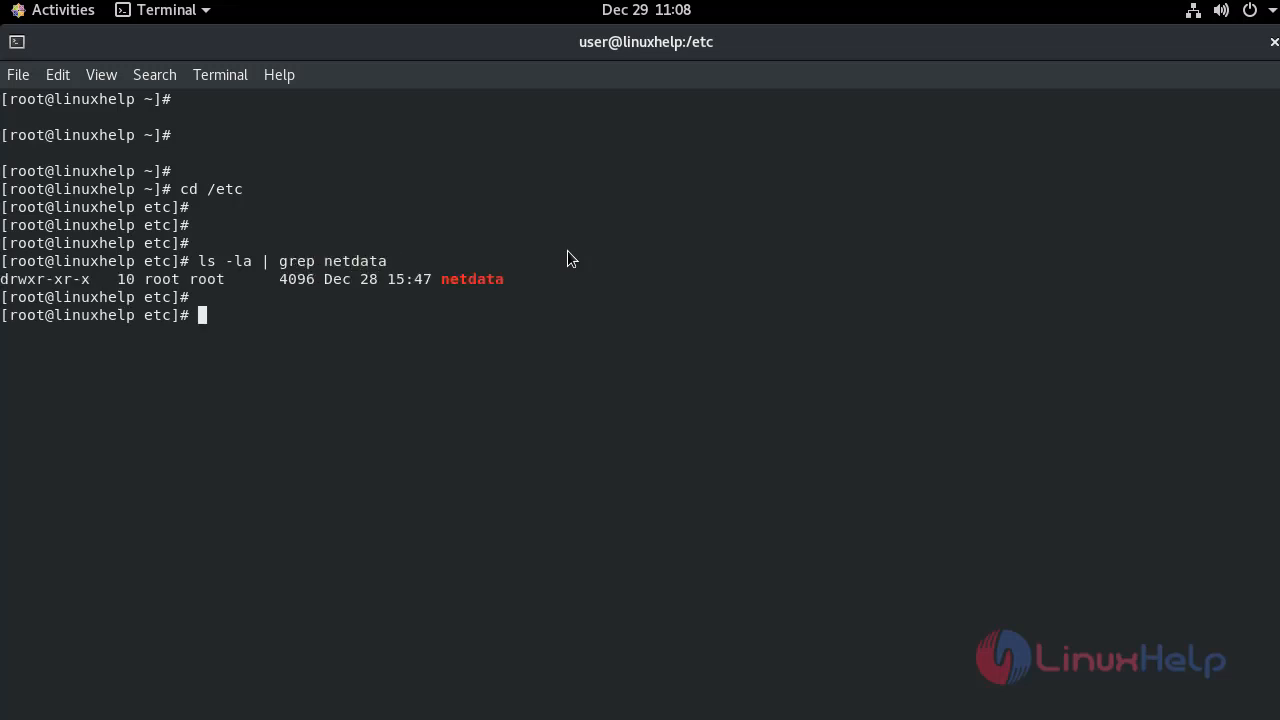
# Step: Enter /etc/netdata, list its contents, then move into health.d
pyautogui.write('cd')
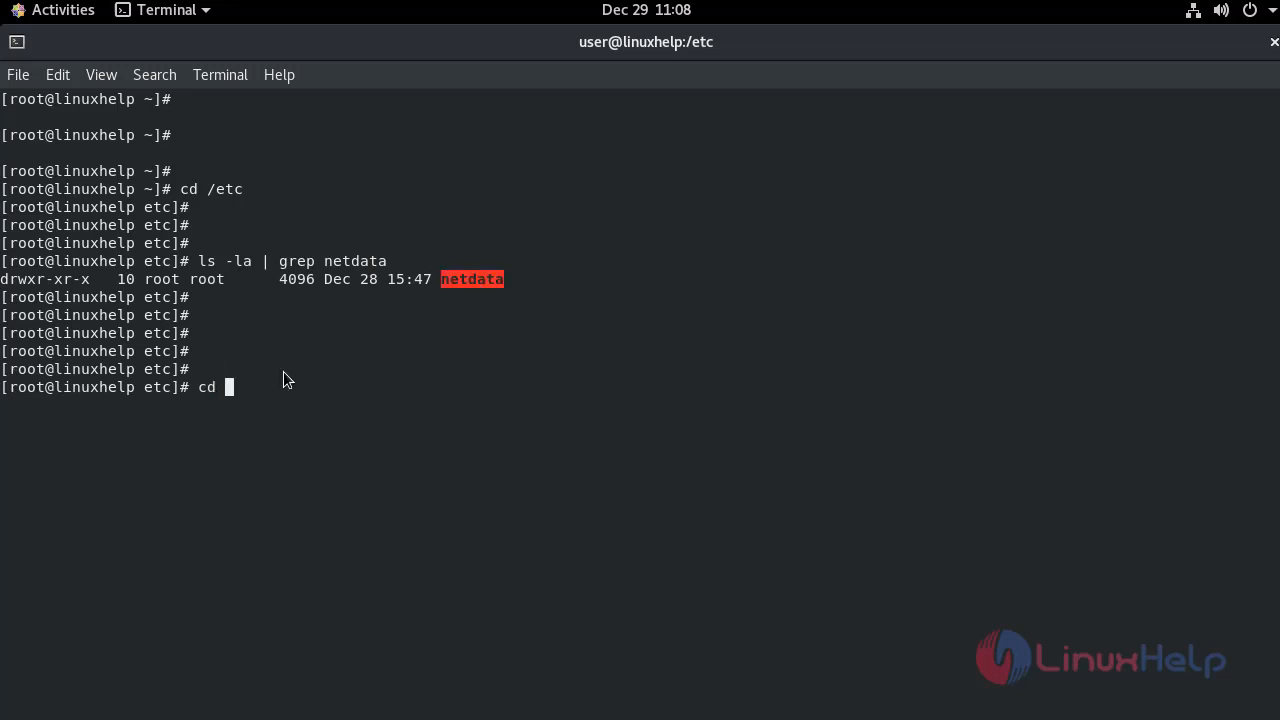
pyautogui.write('netdata')
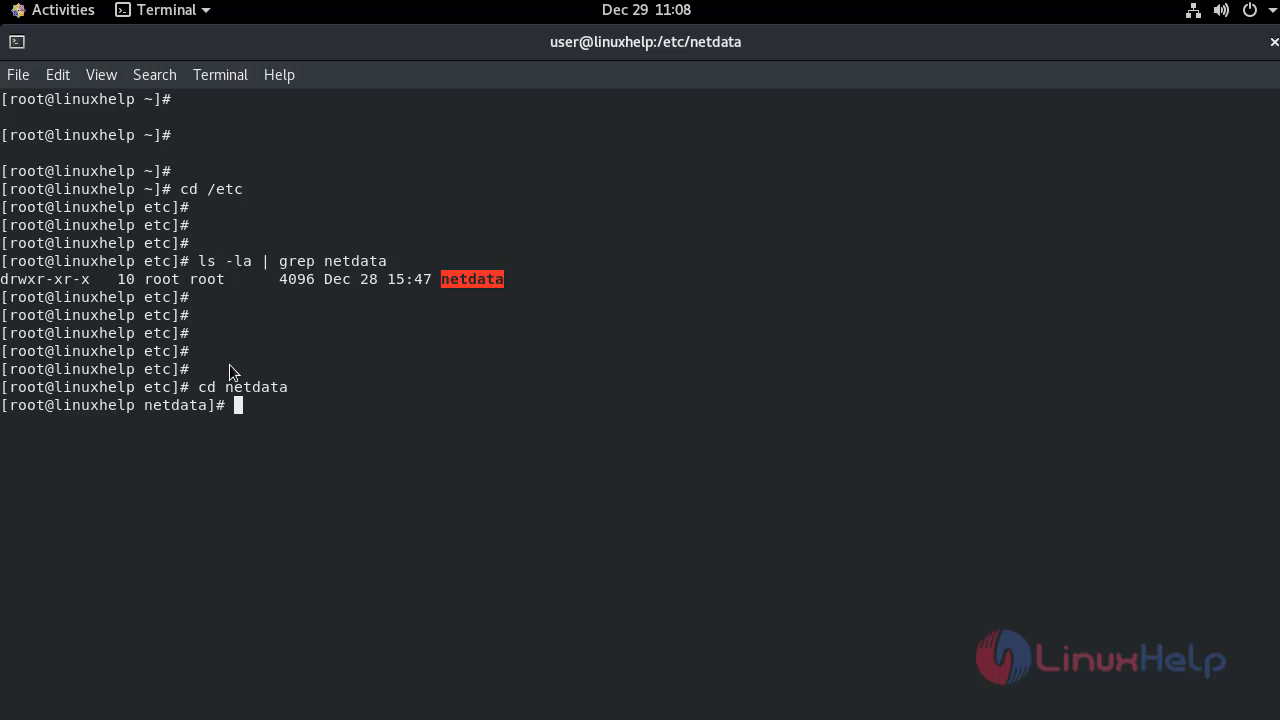
pyautogui.write('ll')
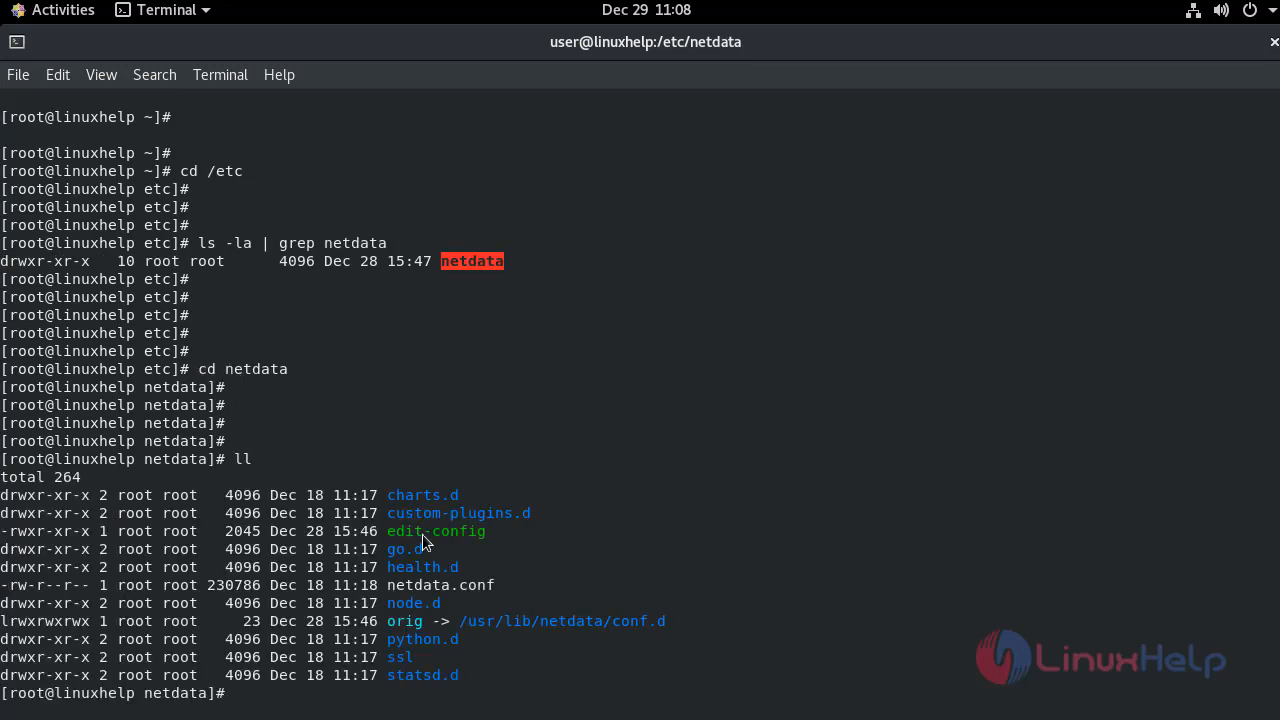
pyautogui.moveTo(645, 555)
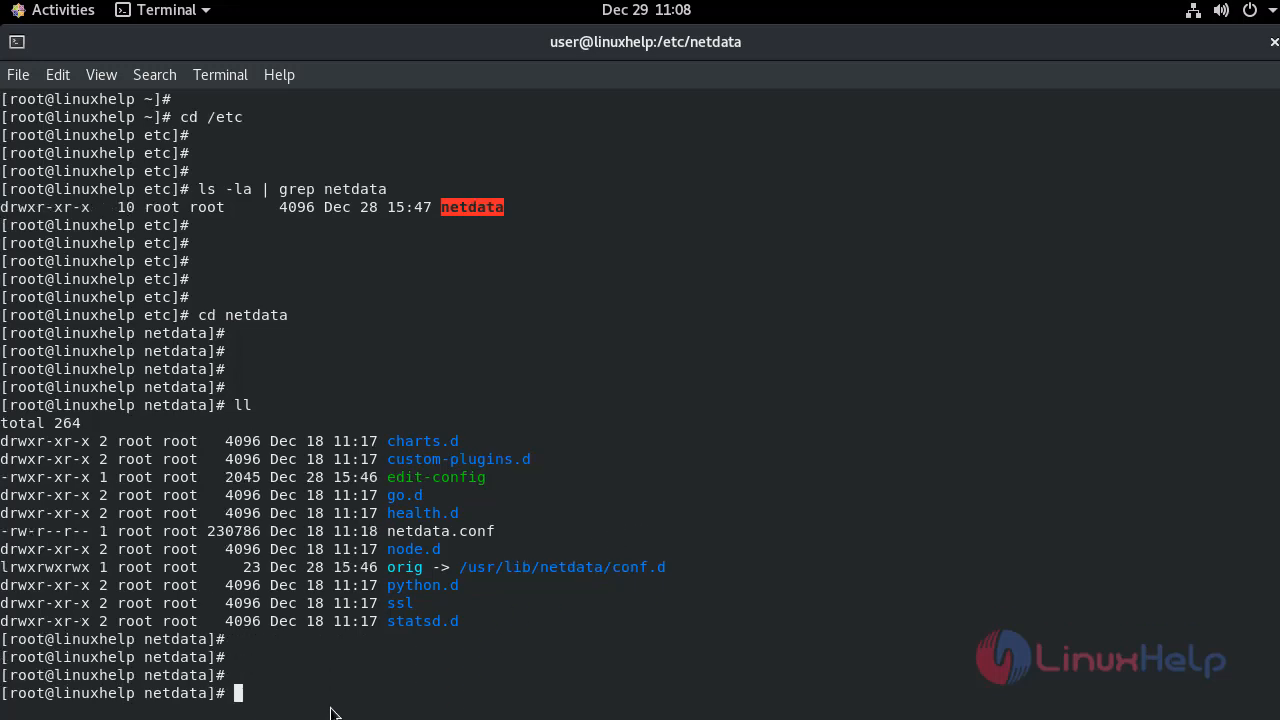
pyautogui.write('cd hea')
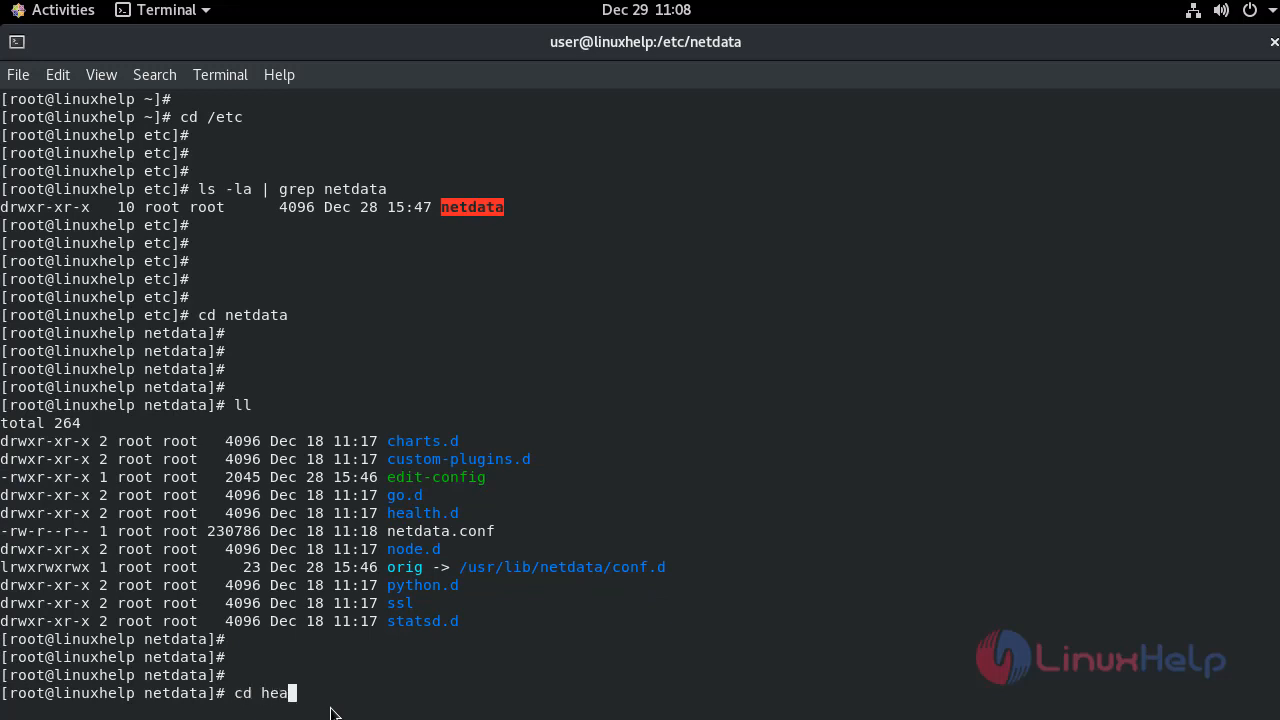
pyautogui.write('lth.d')
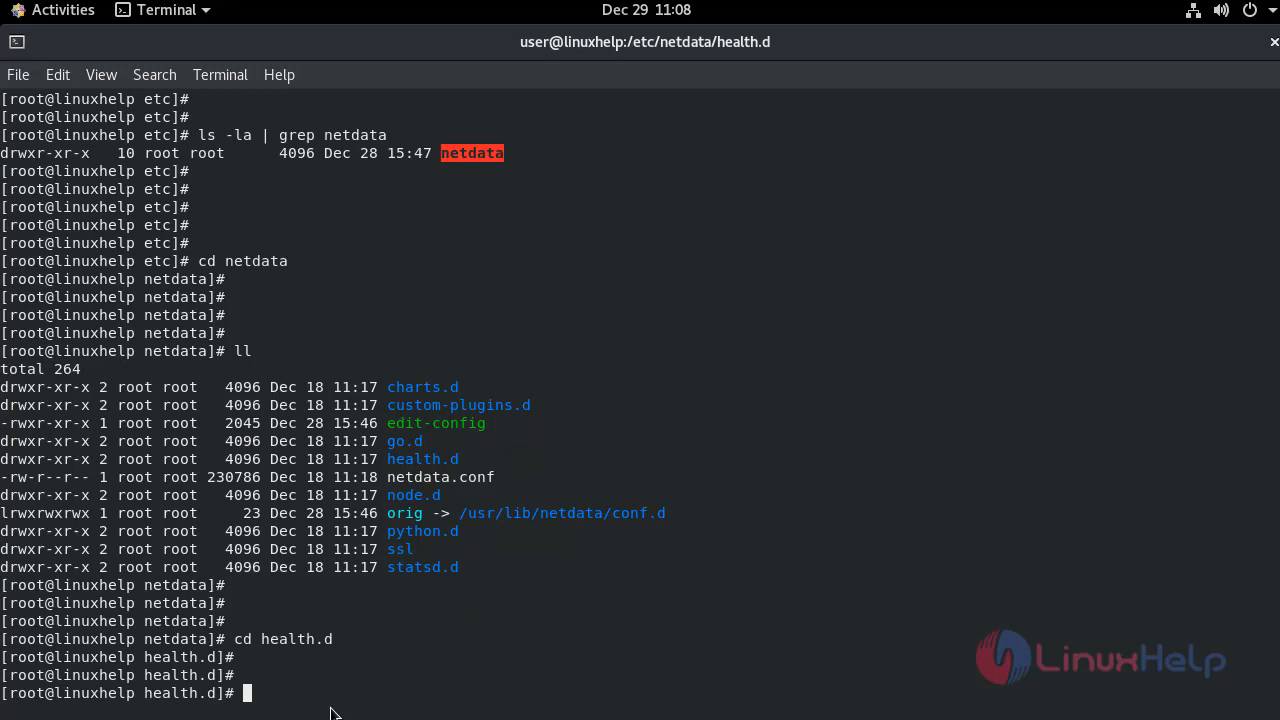
pyautogui.write('ll')
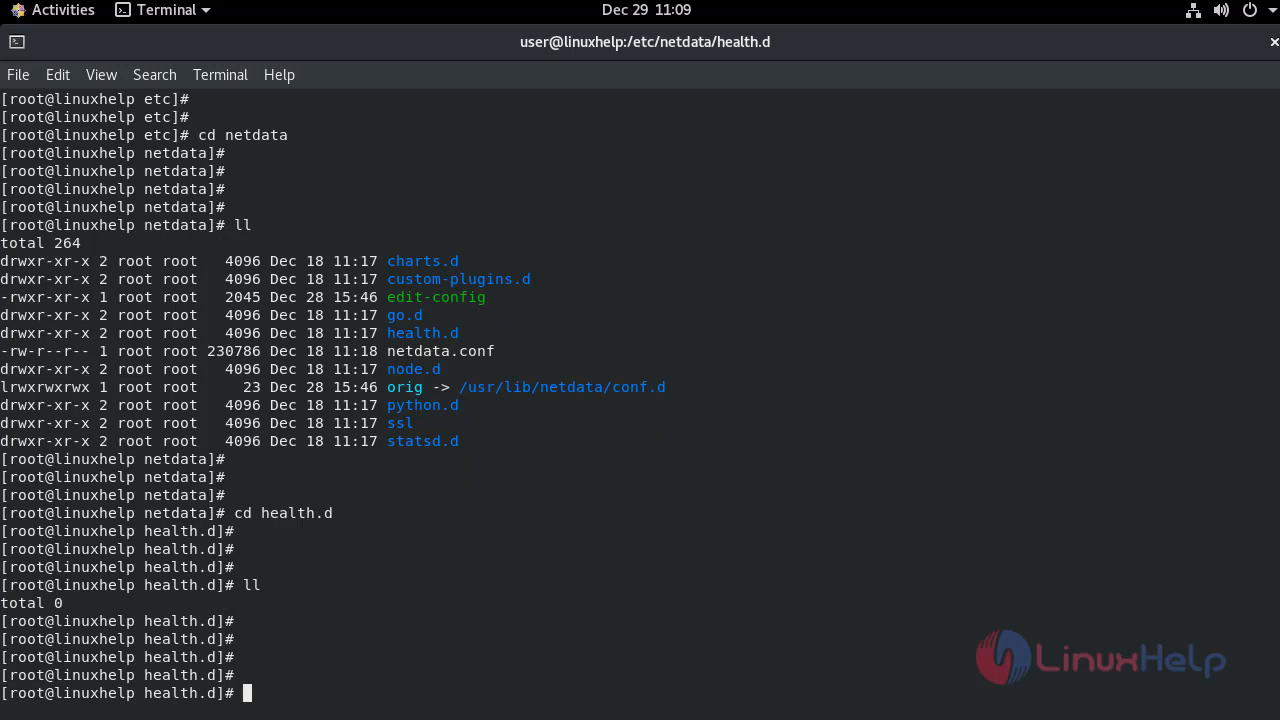
pyautogui.moveTo(378, 690)
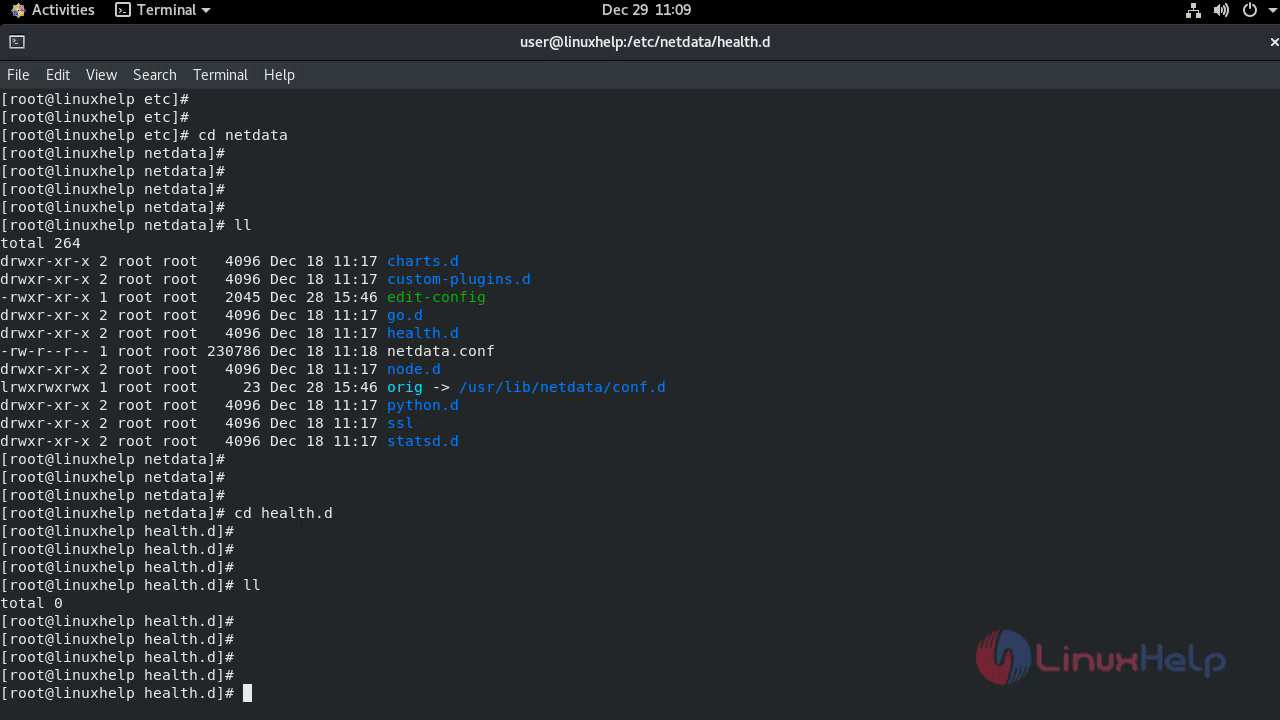
pyautogui.moveTo(519, 657)
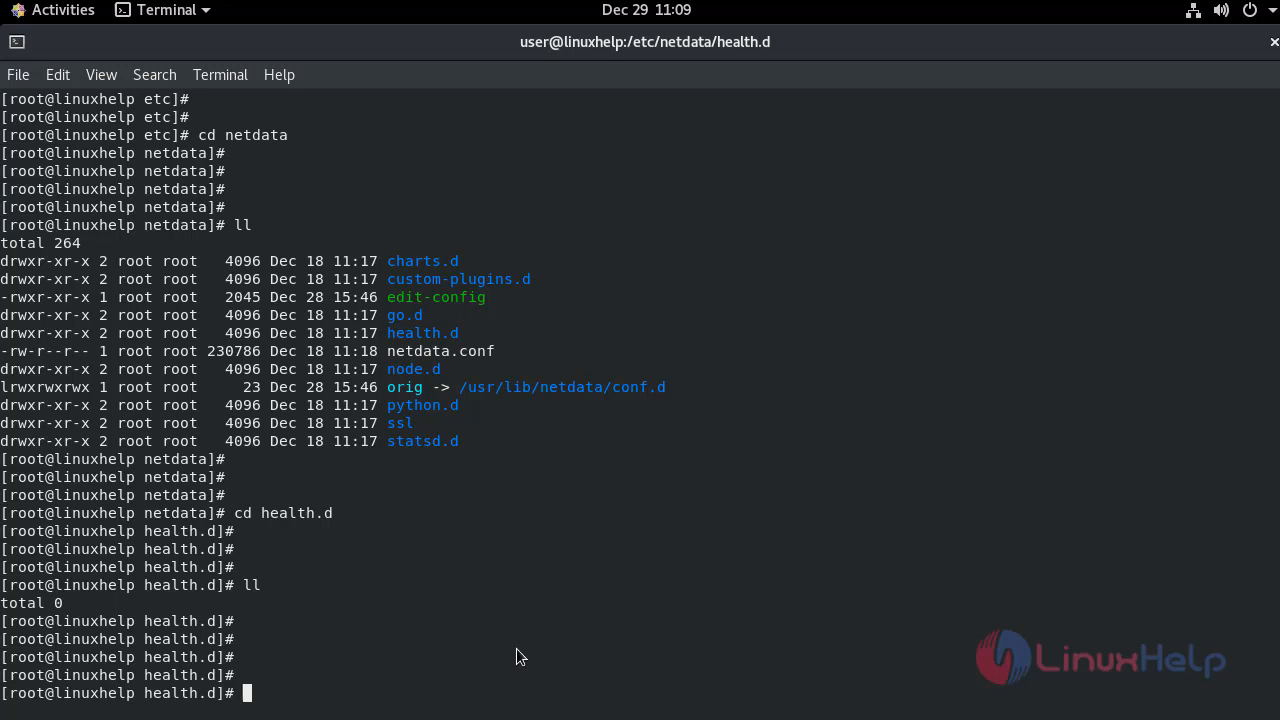
pyautogui.moveTo(453, 447)
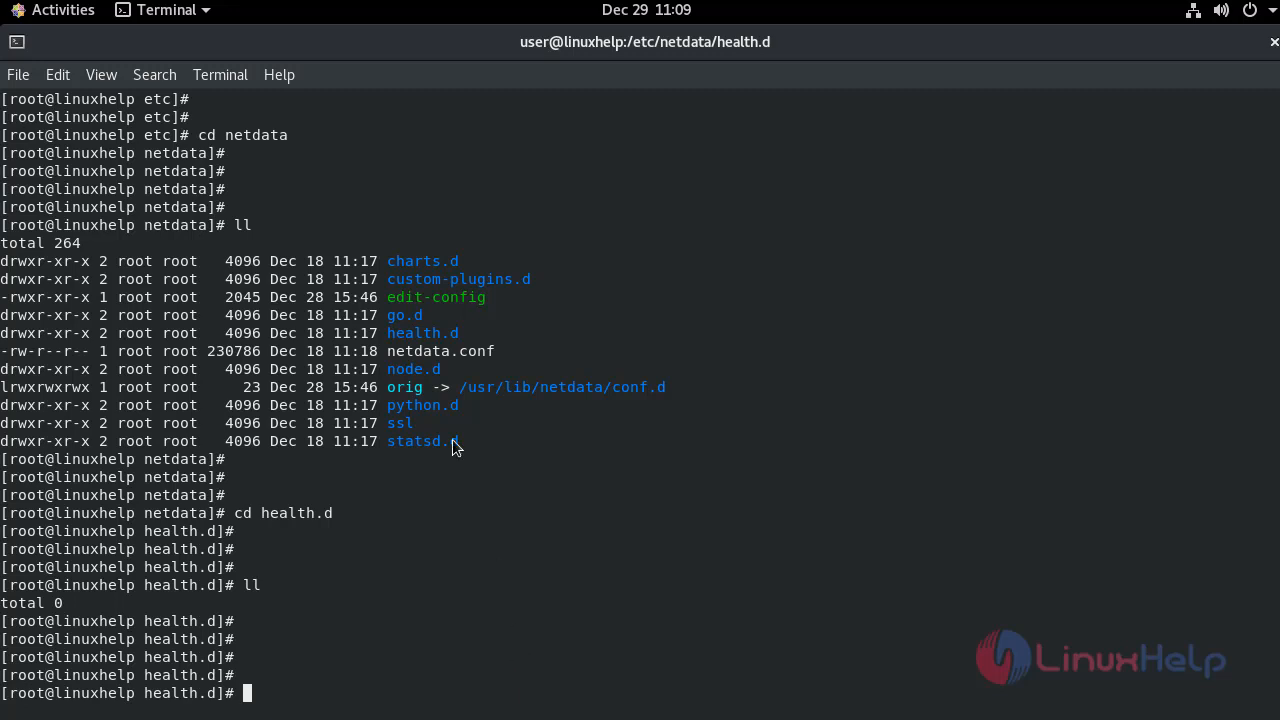
pyautogui.doubleClick(455, 297)
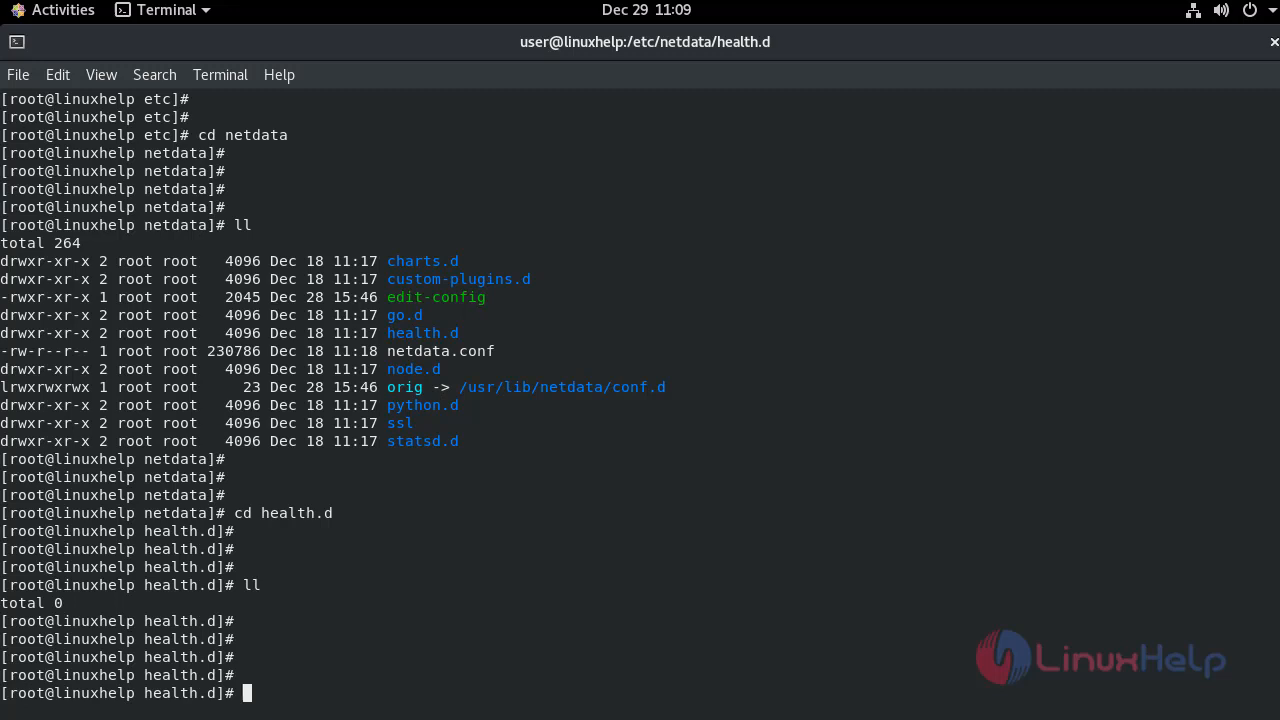
pyautogui.moveTo(612, 524)
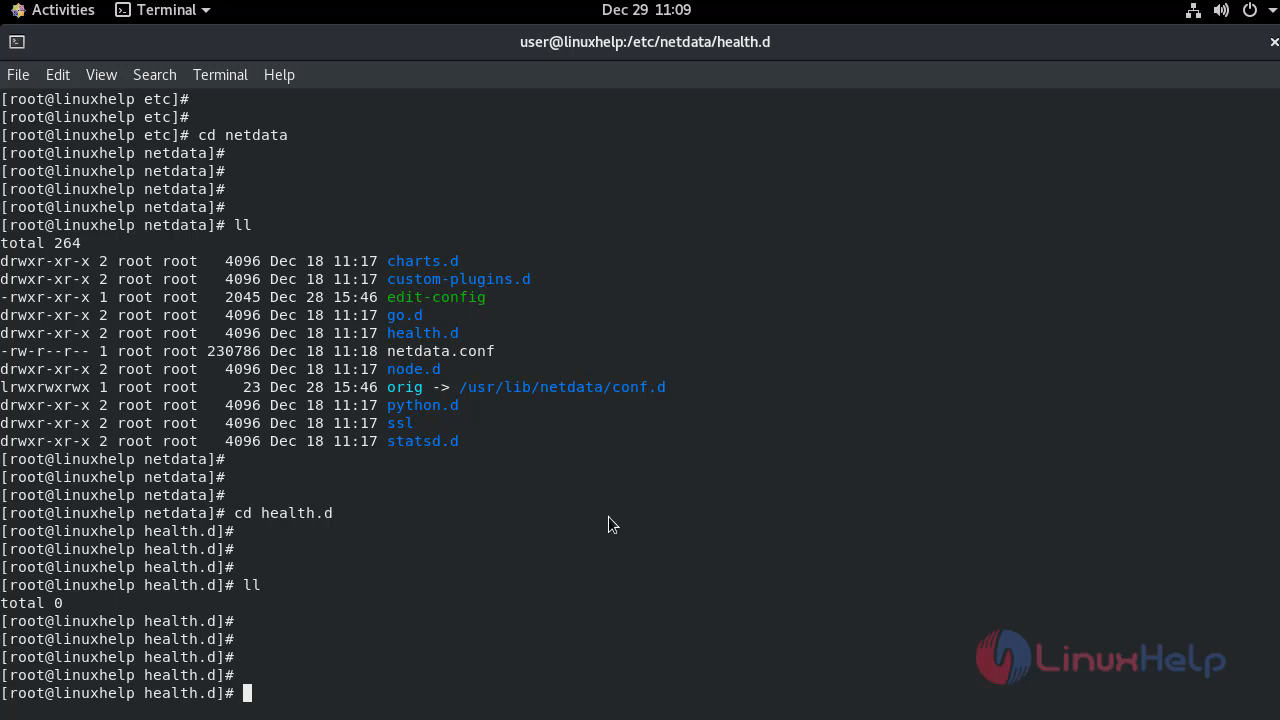
pyautogui.moveTo(460, 315)
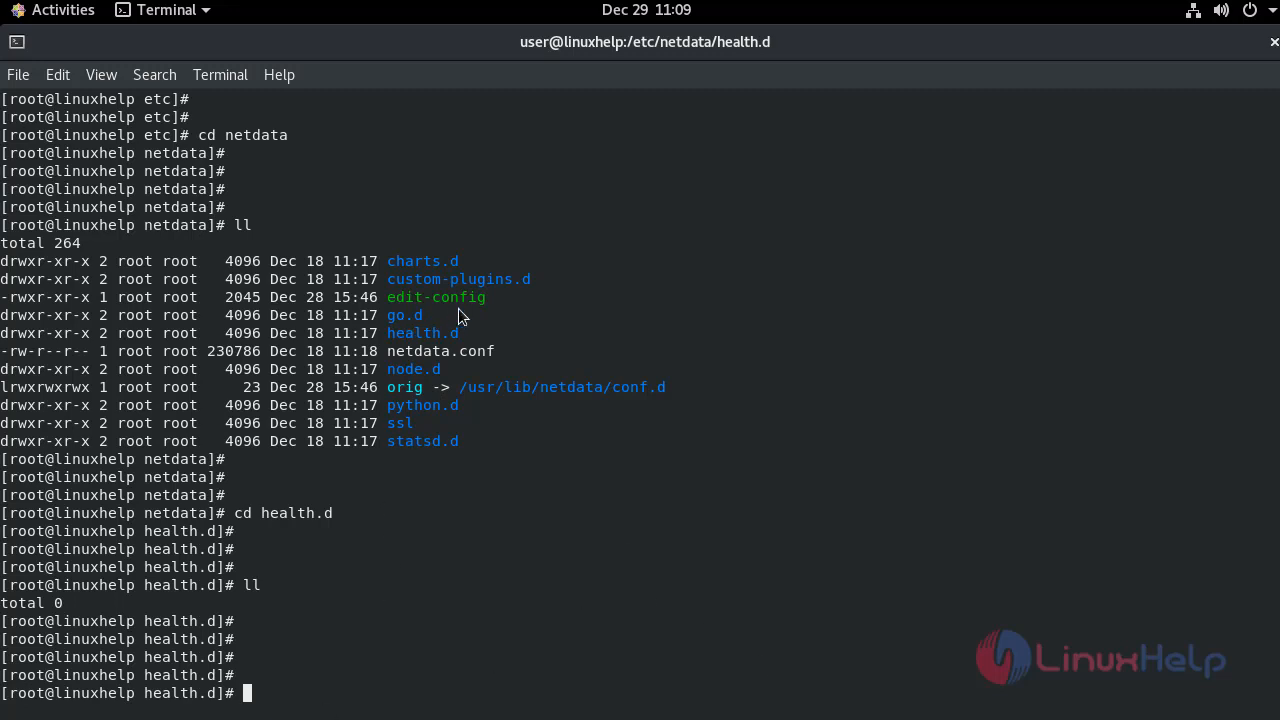
pyautogui.moveTo(306, 538)
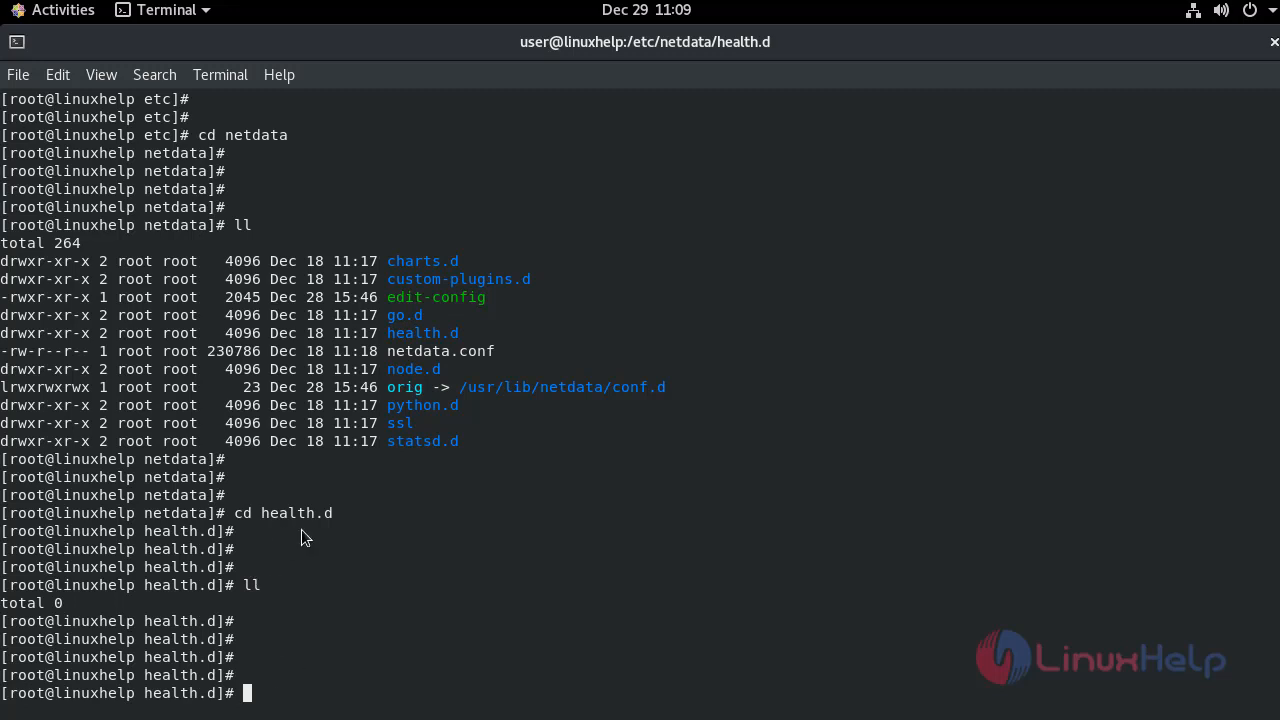
pyautogui.moveTo(278, 693)
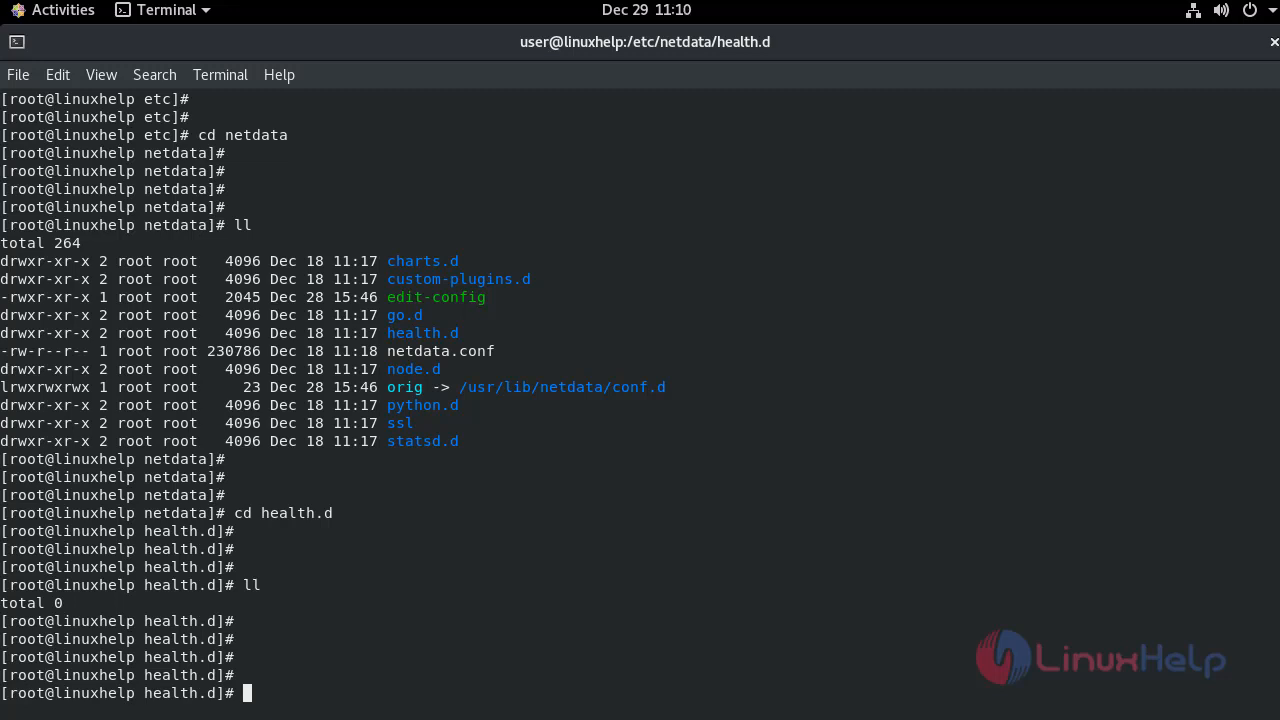
pyautogui.moveTo(519, 683)
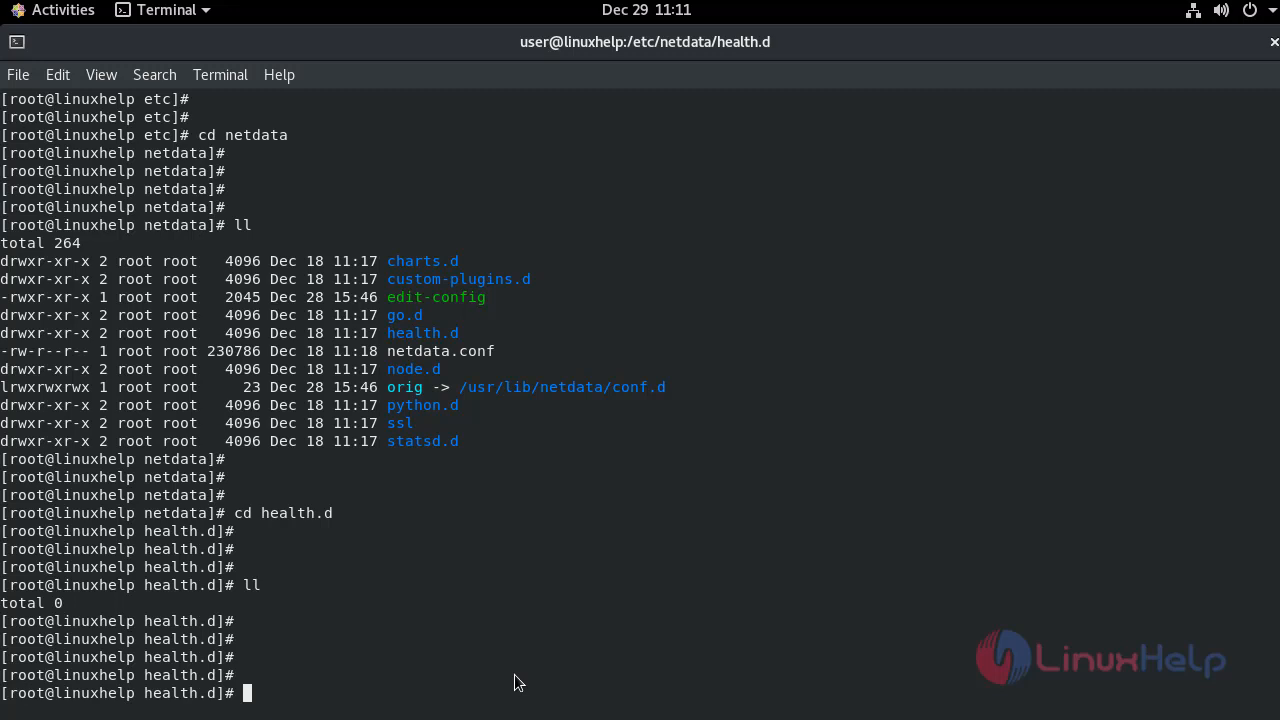
# Step: Copy cpu.conf with ./edit-config health.d/cpu.conf and confirm it is listed in health.d
pyautogui.write('cd ..')
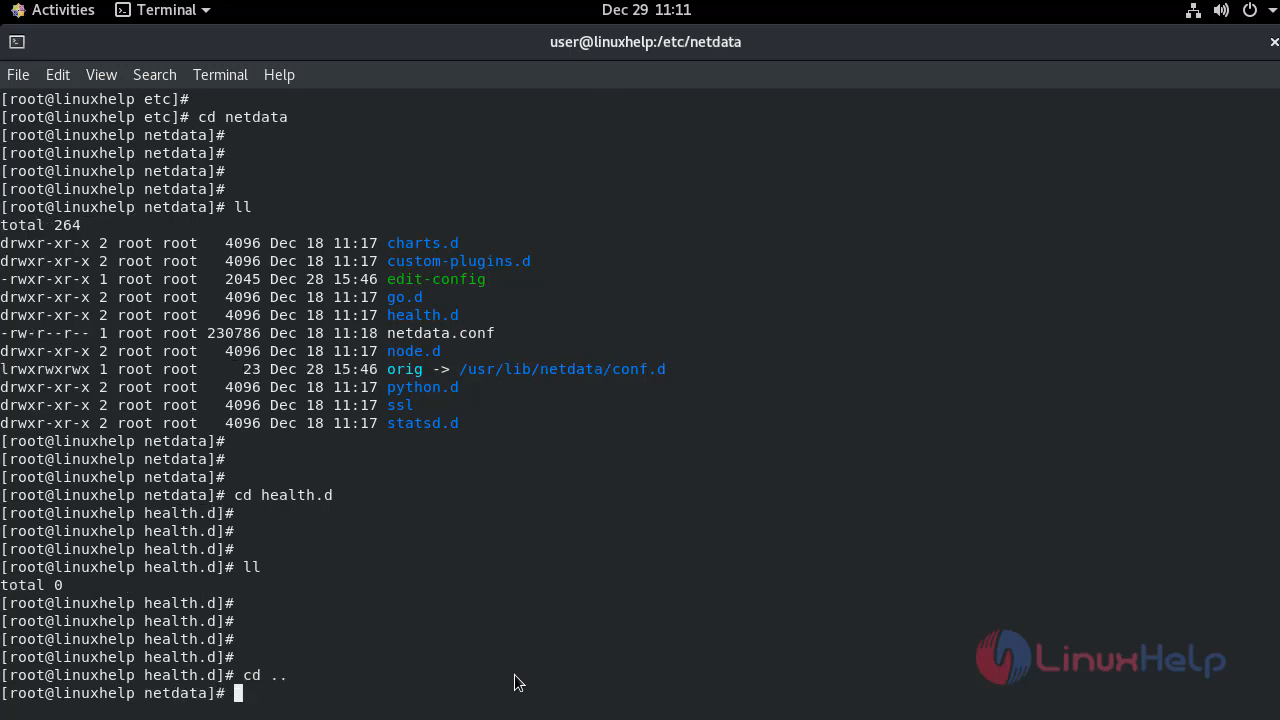
pyautogui.write('./edit-config health.d/cpu.conf')
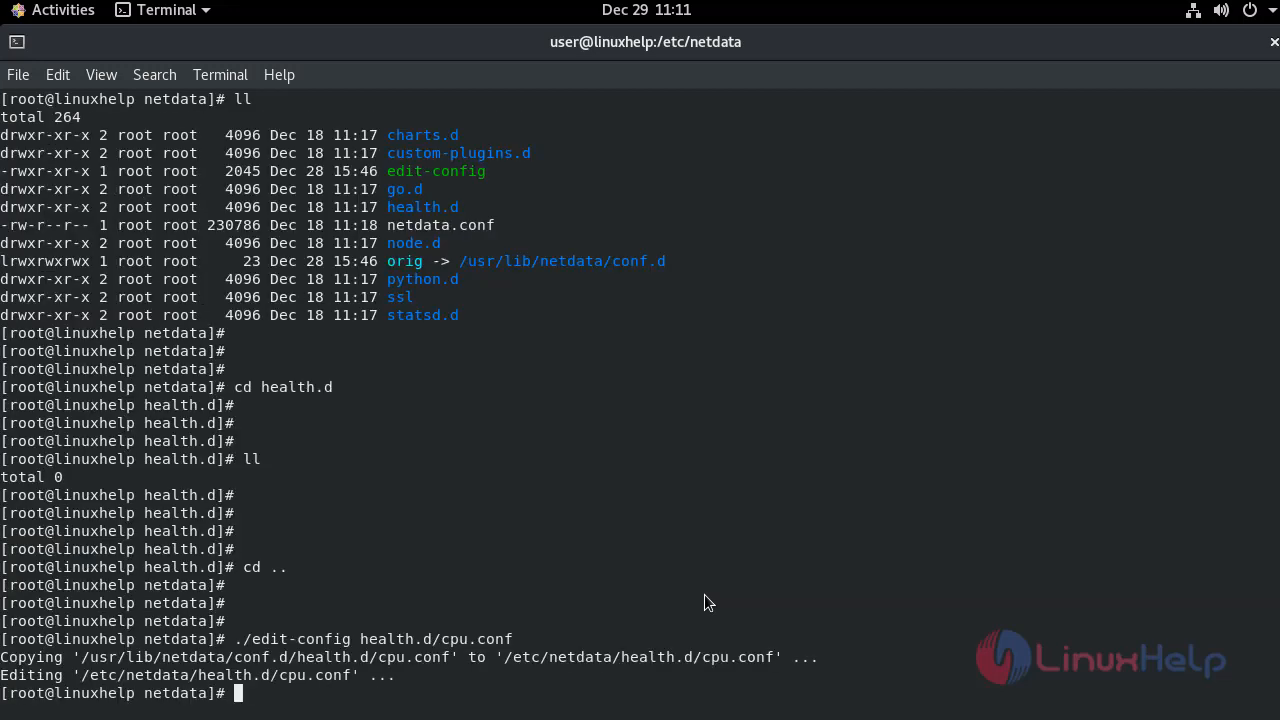
pyautogui.moveTo(83, 670)
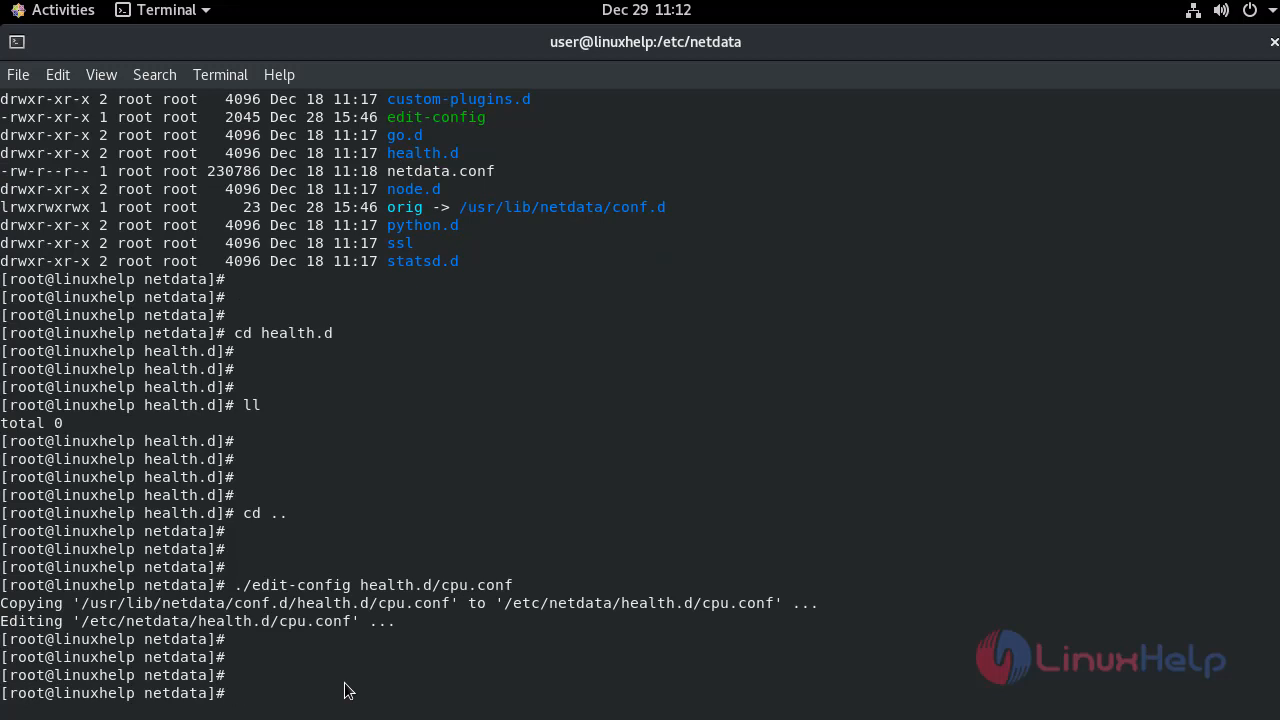
pyautogui.write('cd health.d')
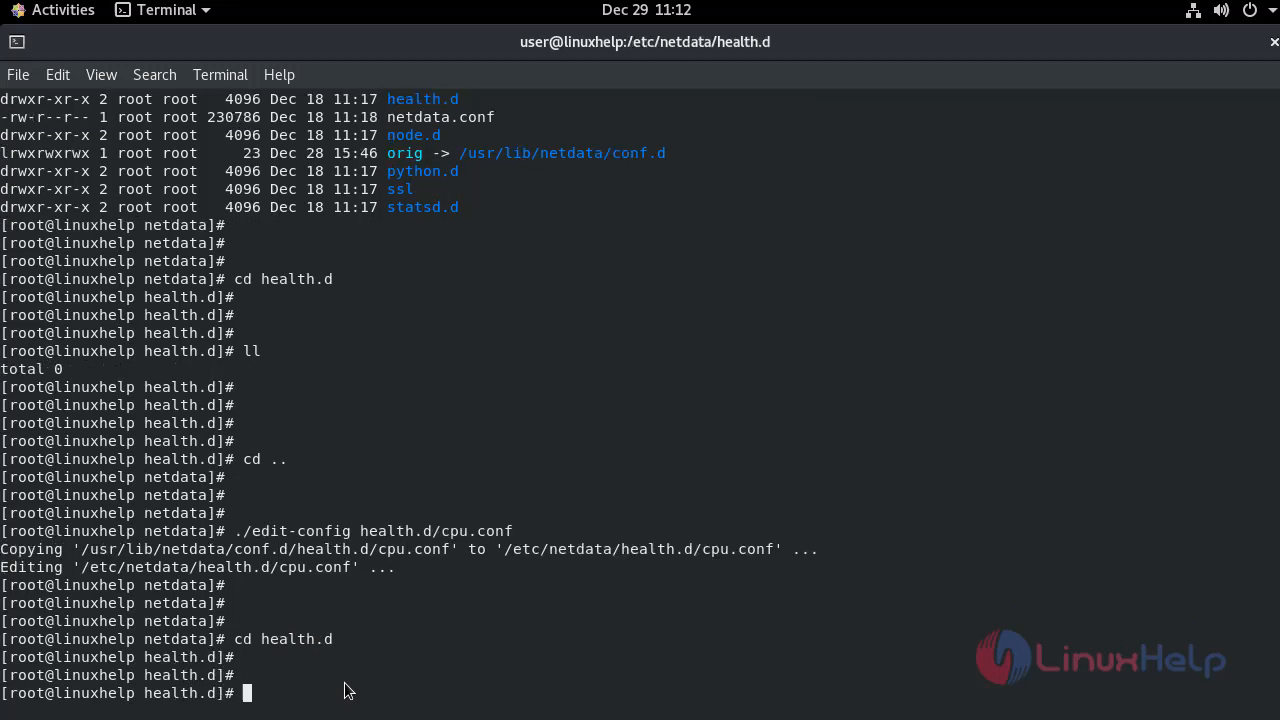
pyautogui.write('ll')
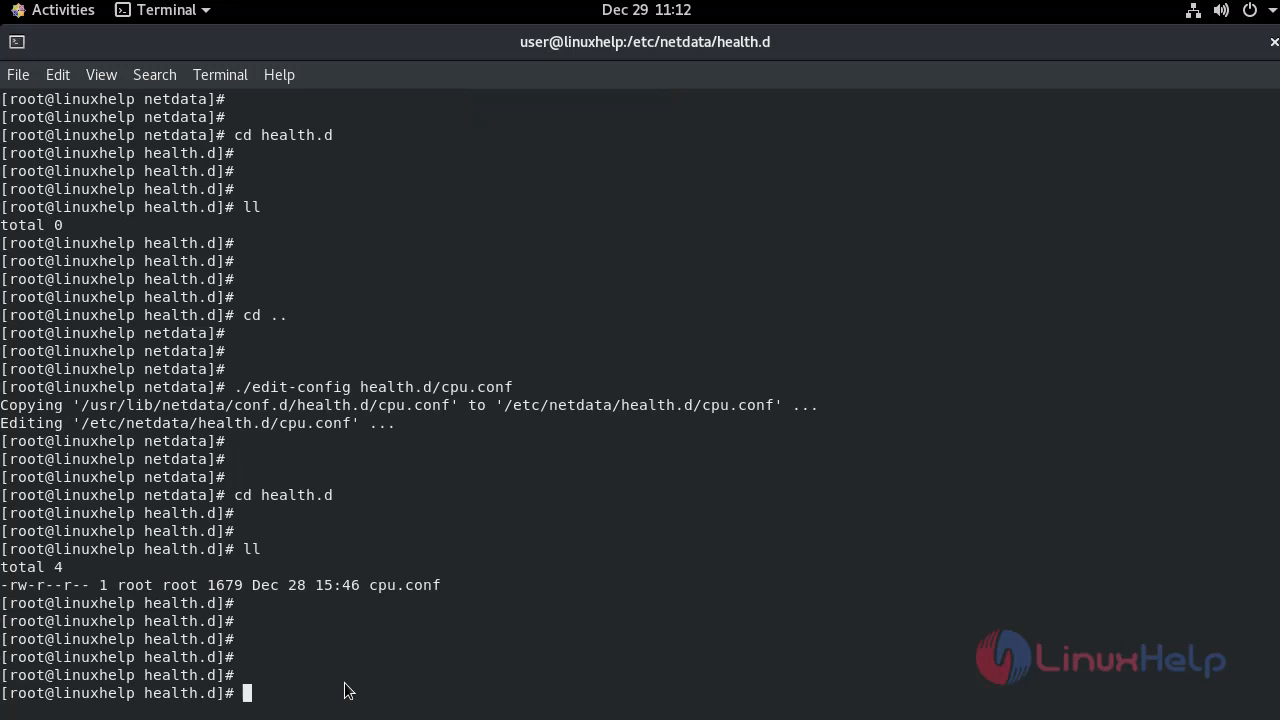
# Step: Open cpu.conf in vim and scroll through the 10min_cpu_usage and iowait templates
pyautogui.write('vim c')
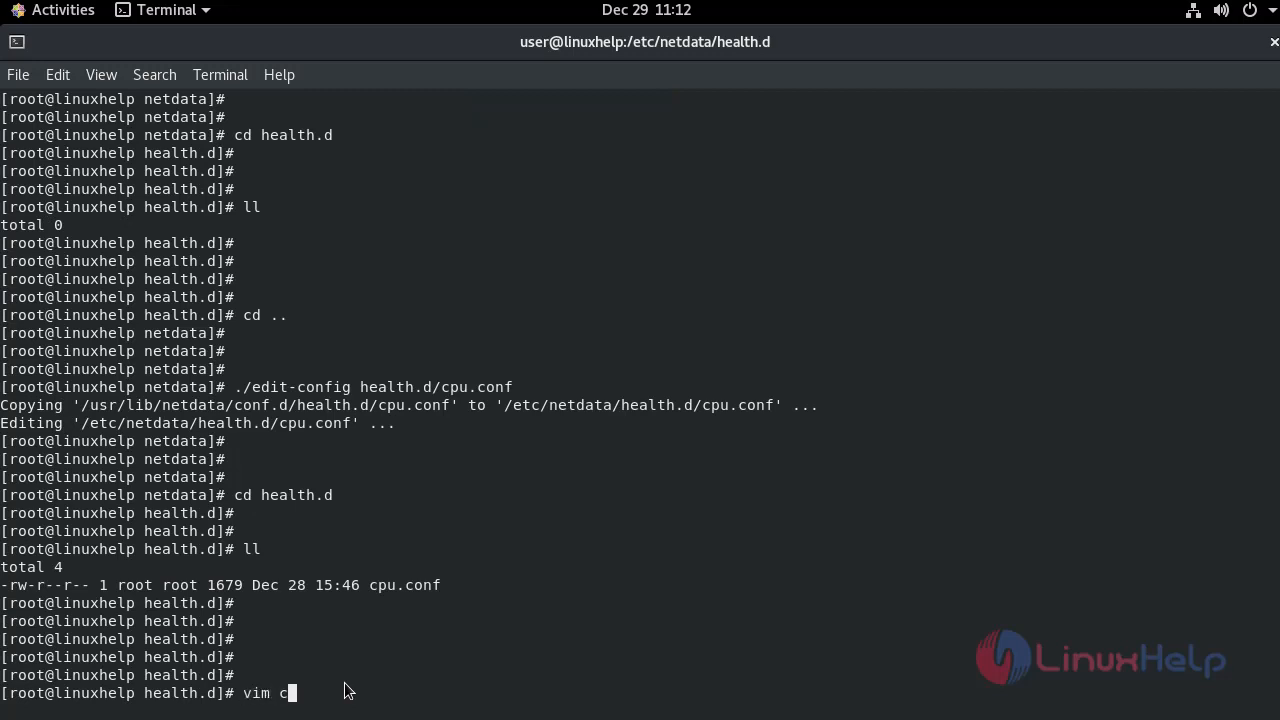
pyautogui.write('pu.conf')
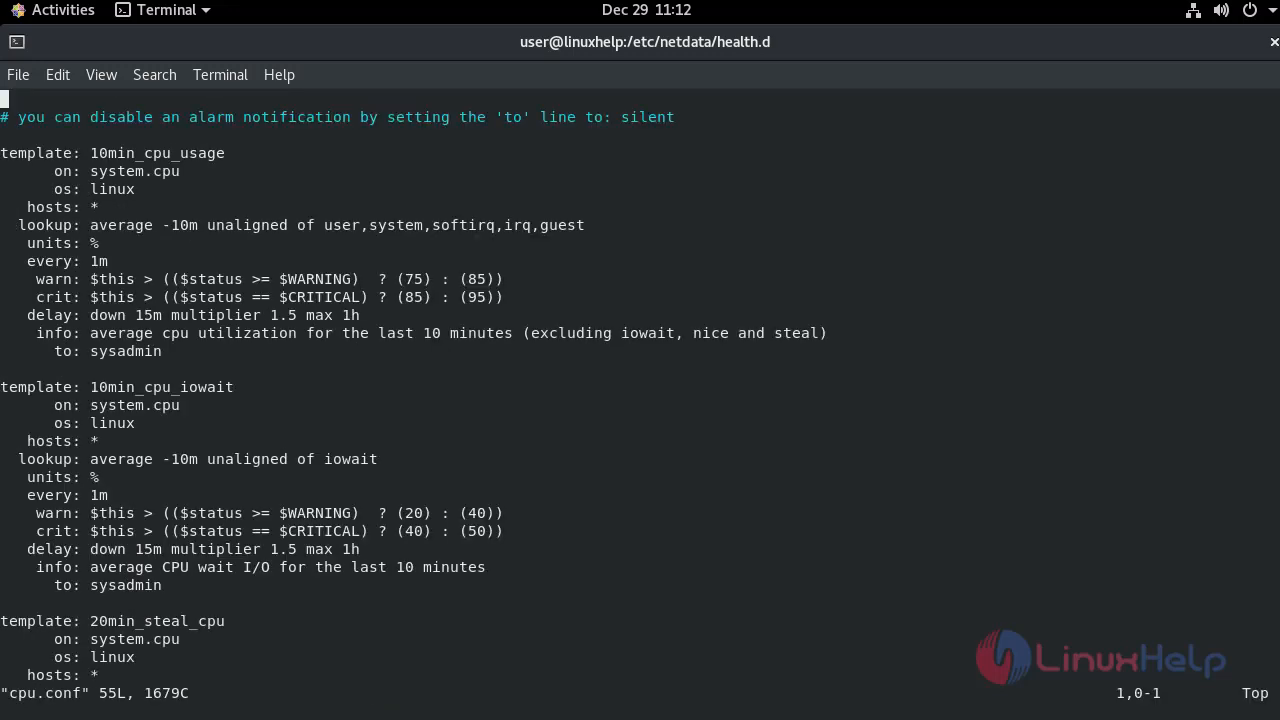
pyautogui.moveTo(378, 414)
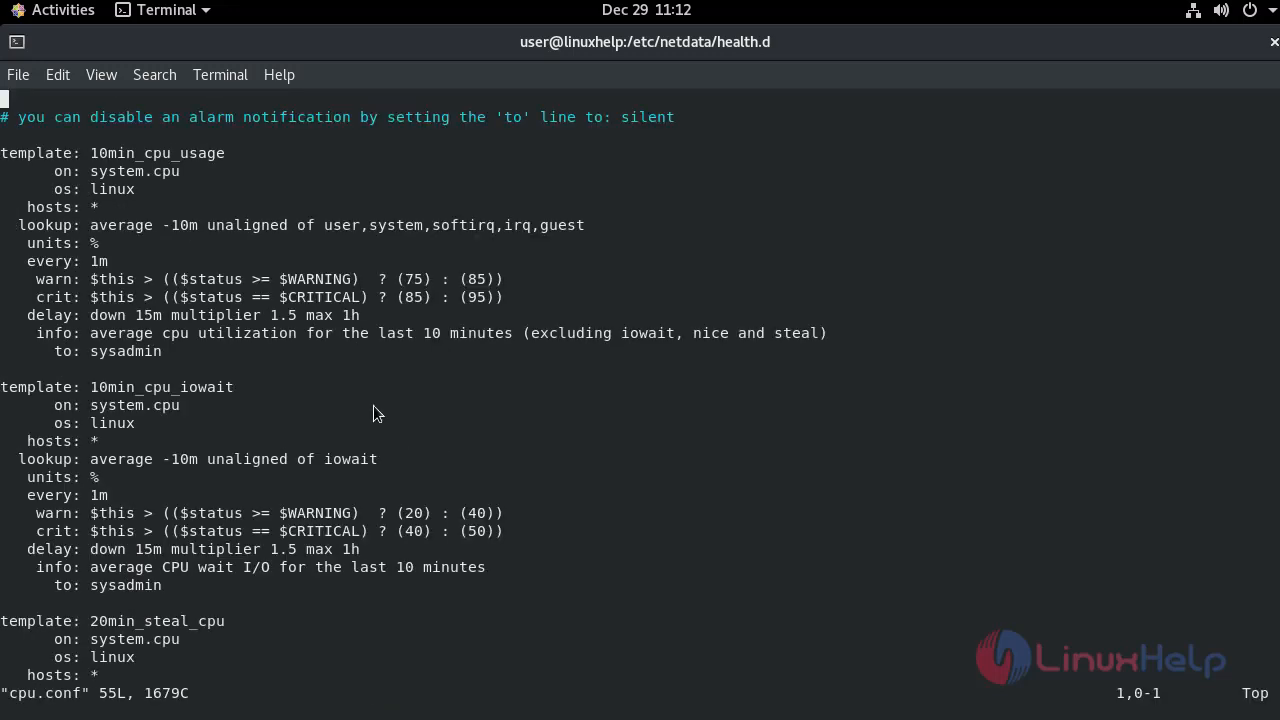
pyautogui.moveTo(249, 372)
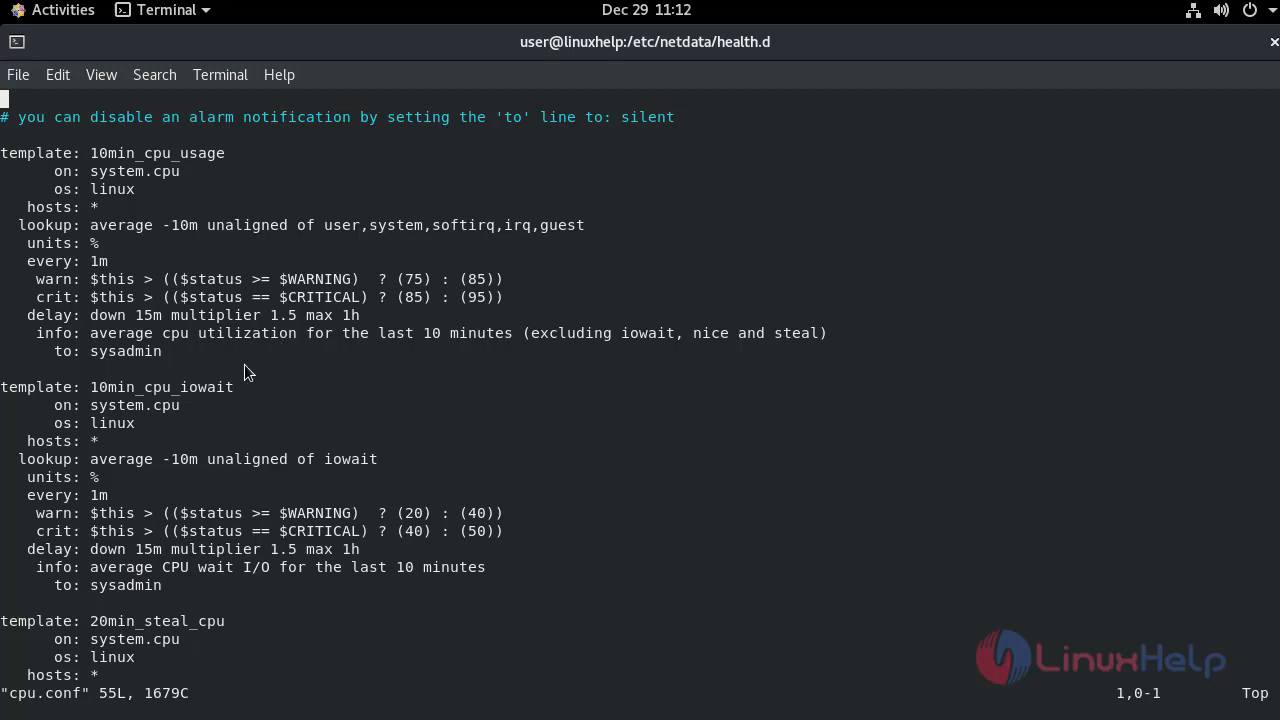
pyautogui.moveTo(130, 178)
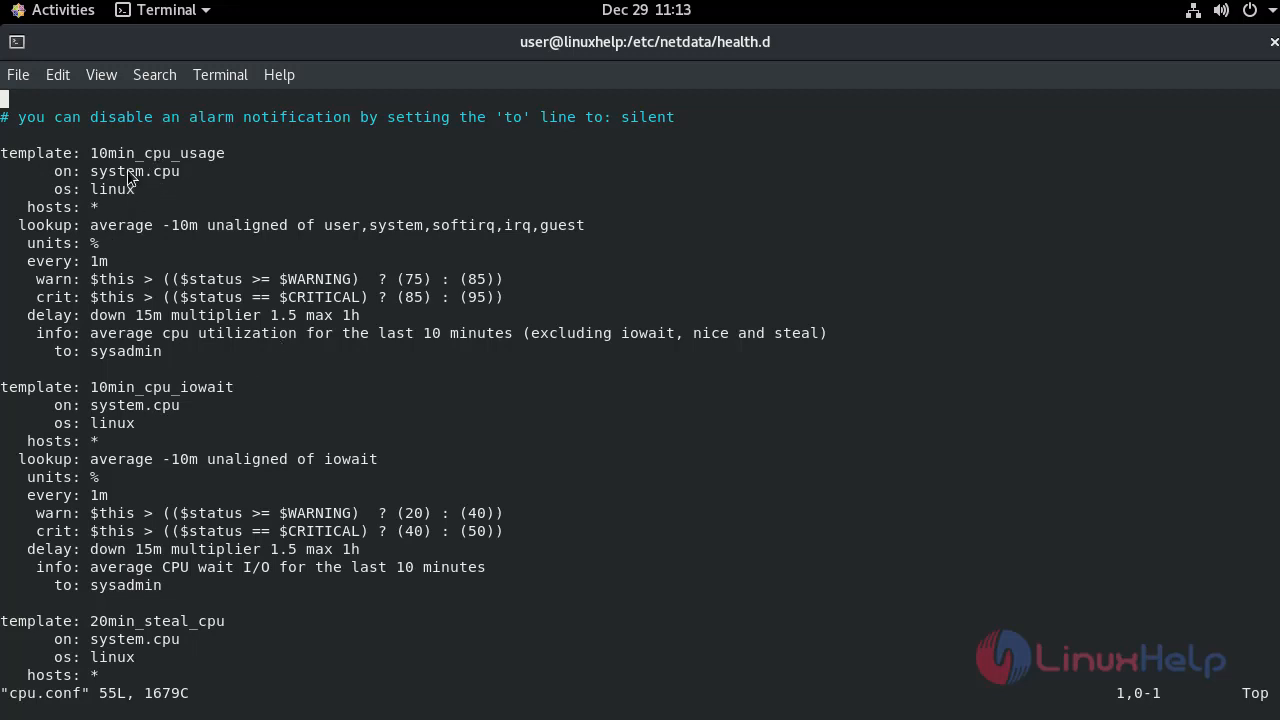
pyautogui.moveTo(228, 153)
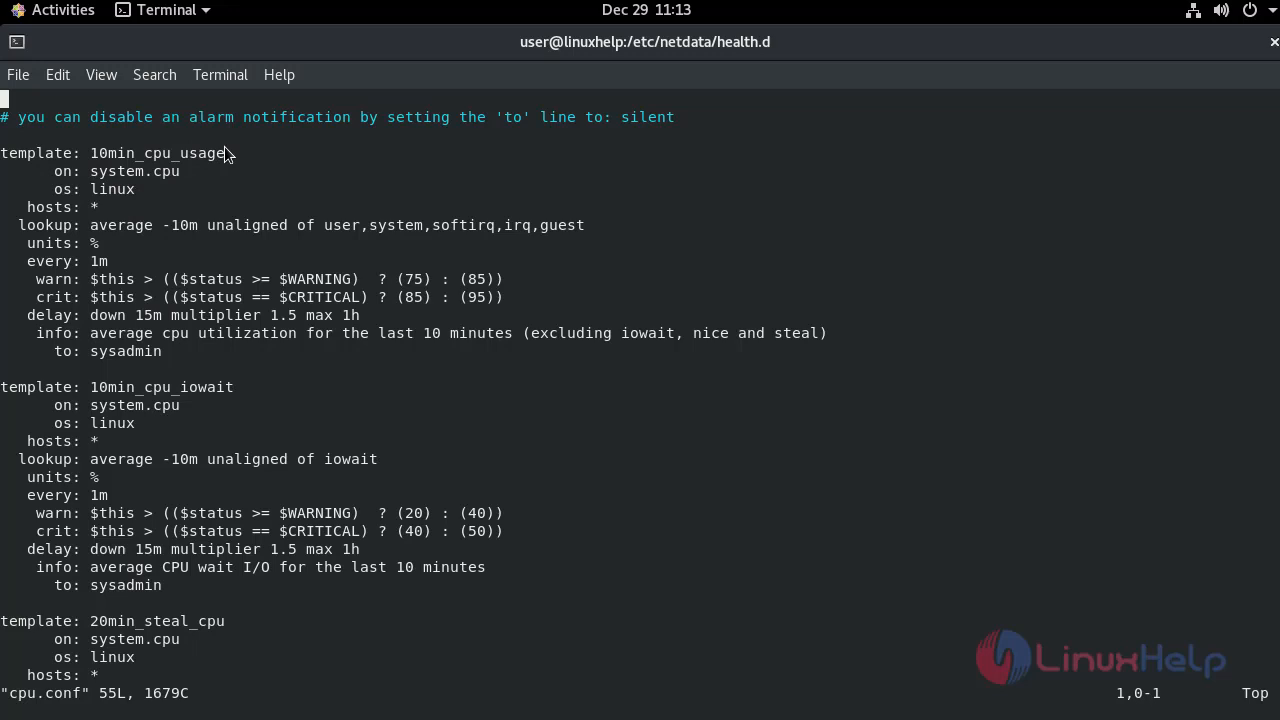
pyautogui.moveTo(120, 155)
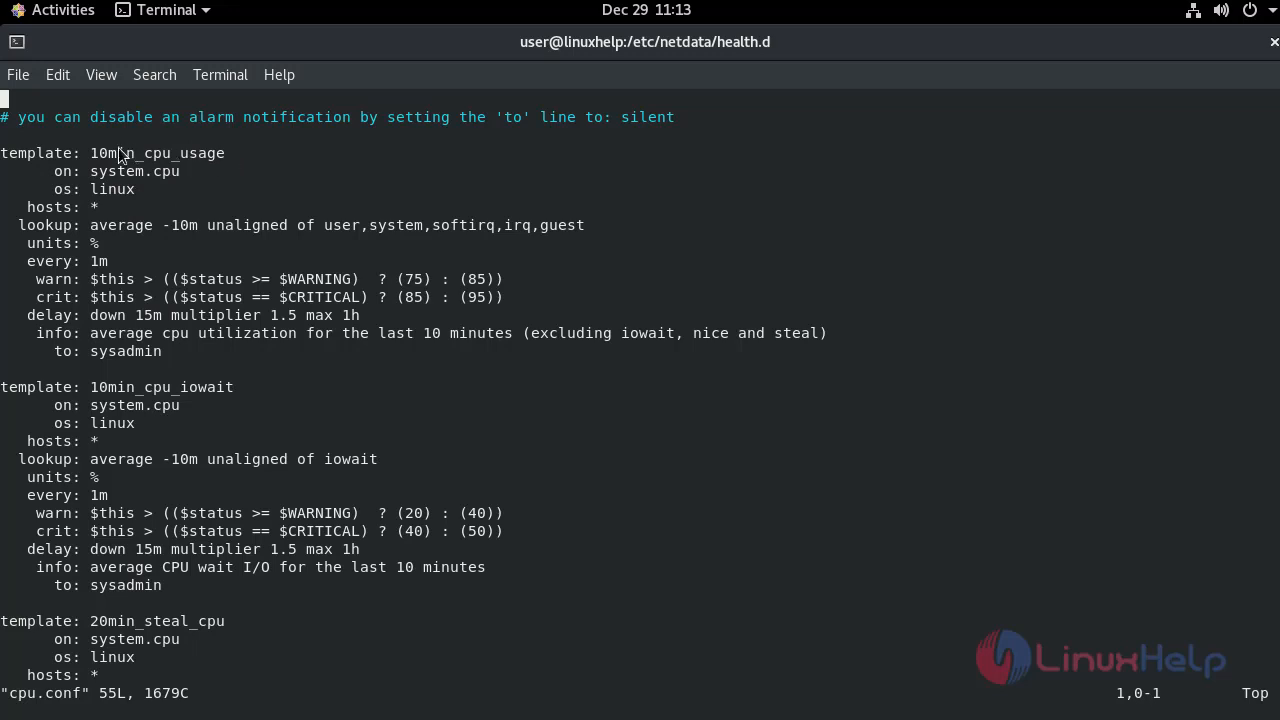
pyautogui.moveTo(220, 396)
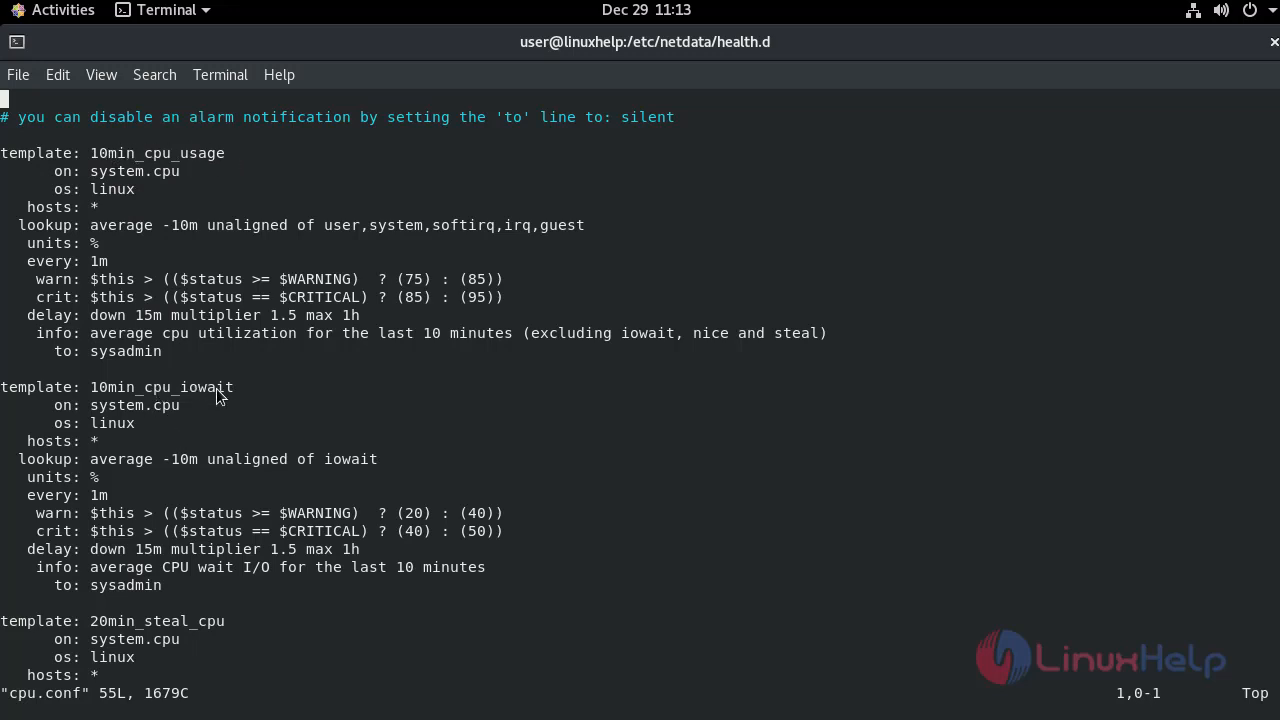
pyautogui.moveTo(273, 444)
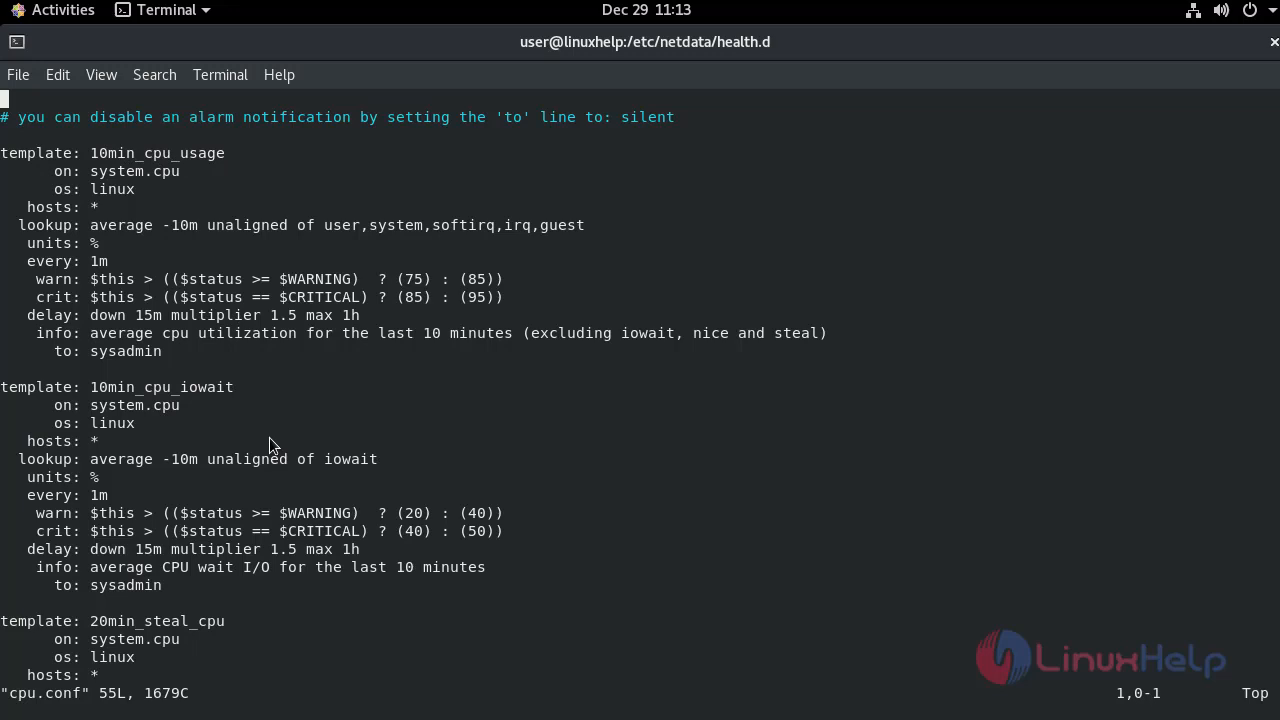
pyautogui.scroll(-3)
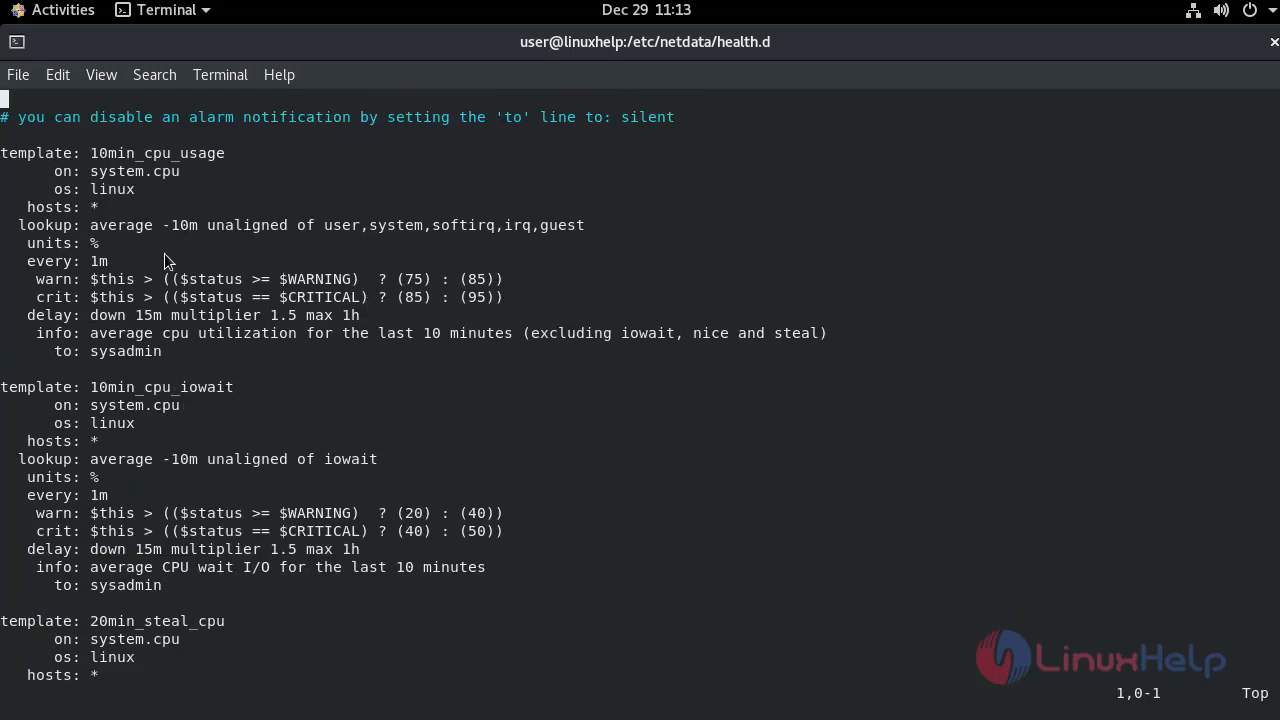
pyautogui.moveTo(360, 288)
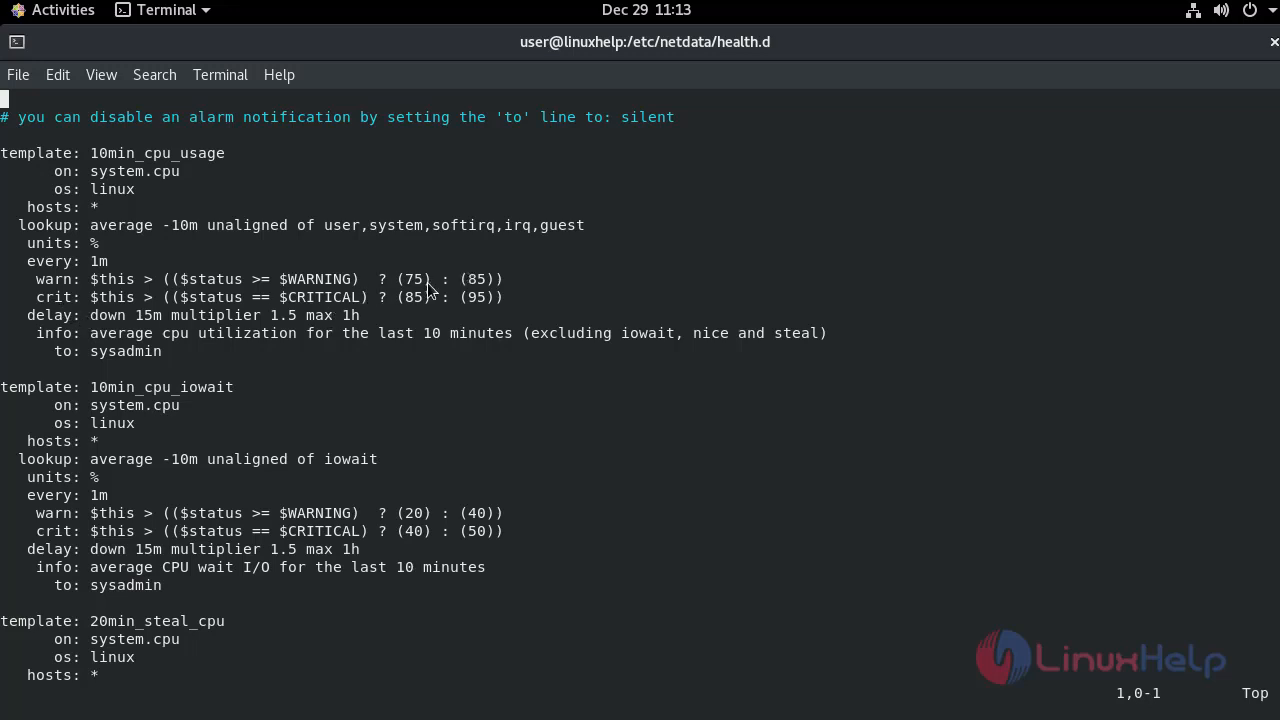
pyautogui.moveTo(495, 320)
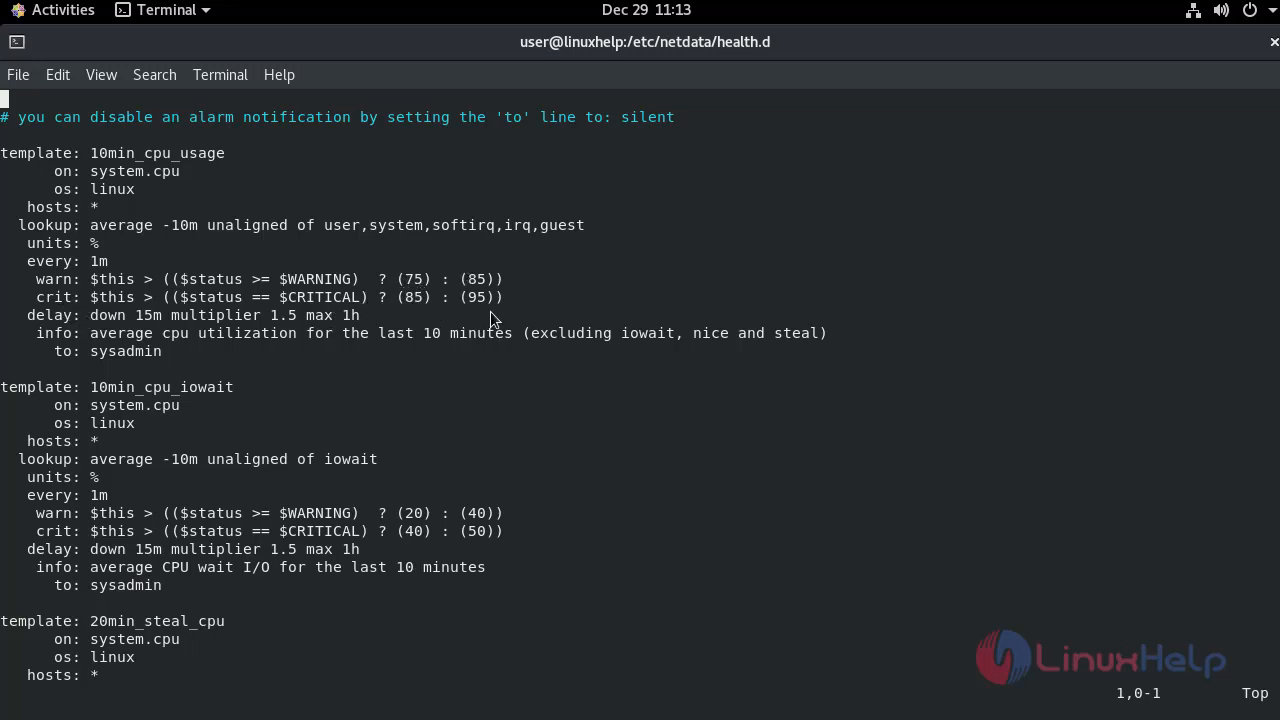
pyautogui.moveTo(500, 277)
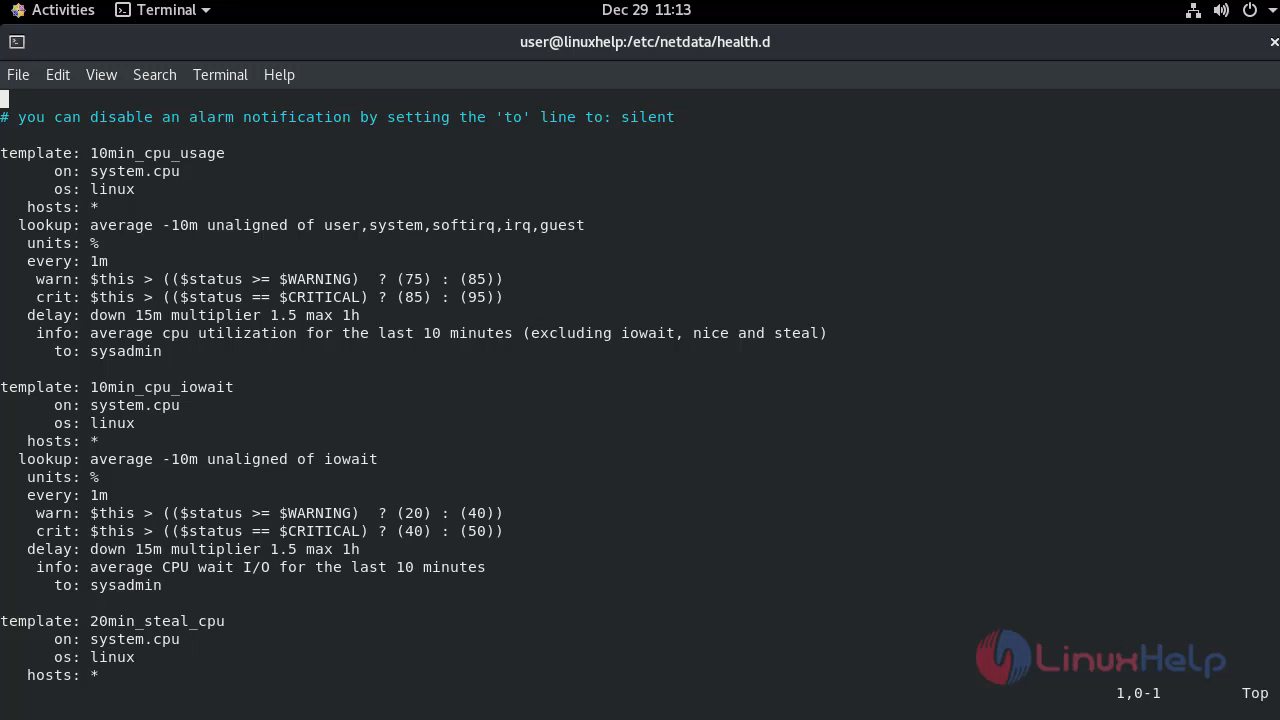
pyautogui.moveTo(294, 294)
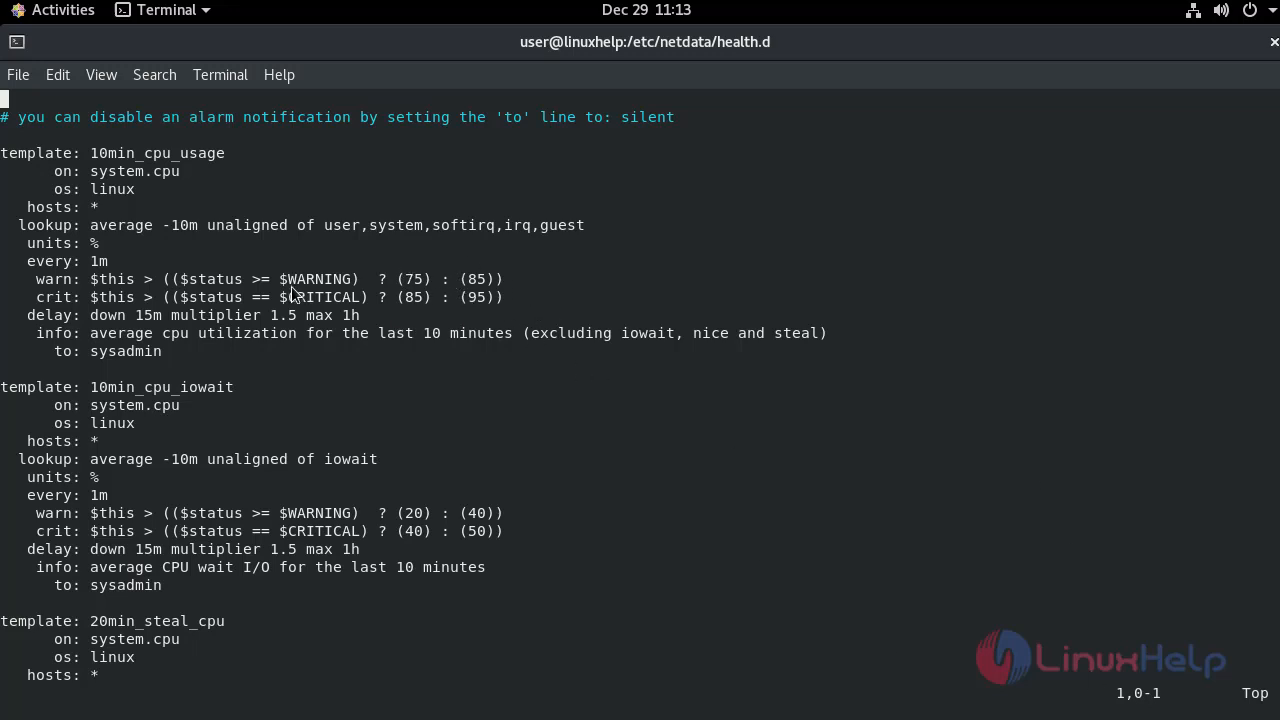
pyautogui.moveTo(398, 291)
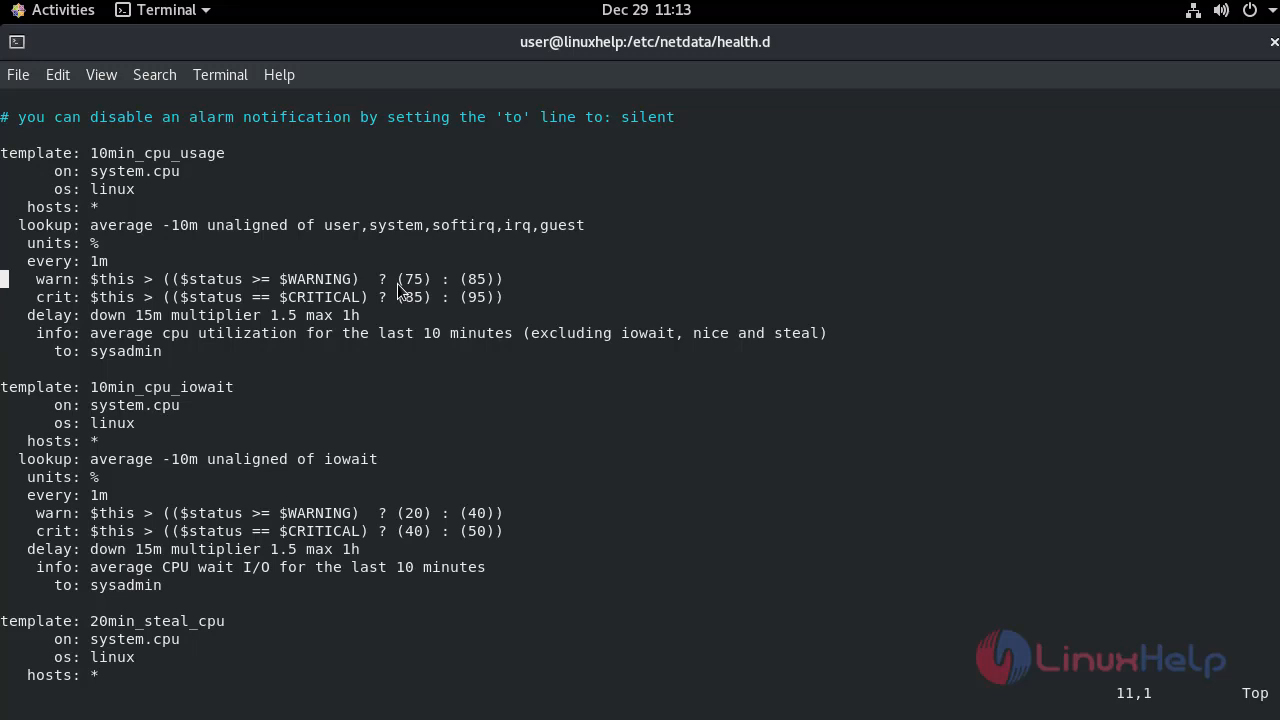
# Step: Rename templates to 1min, set thresholds 10/20/30 and 2/4/5, and save with :wq
pyautogui.press('i')
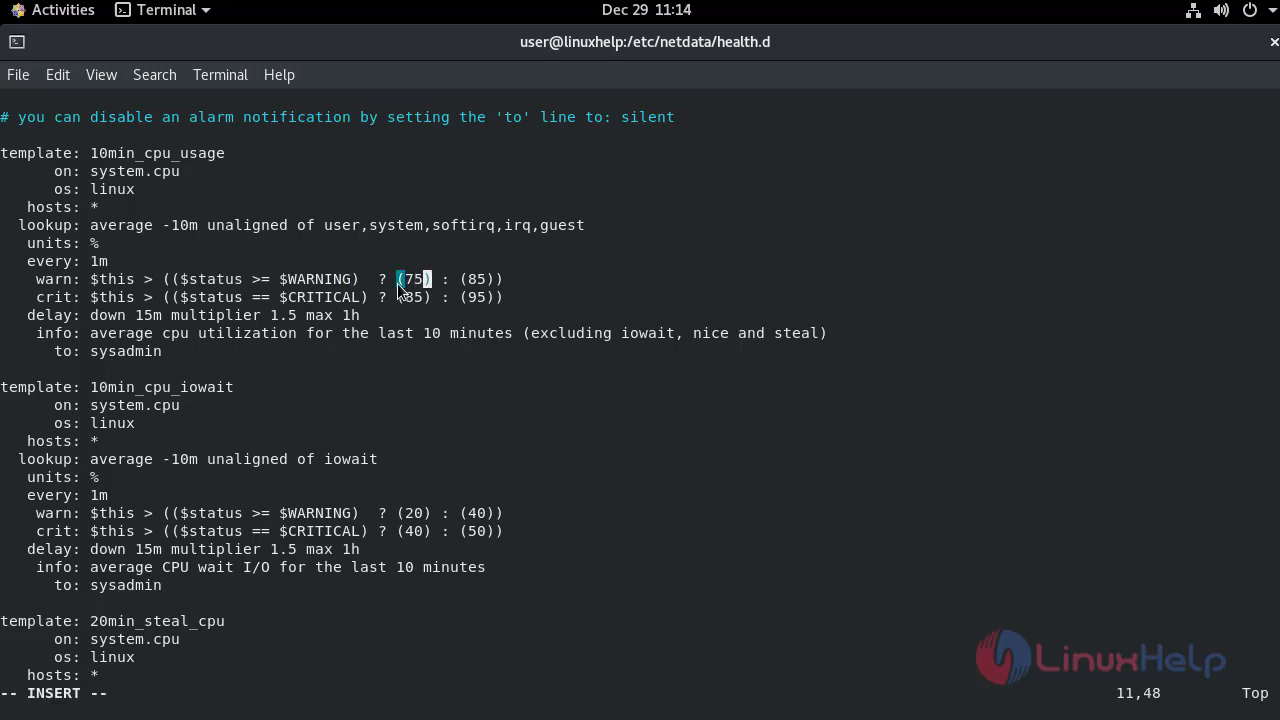
pyautogui.write('10')
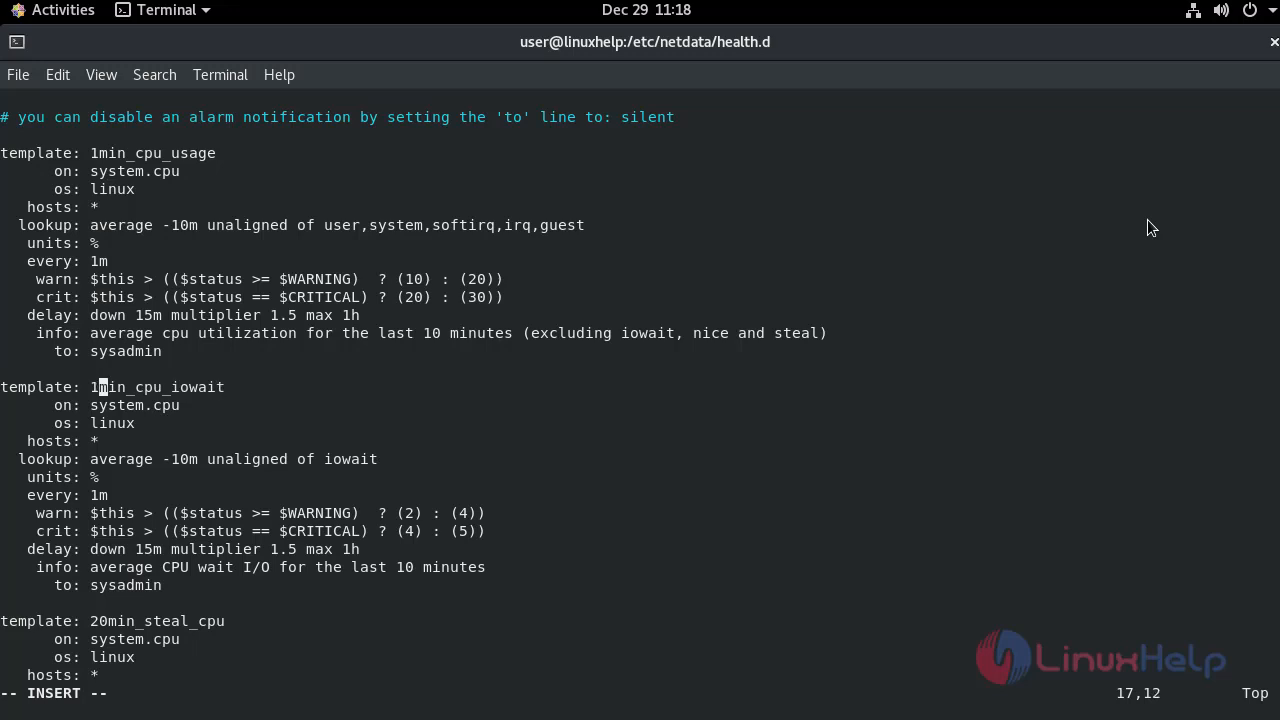
pyautogui.write('1')
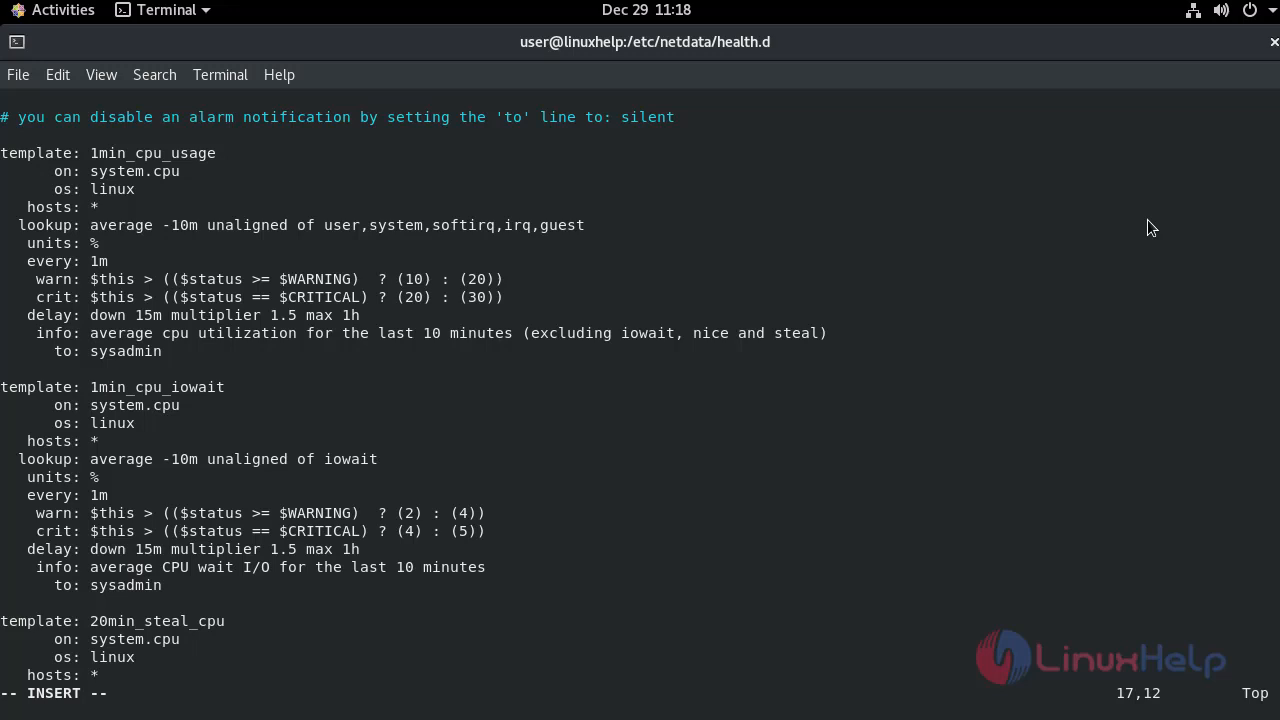
pyautogui.write(':wq')
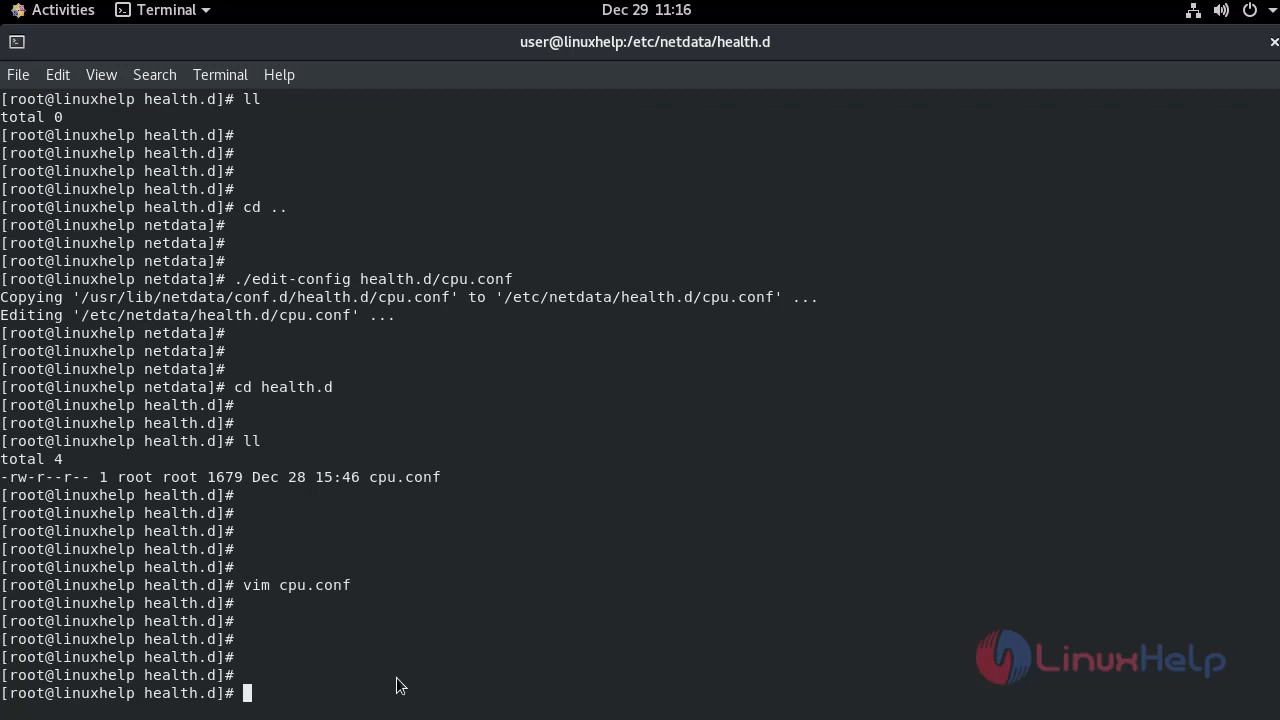
# Step: Run netdatacli reload-health at the shell prompt
pyautogui.write('netdatacli')
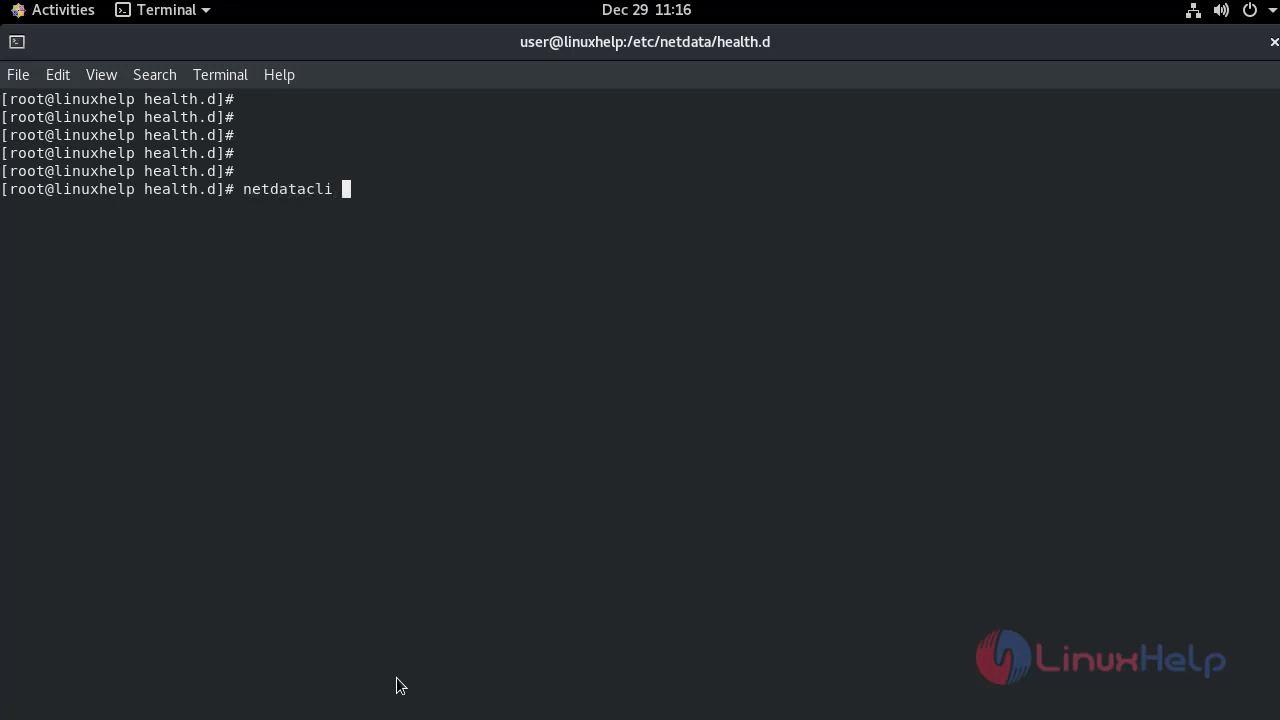
pyautogui.write('reload')
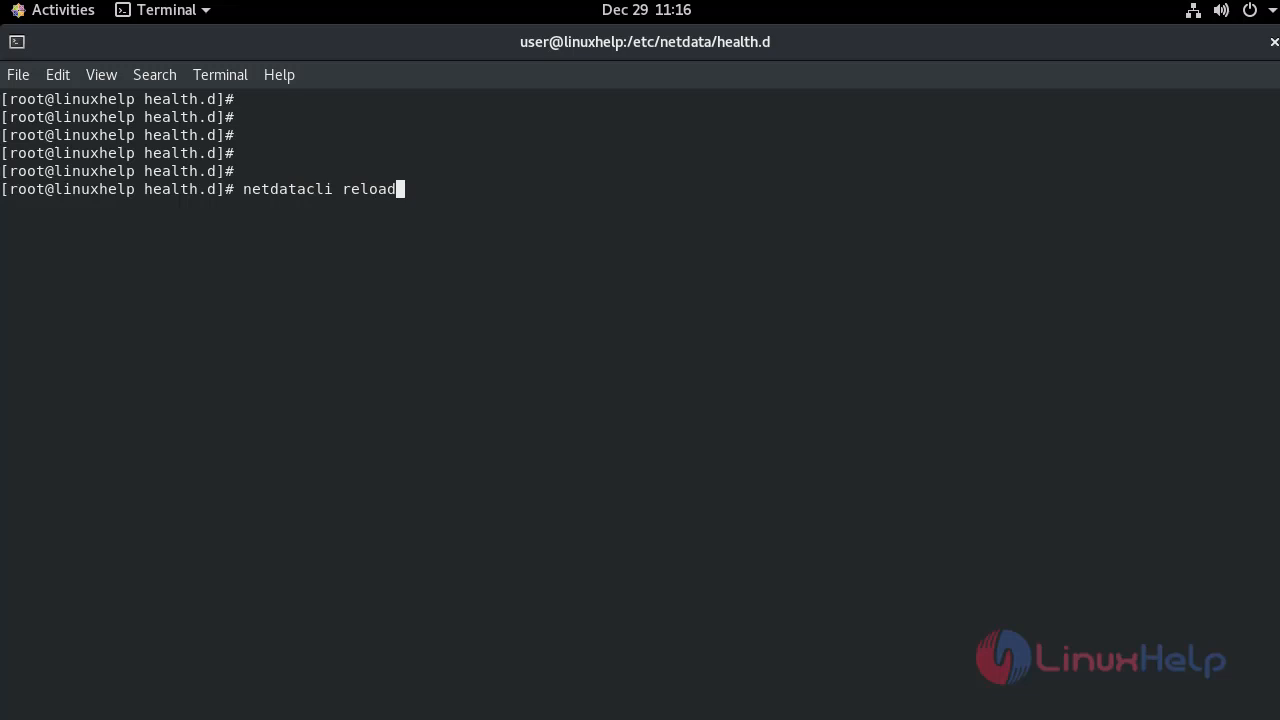
pyautogui.moveTo(595, 205)
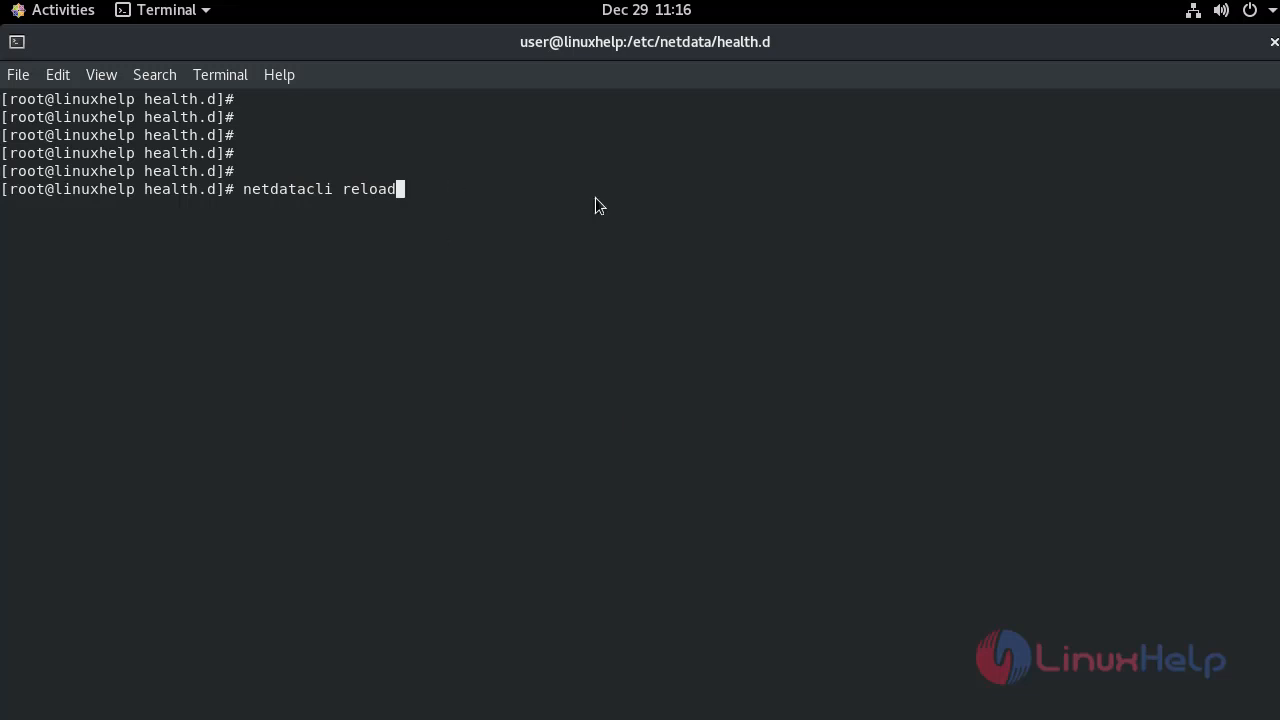
pyautogui.write('-heal')
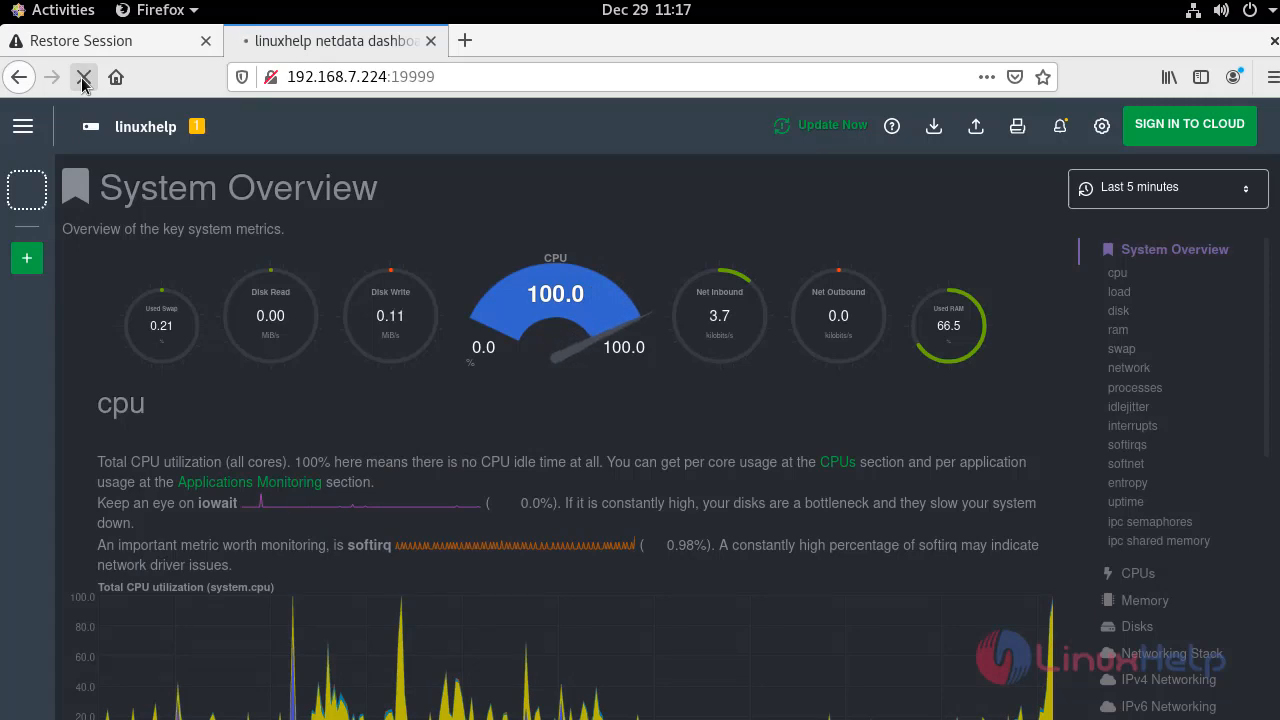
# Step: Reload the dashboard and view raised alarms showing 1min cpu usage at 21.5%
pyautogui.click(84, 77)
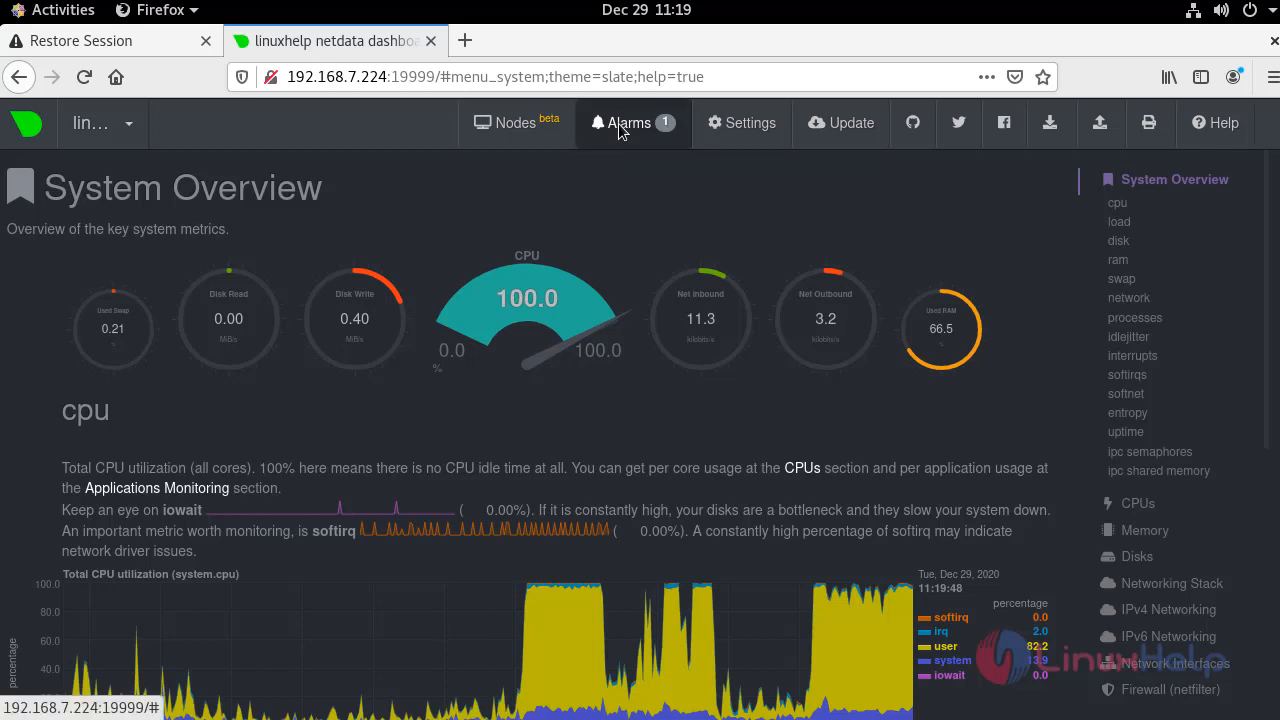
pyautogui.click(628, 122)
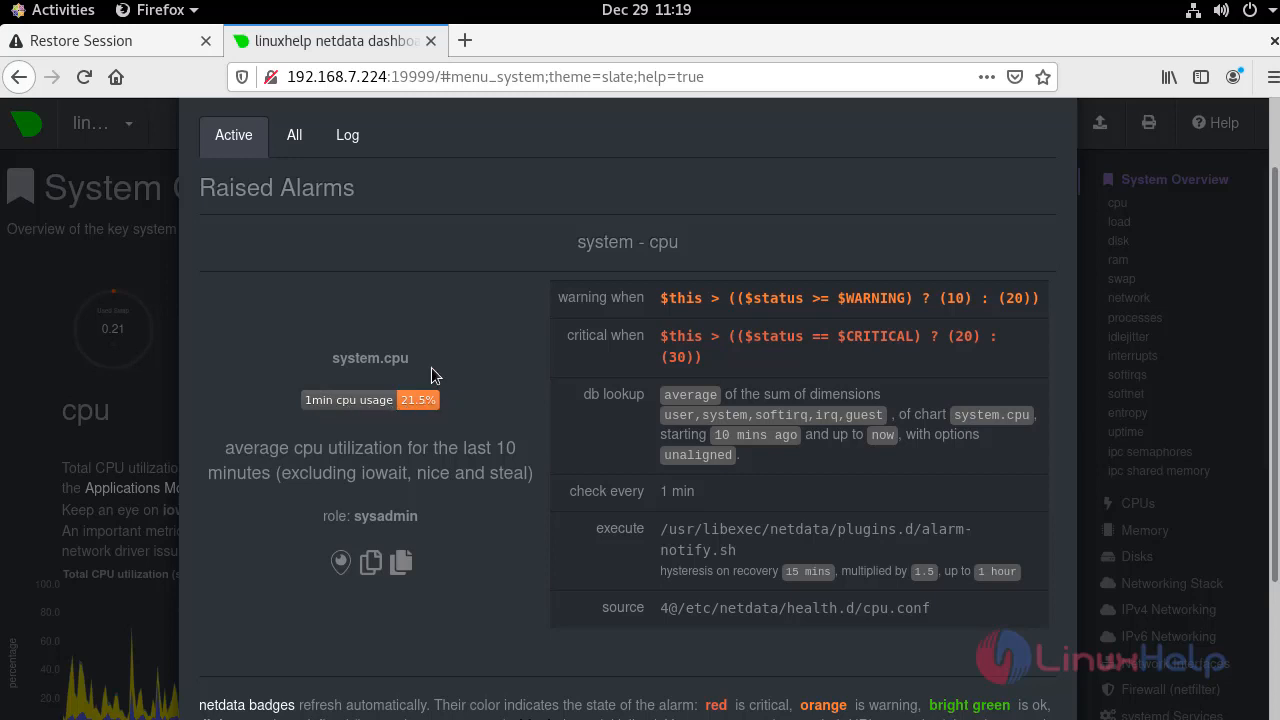
pyautogui.moveTo(605, 315)
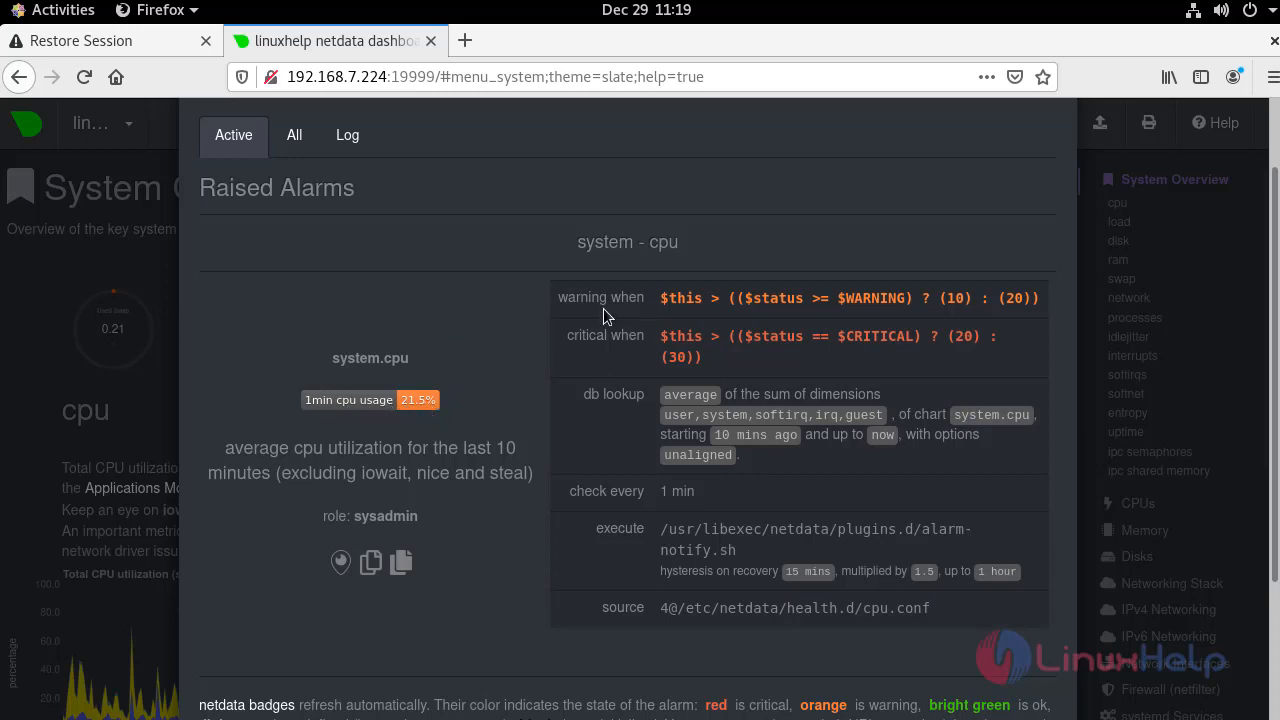
pyautogui.moveTo(325, 528)
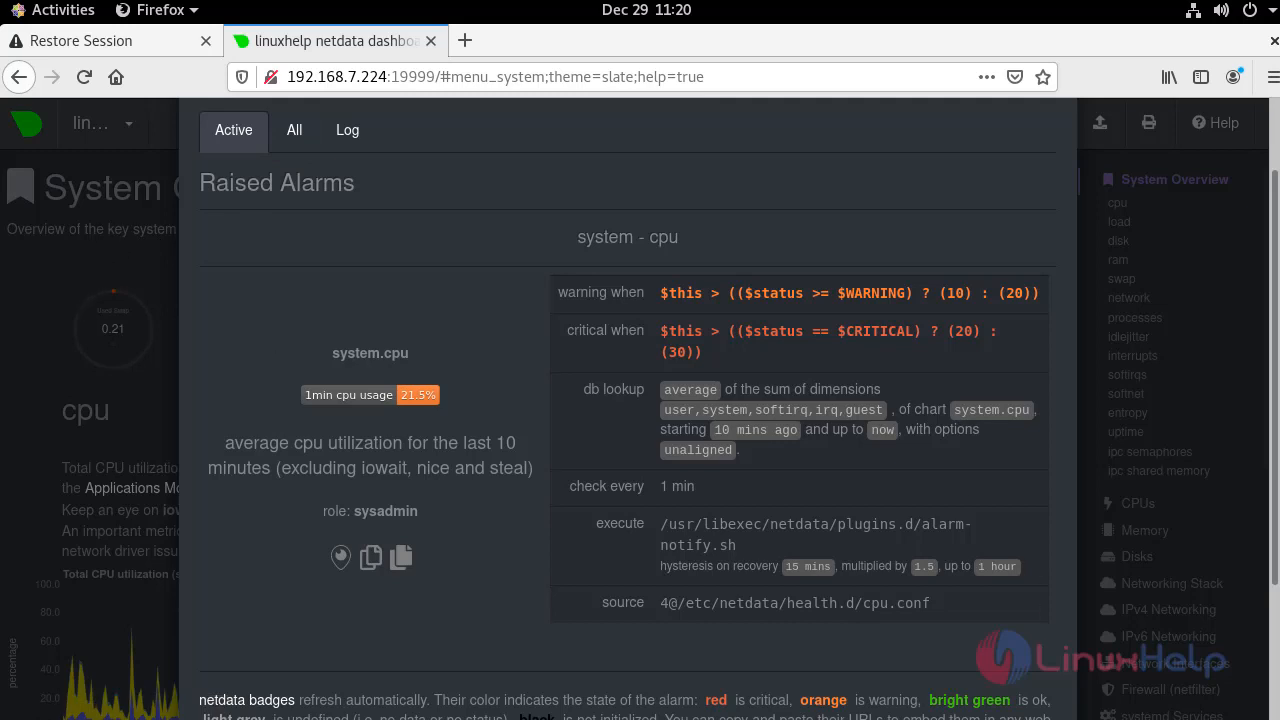
pyautogui.moveTo(222, 314)
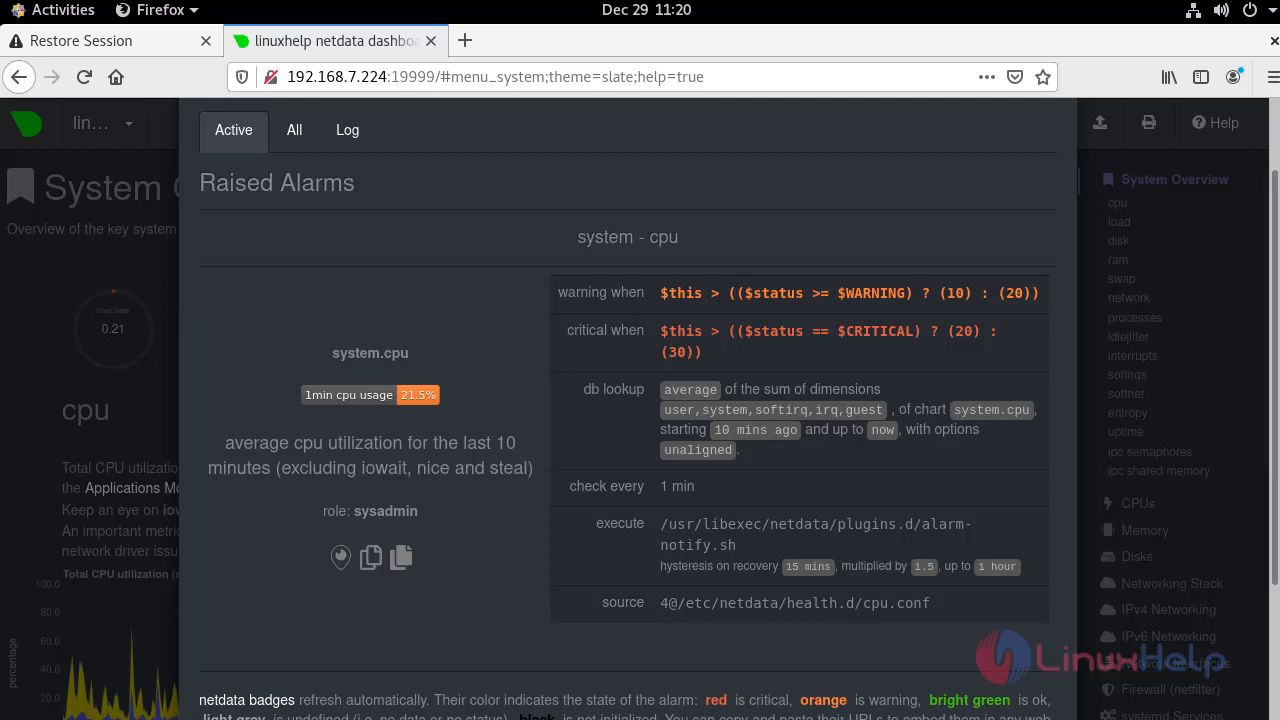
pyautogui.moveTo(168, 458)
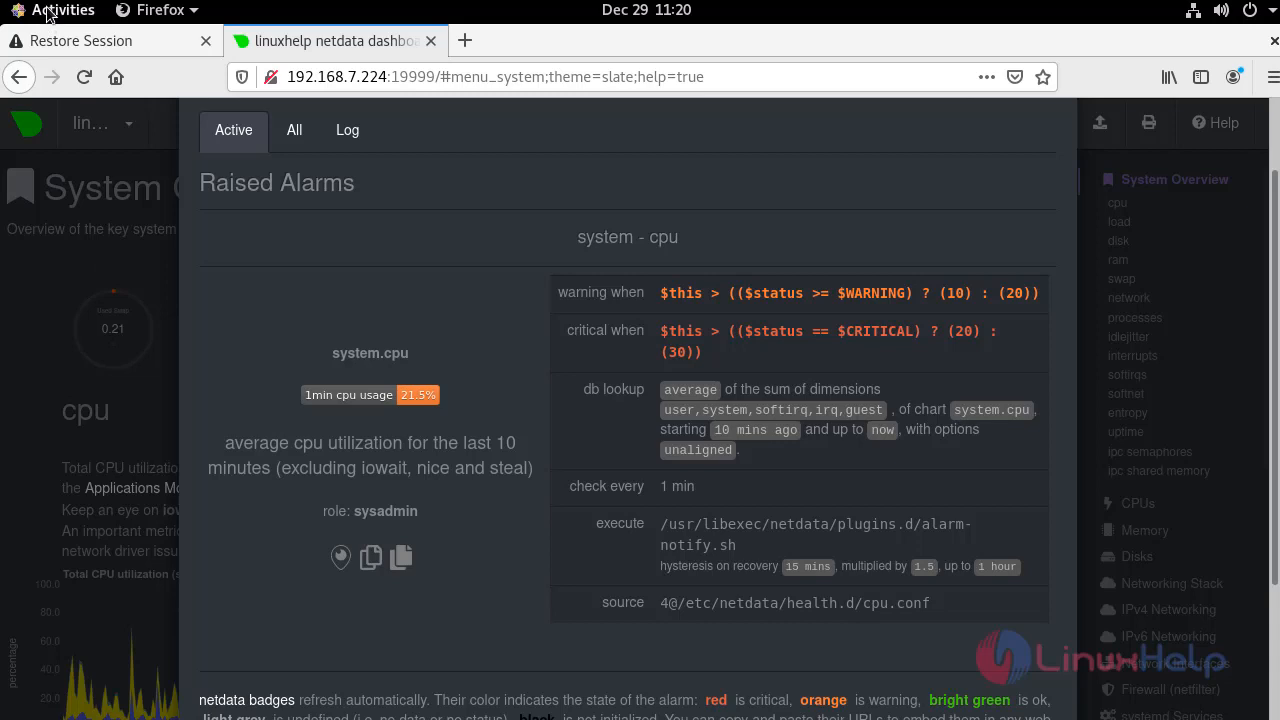
pyautogui.moveTo(40, 20)
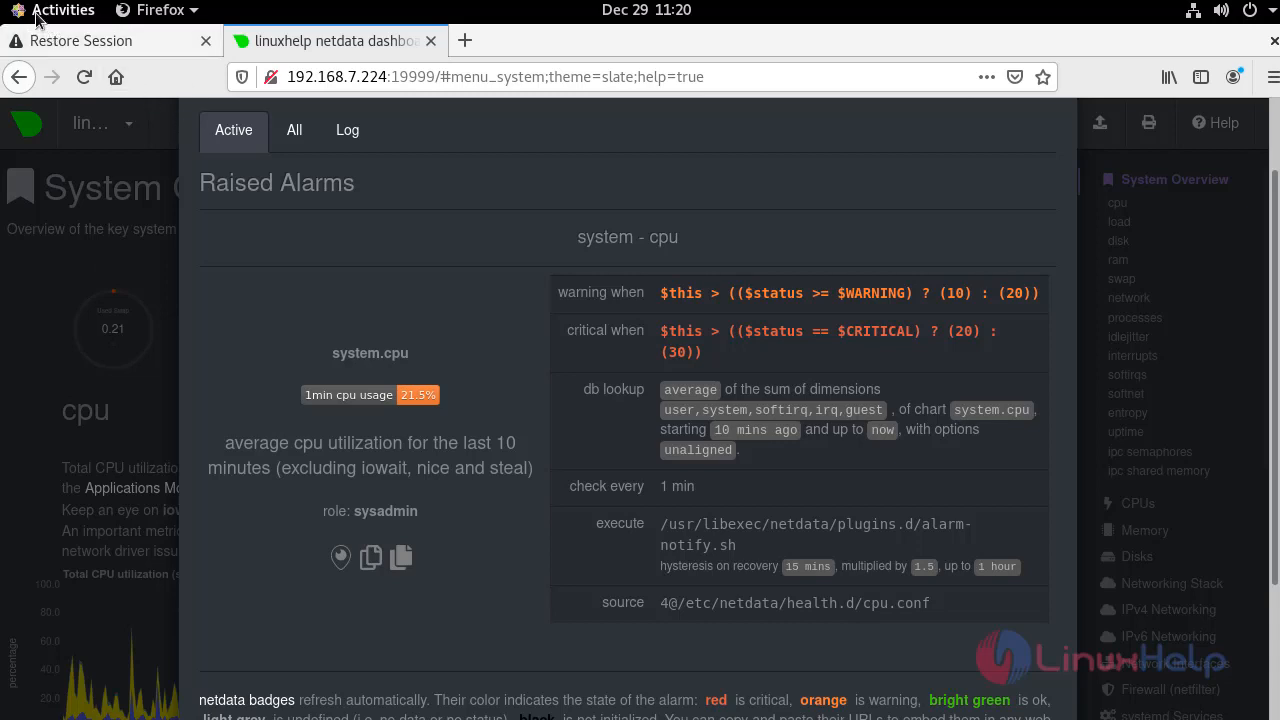
pyautogui.click(62, 9)
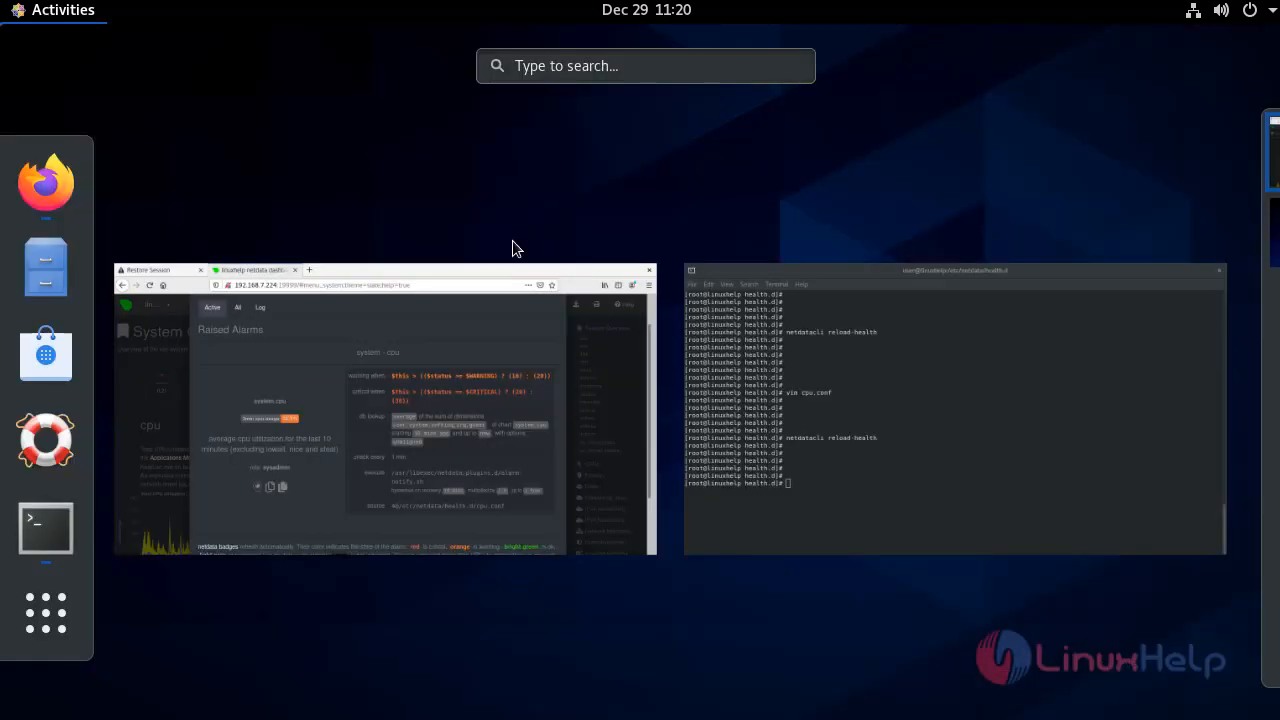
# Step: Back in Terminal, list health.d and create a new ram.conf in vim
pyautogui.click(950, 400)
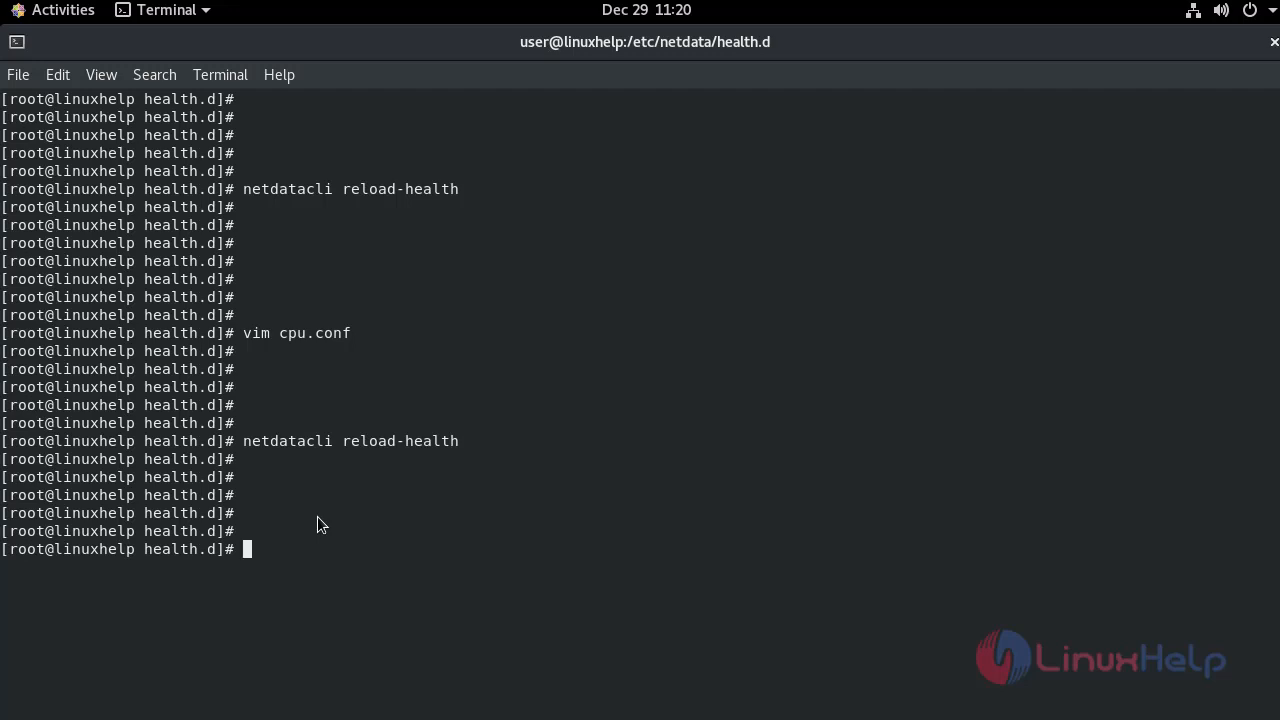
pyautogui.write('ll')
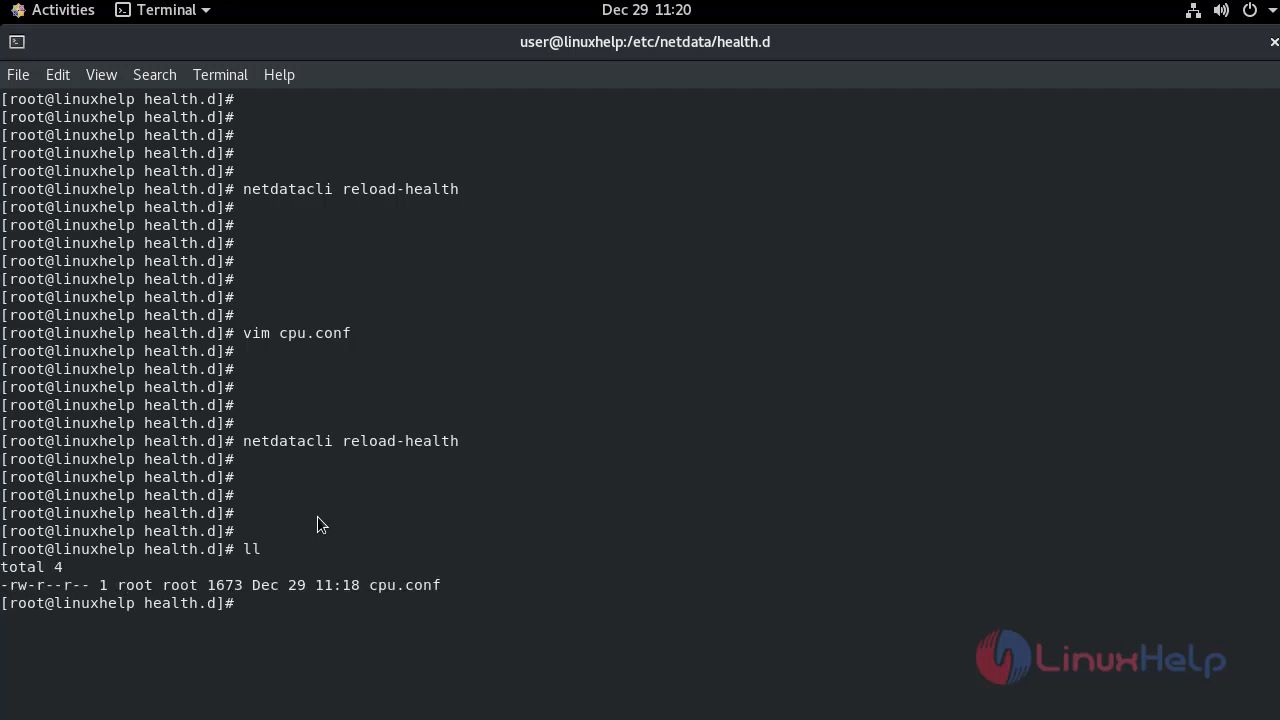
pyautogui.write('vim ram.co')
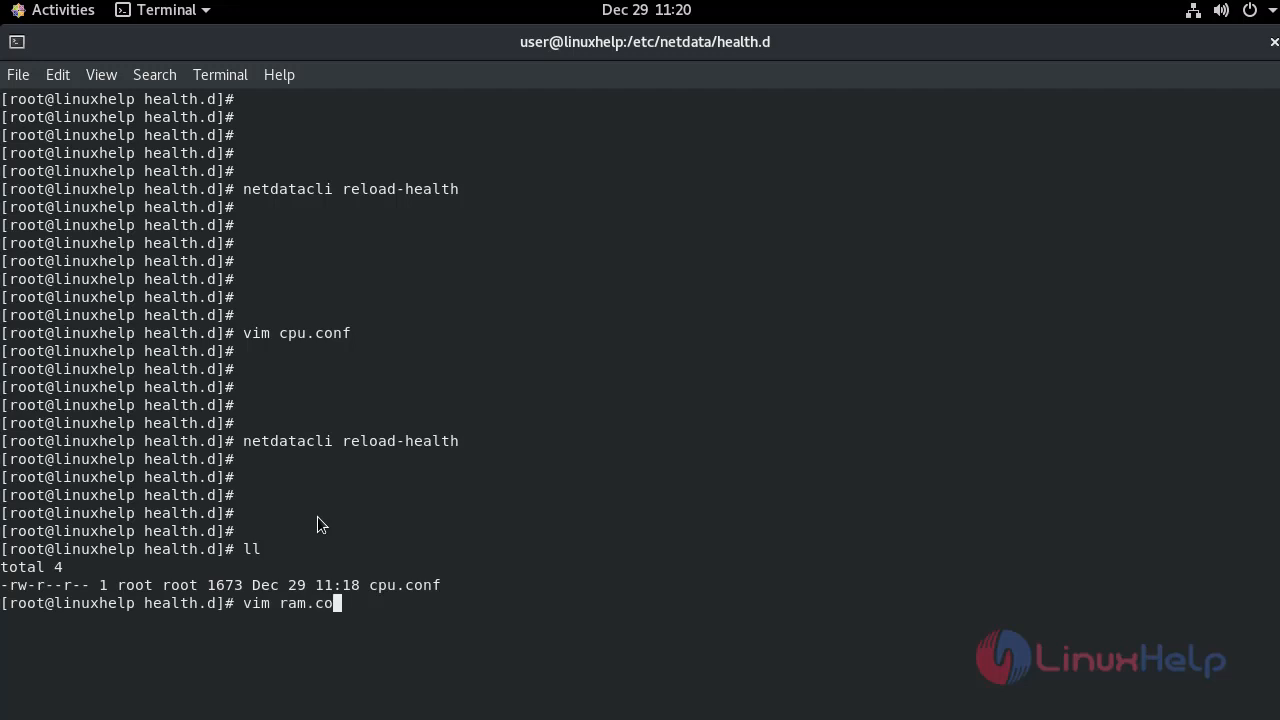
pyautogui.write('nf')
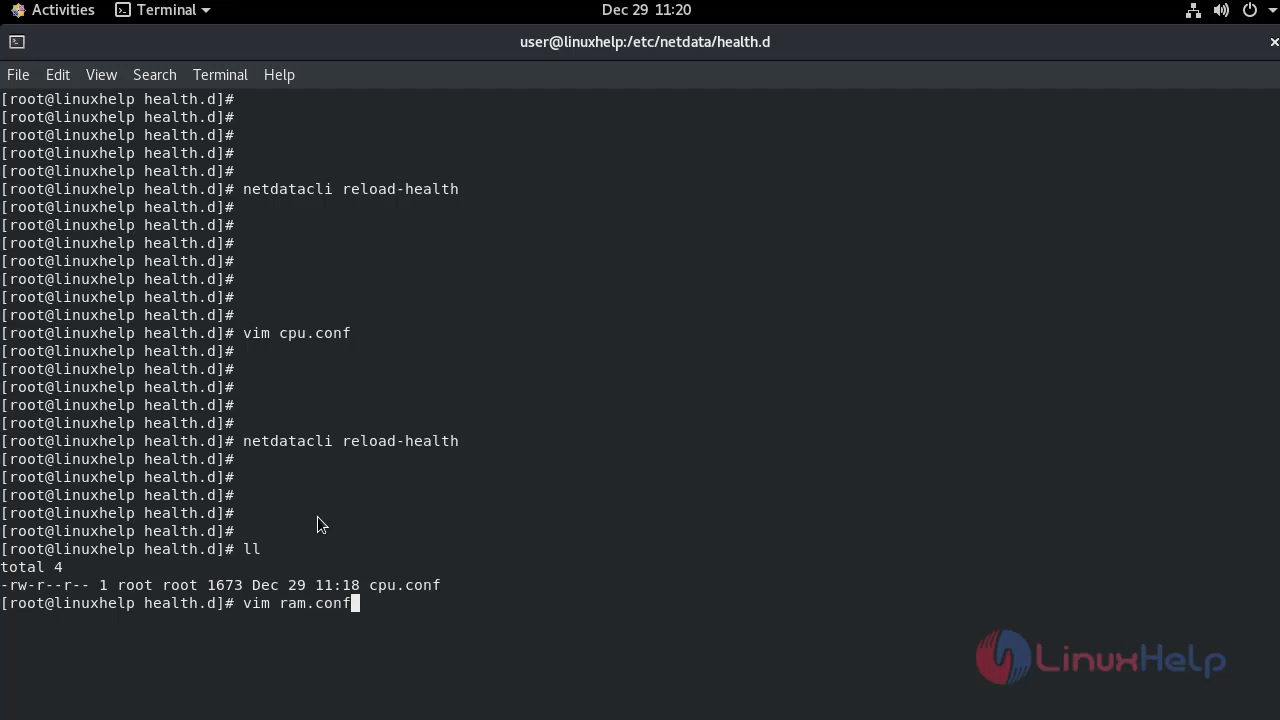
pyautogui.press('Return')
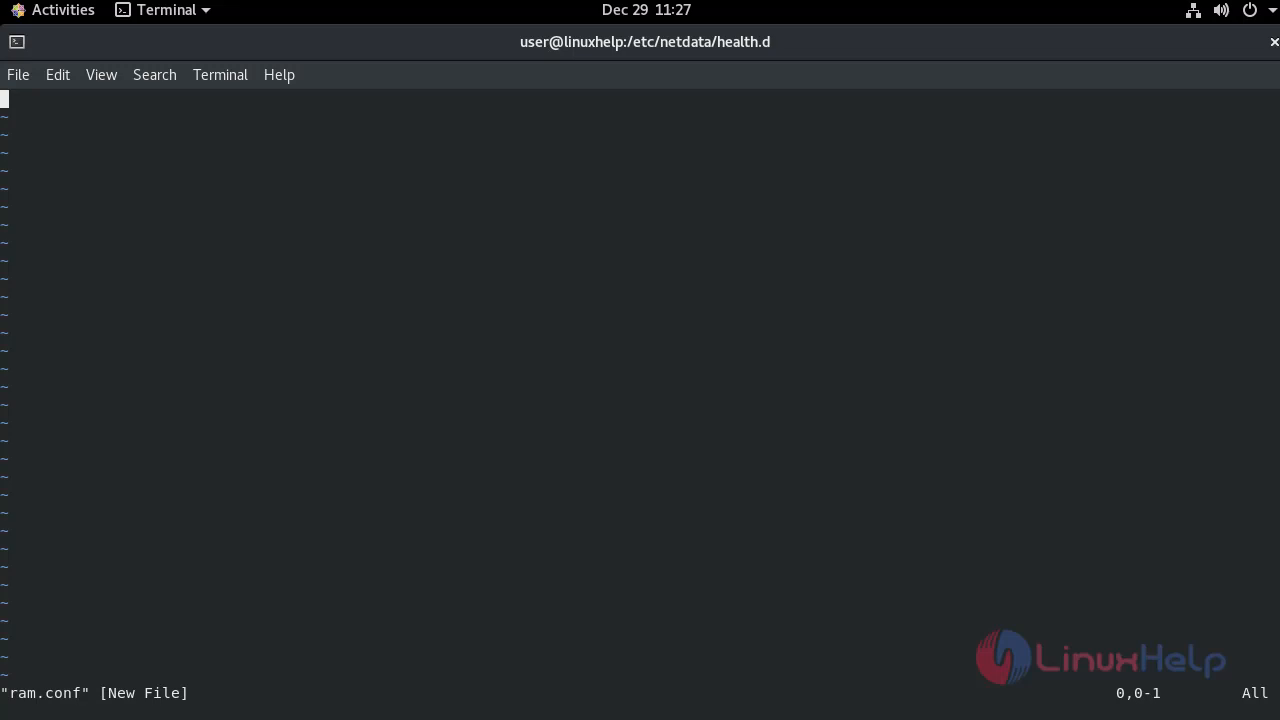
pyautogui.moveTo(793, 348)
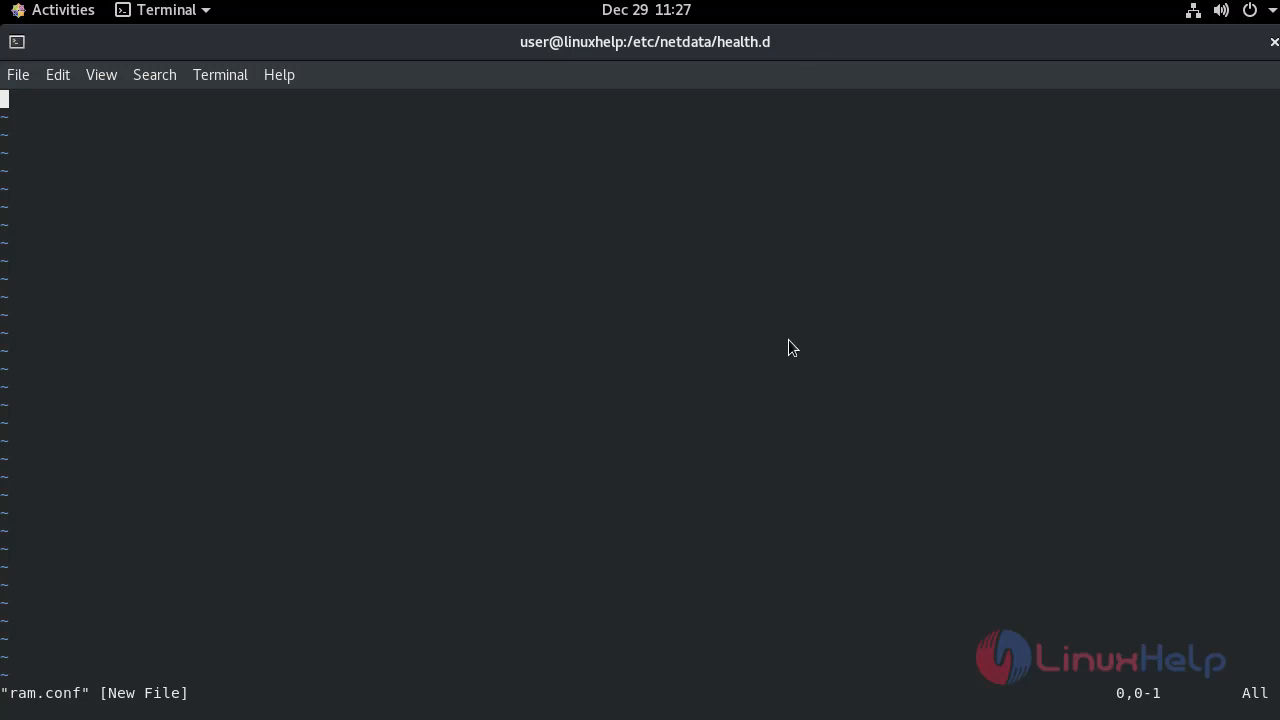
pyautogui.moveTo(367, 341)
pyautogui.write('a')
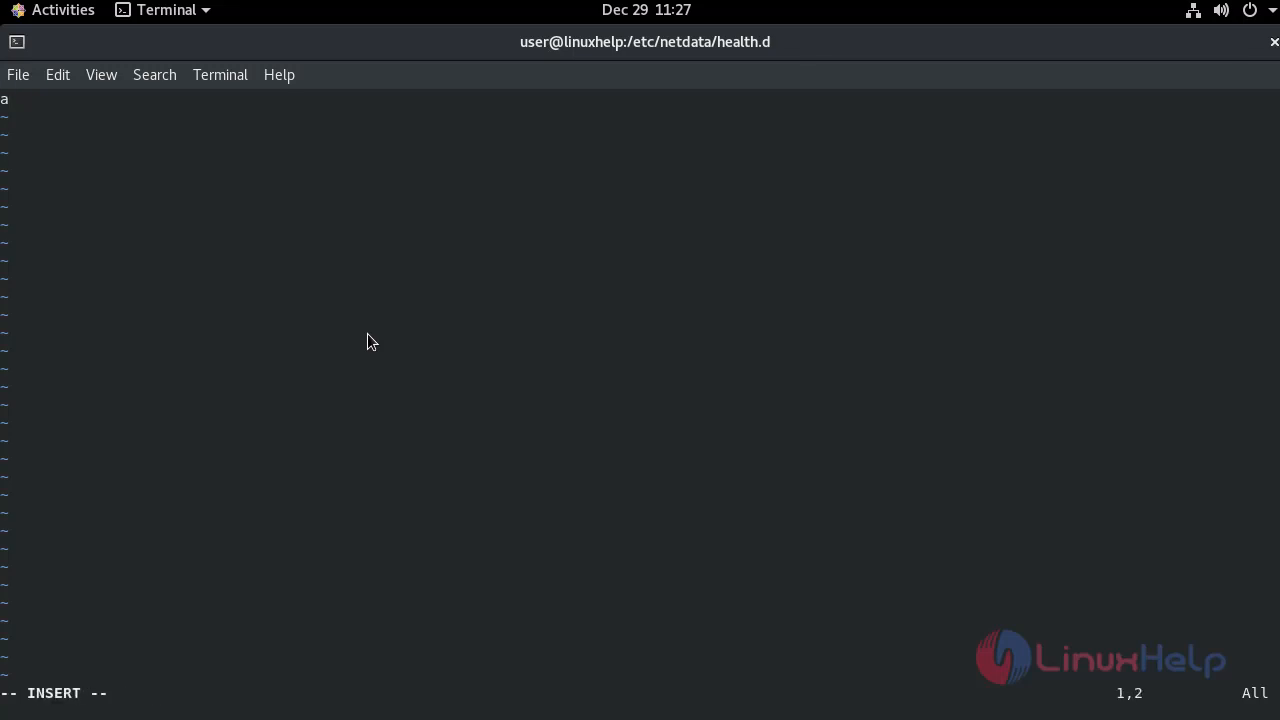
# Step: Write the alarm: ram_usage and on: system.ram lines
pyautogui.write('larm')
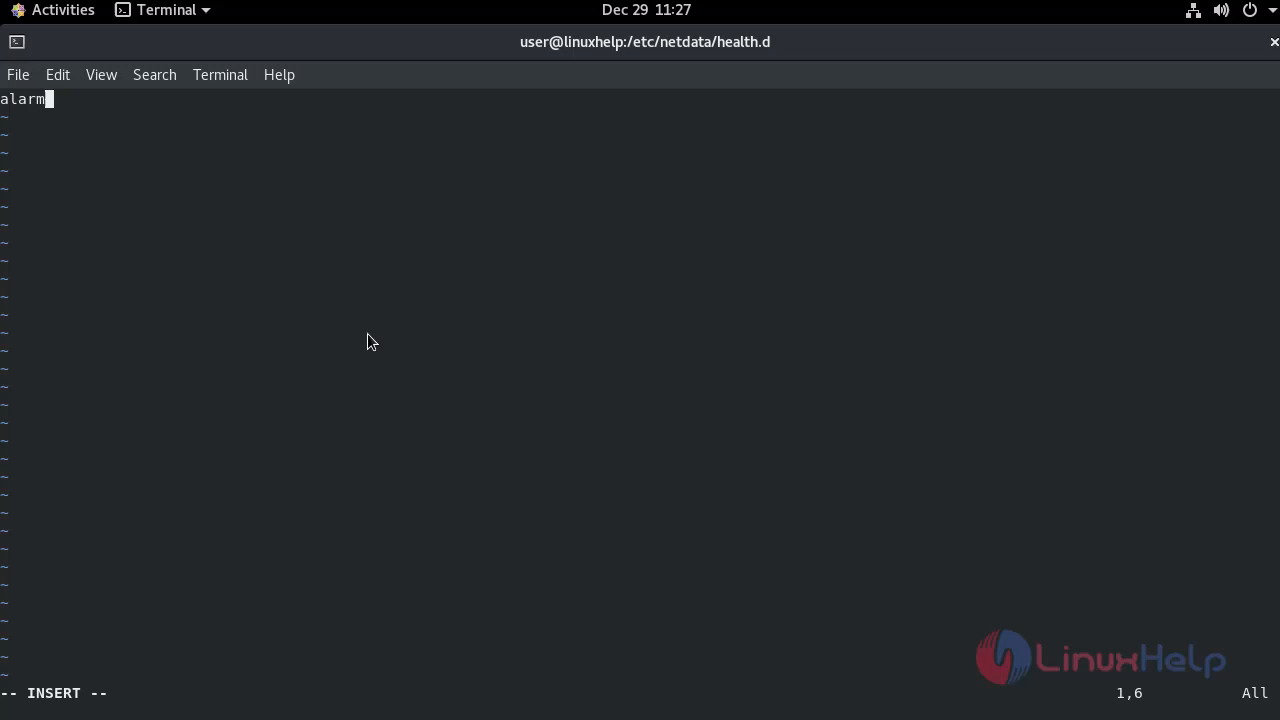
pyautogui.write(':')
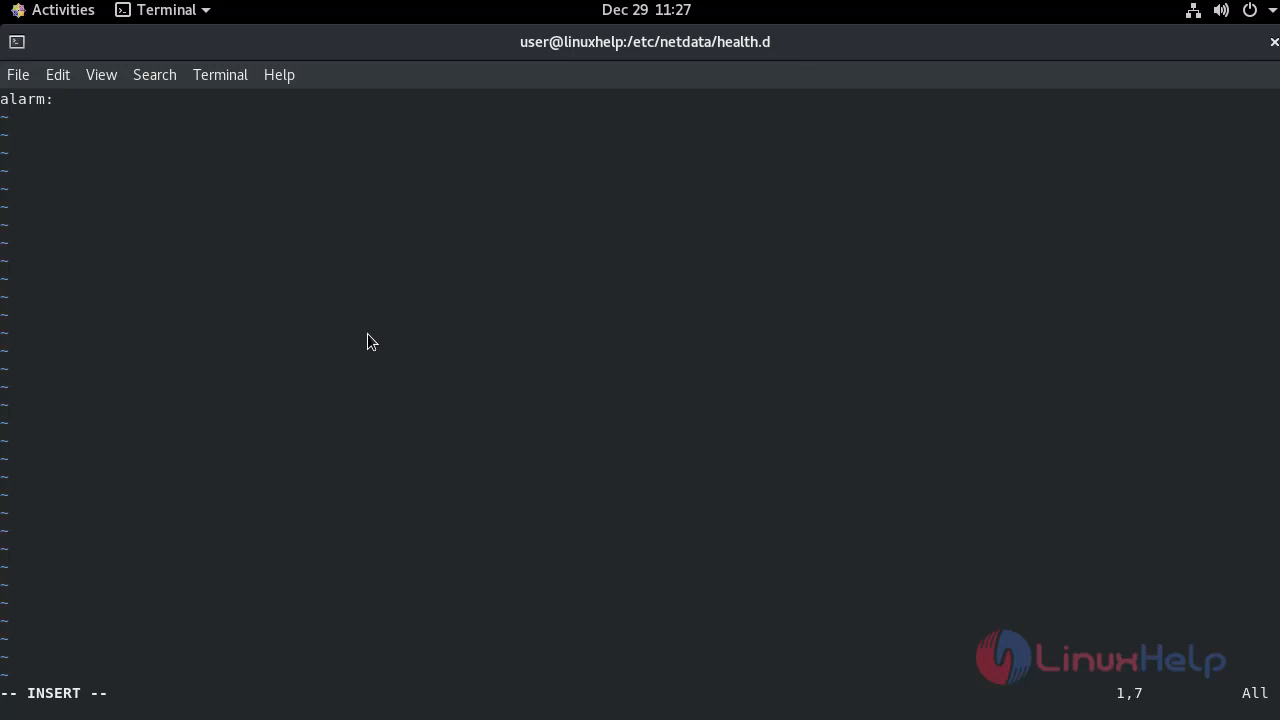
pyautogui.write('ram_')
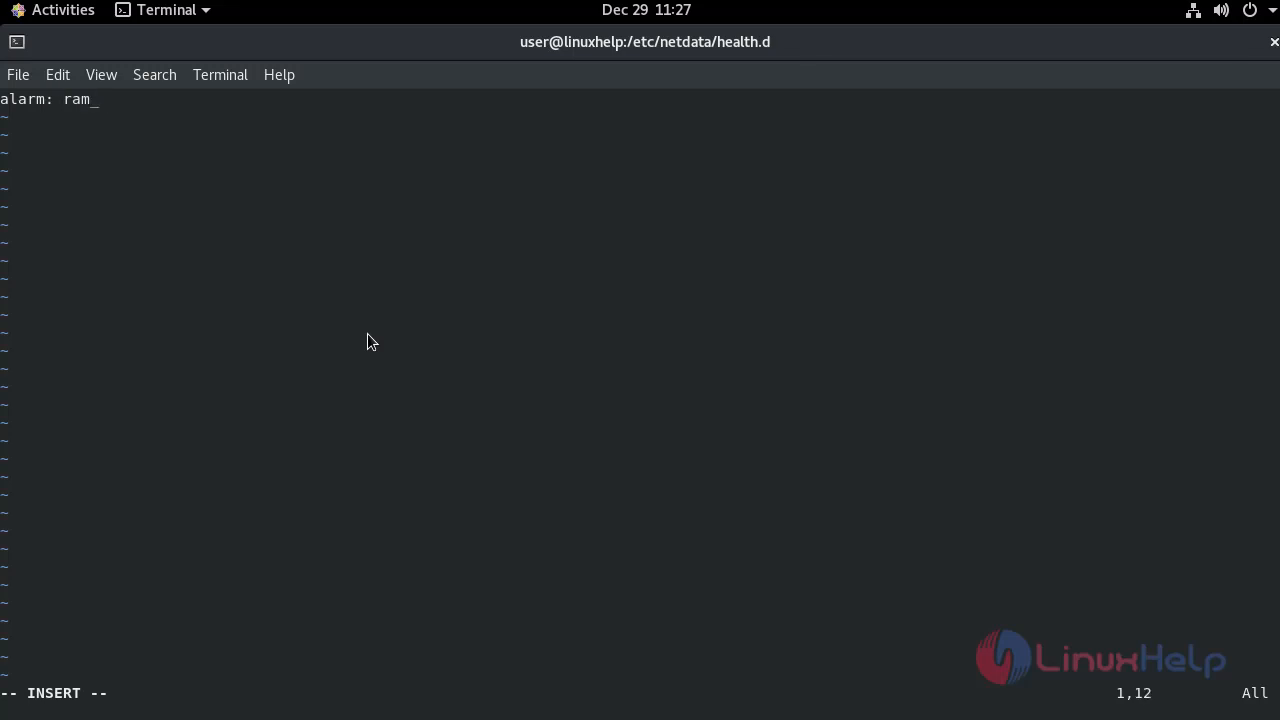
pyautogui.write('usa=')
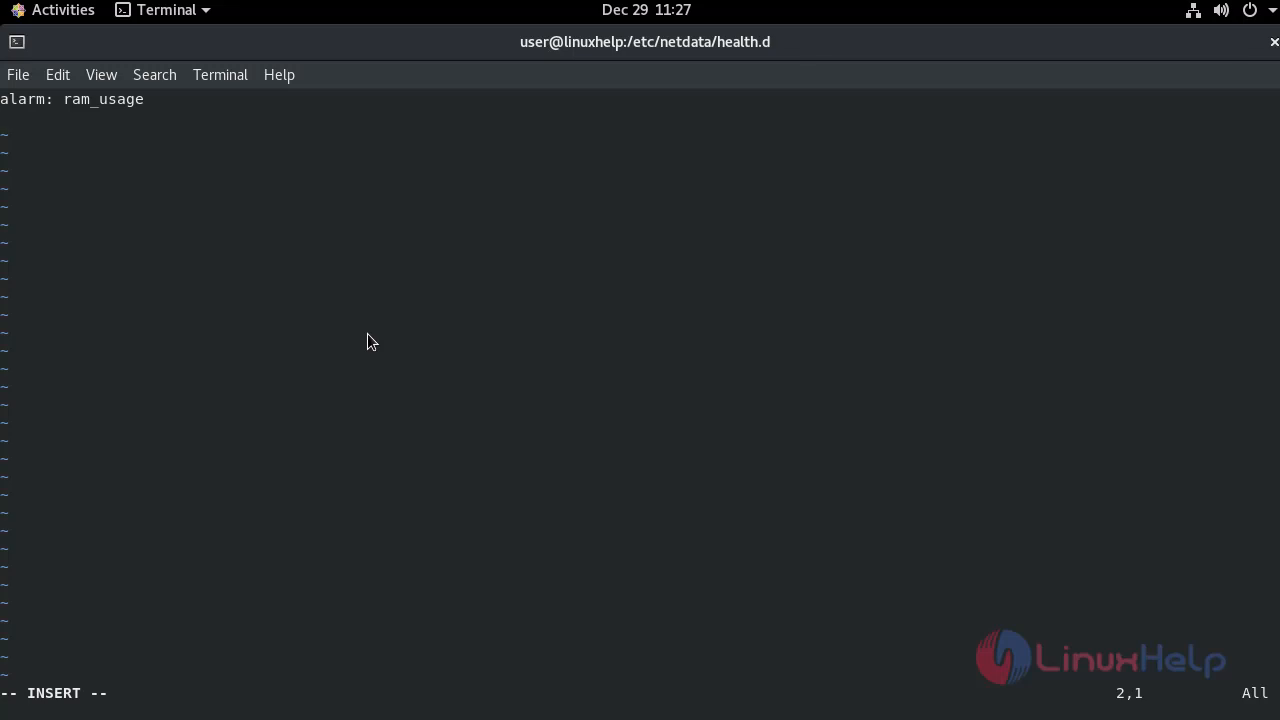
pyautogui.write('on :')
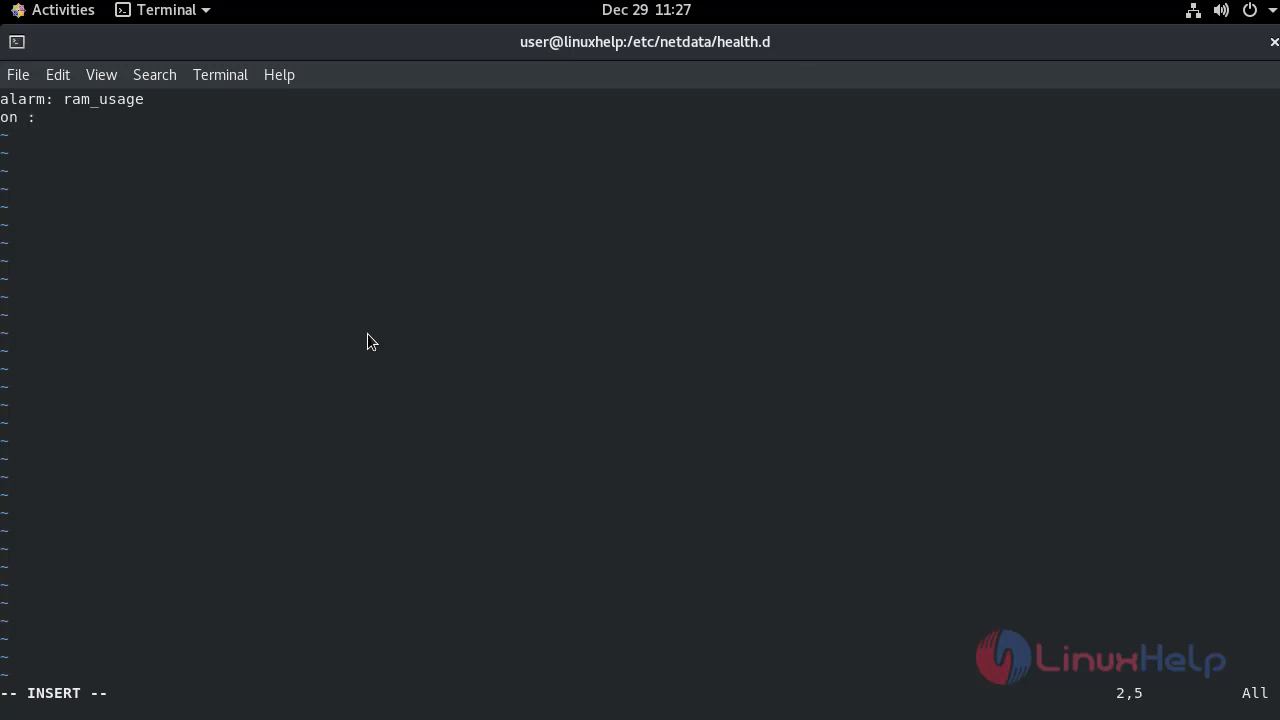
pyautogui.write('system')
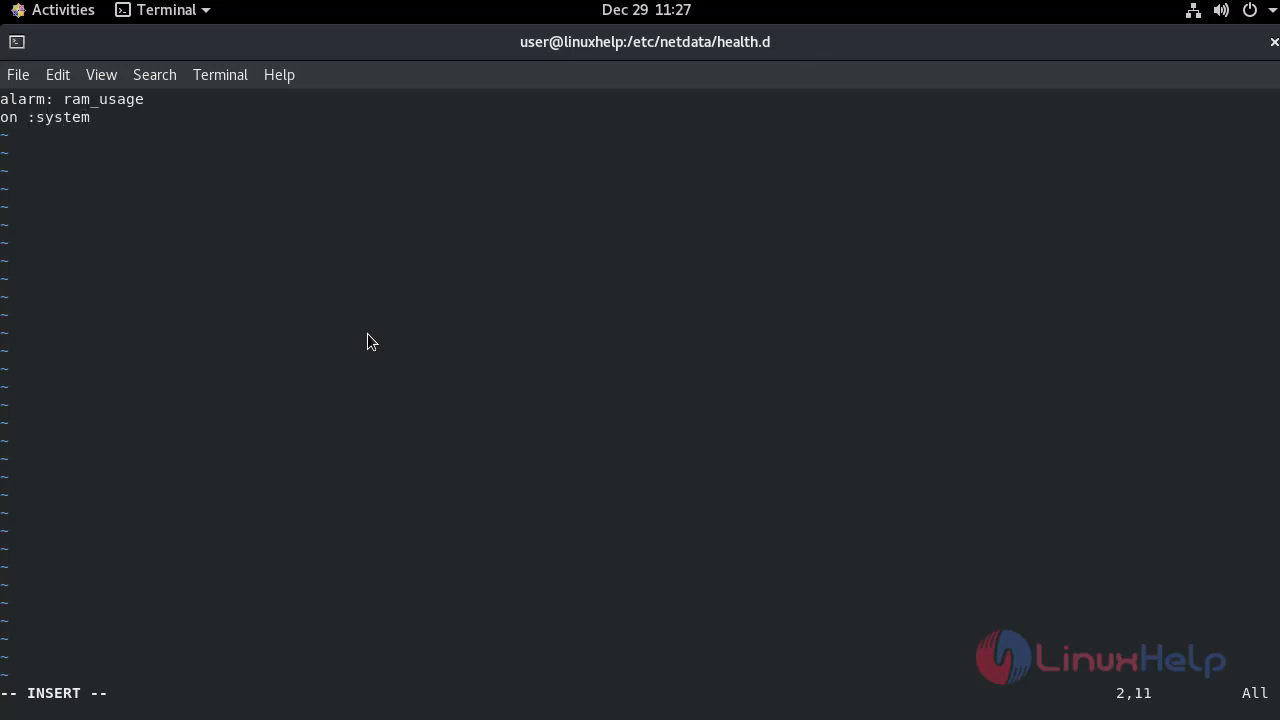
pyautogui.write('.ram')
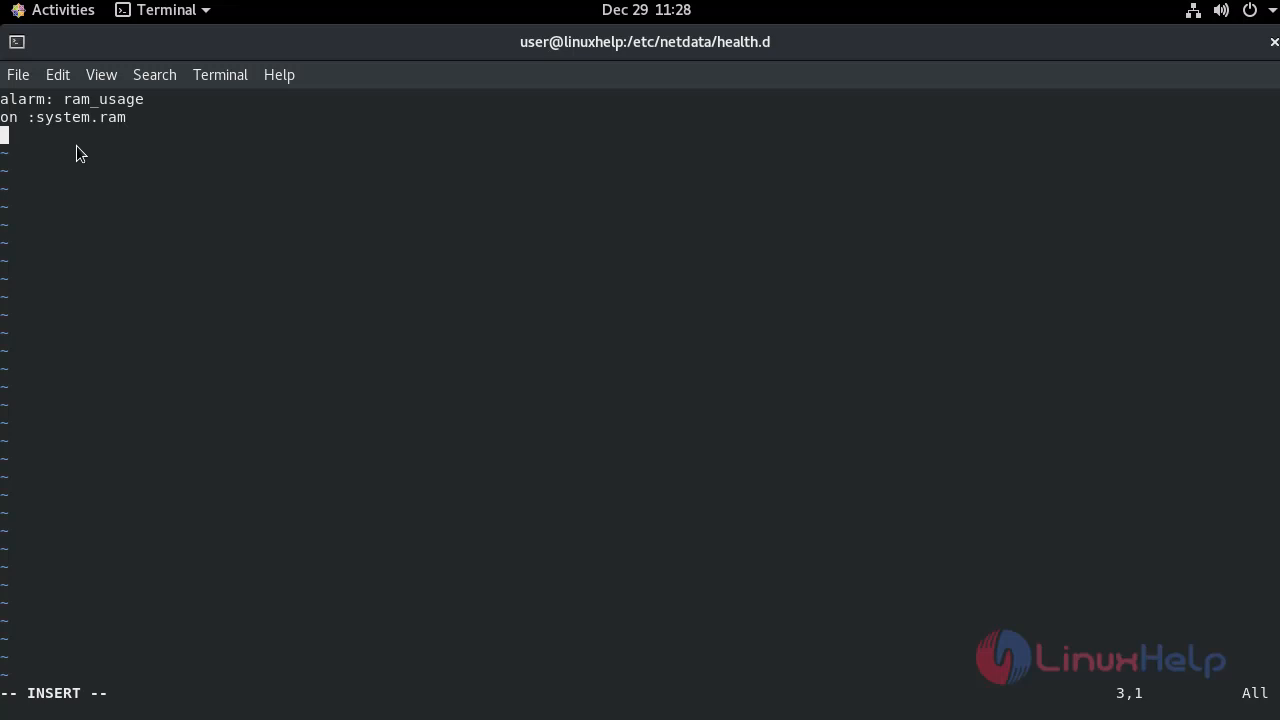
# Step: Add a lookup line averaging the last 1m as percentage of used memory
pyautogui.write('l')
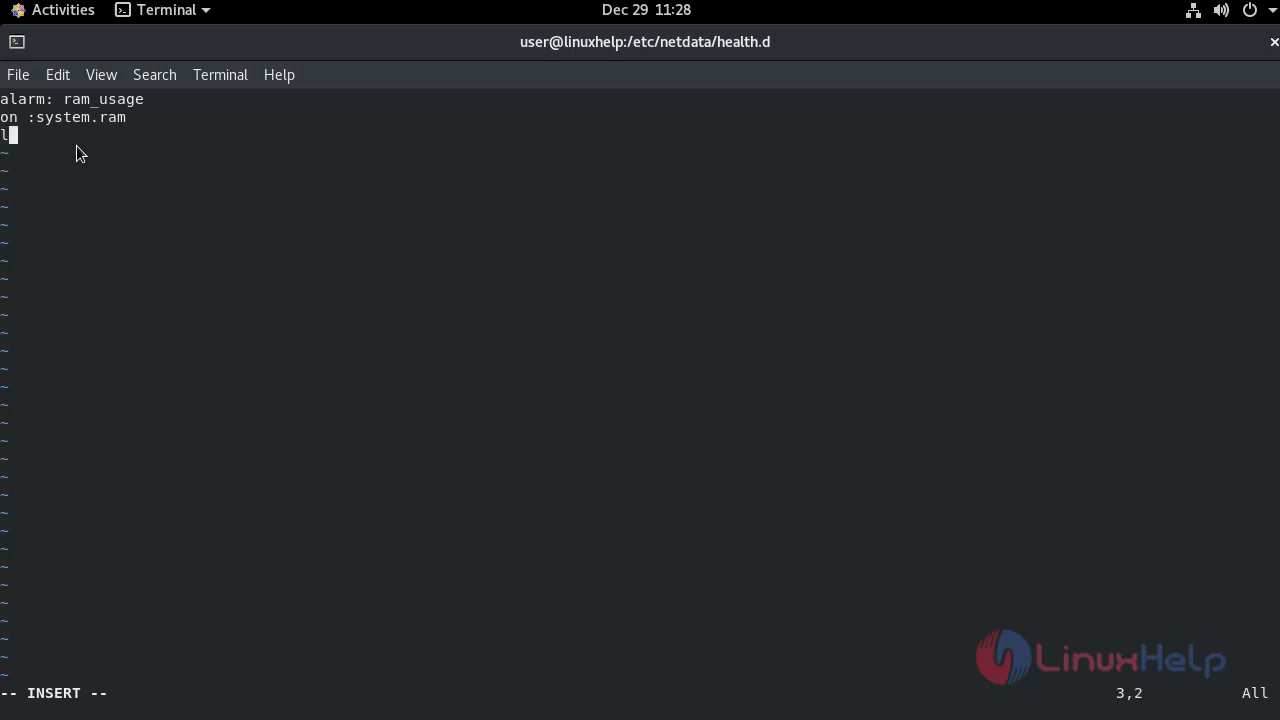
pyautogui.write('ook')
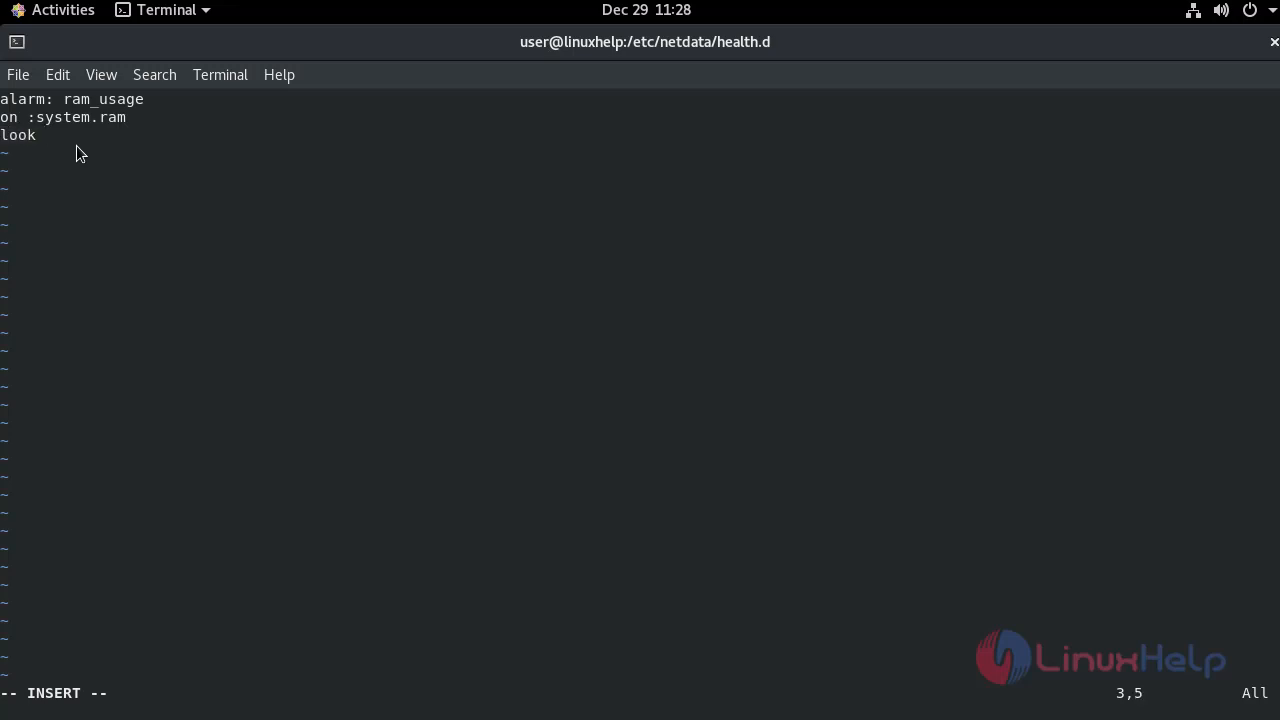
pyautogui.write('up:')
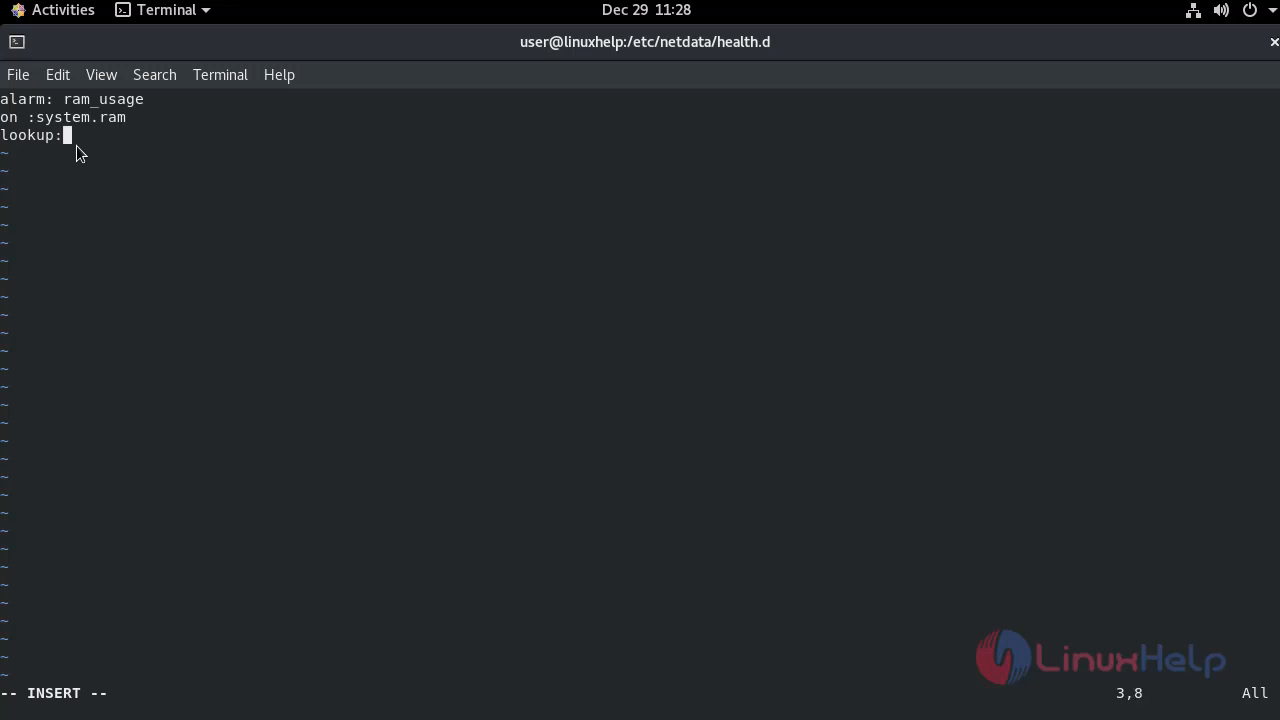
pyautogui.write('average -')
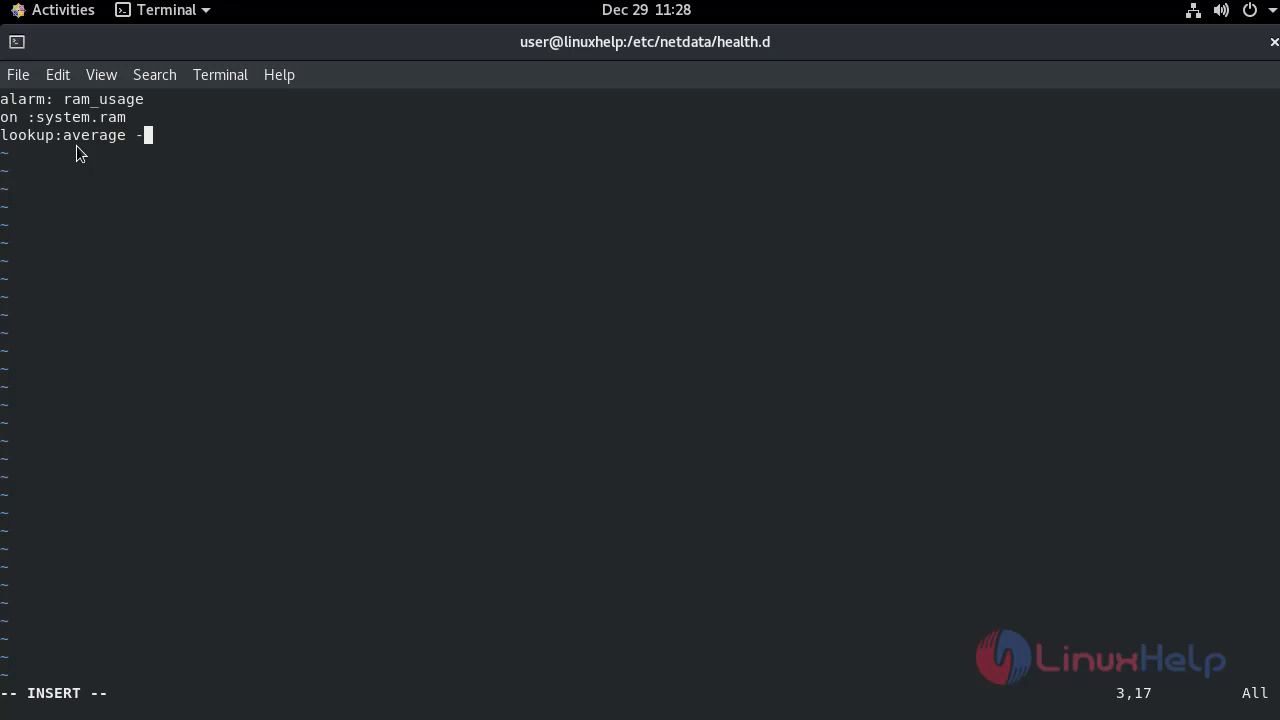
pyautogui.write('1,m')
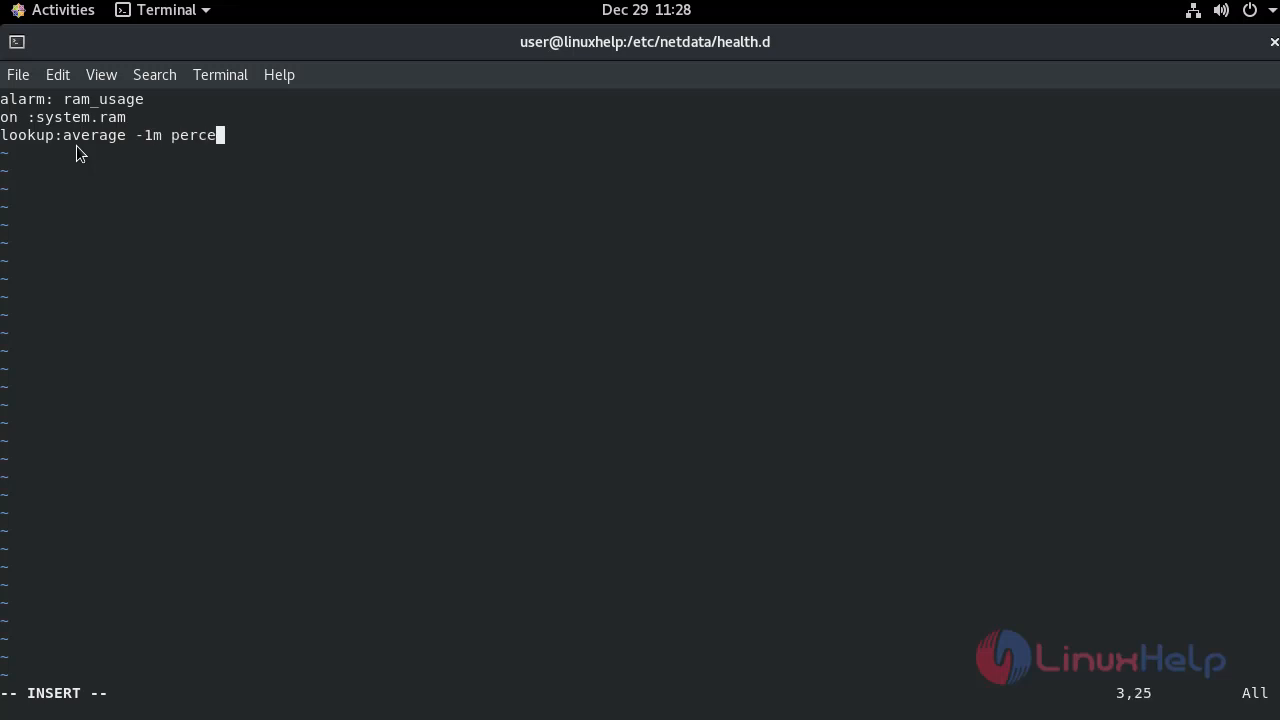
pyautogui.write('ntage of')
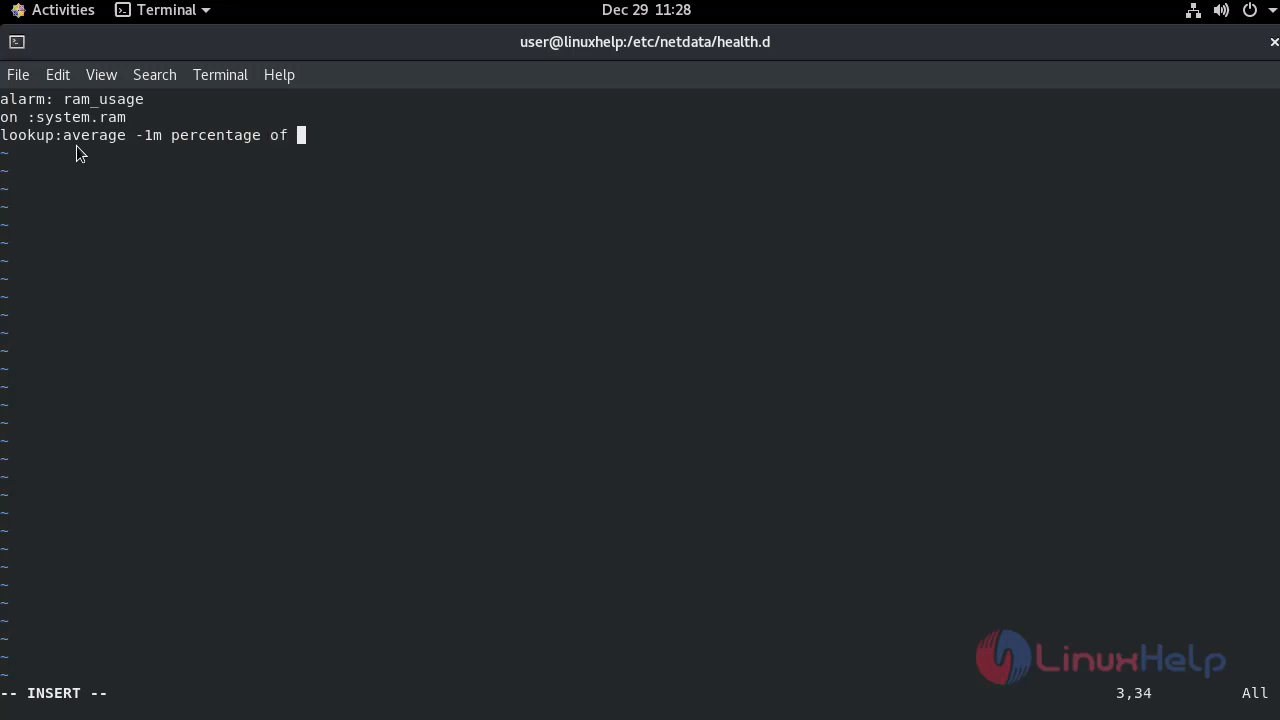
pyautogui.write('used')
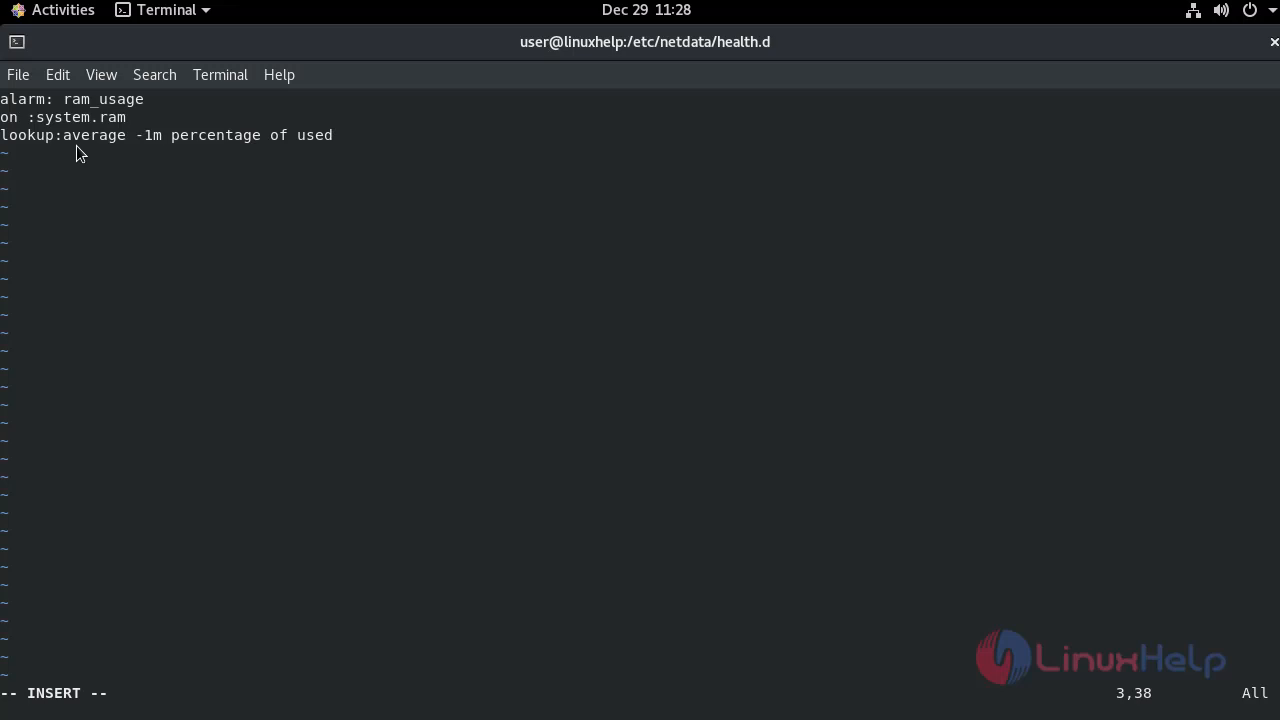
pyautogui.moveTo(252, 248)
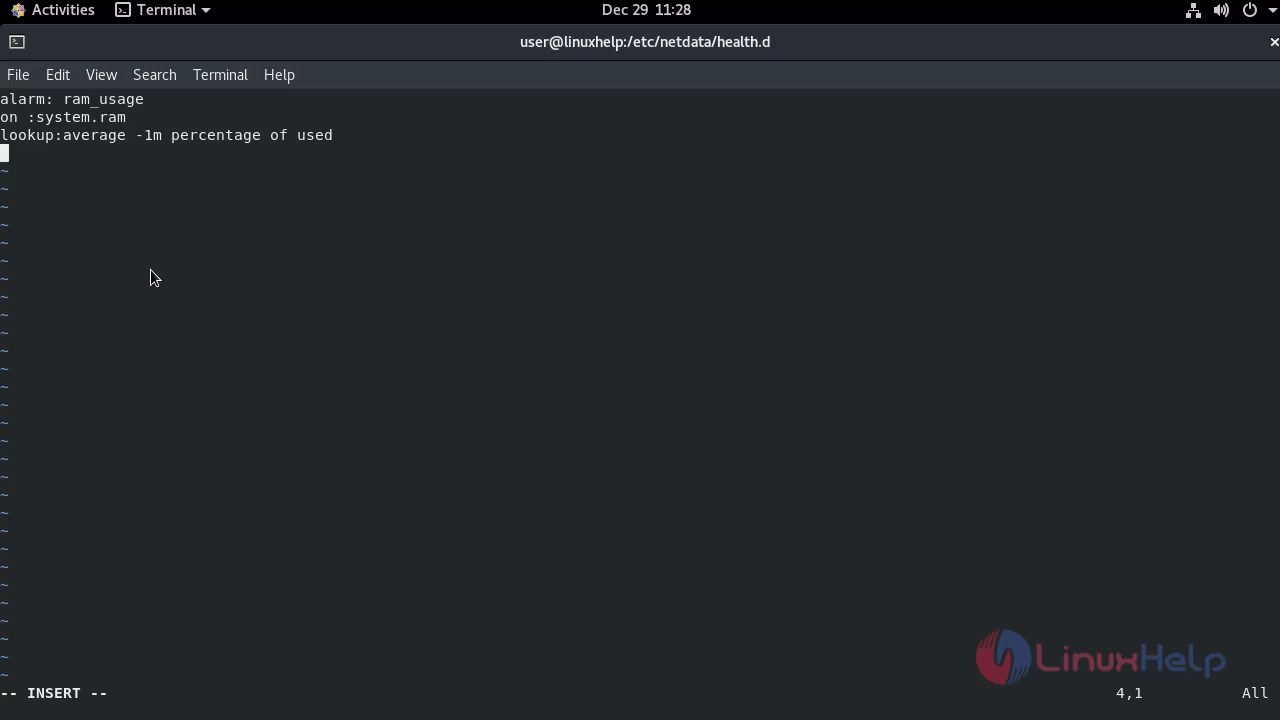
# Step: Add unit: % and every: 1m lines
pyautogui.write('unit')
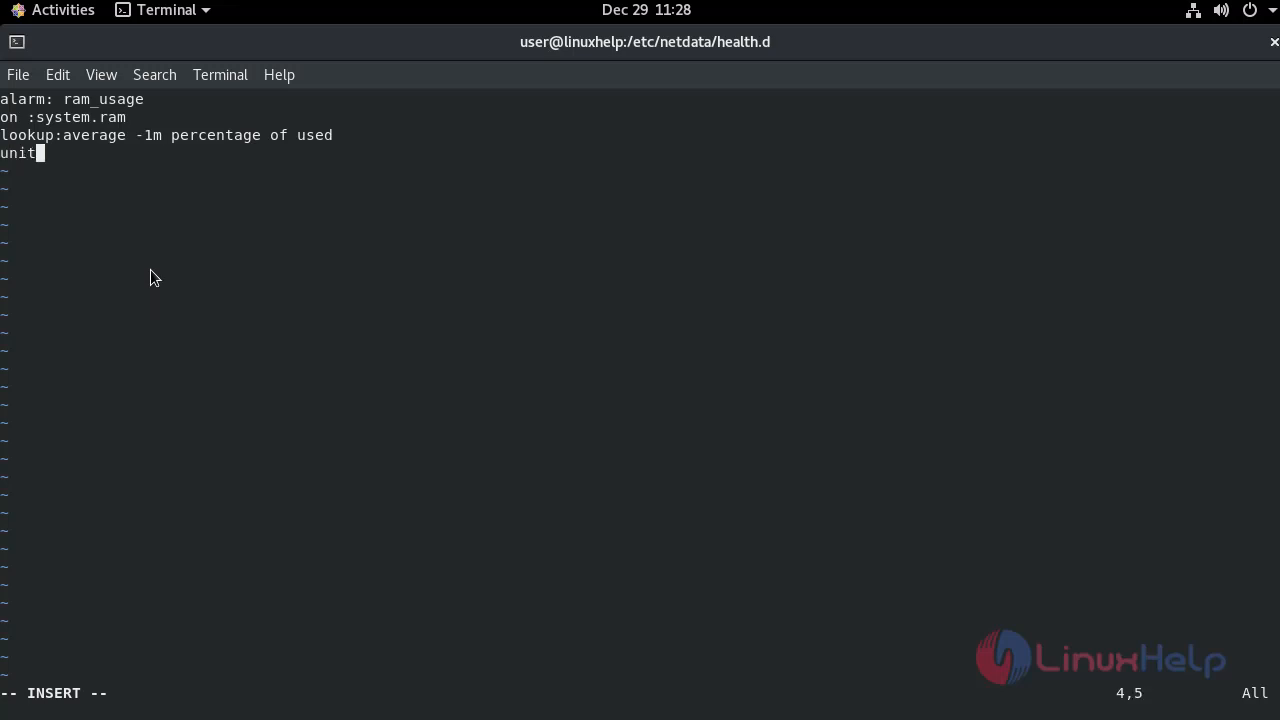
pyautogui.write(':')
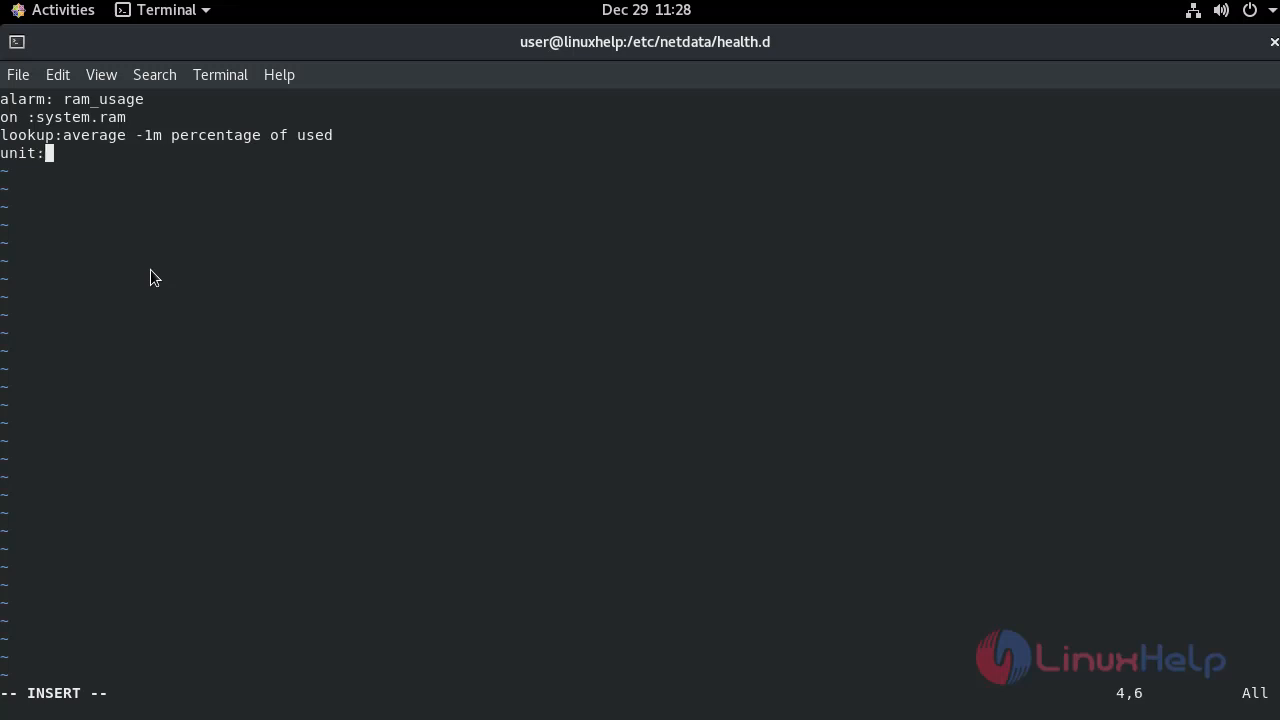
pyautogui.write('%')
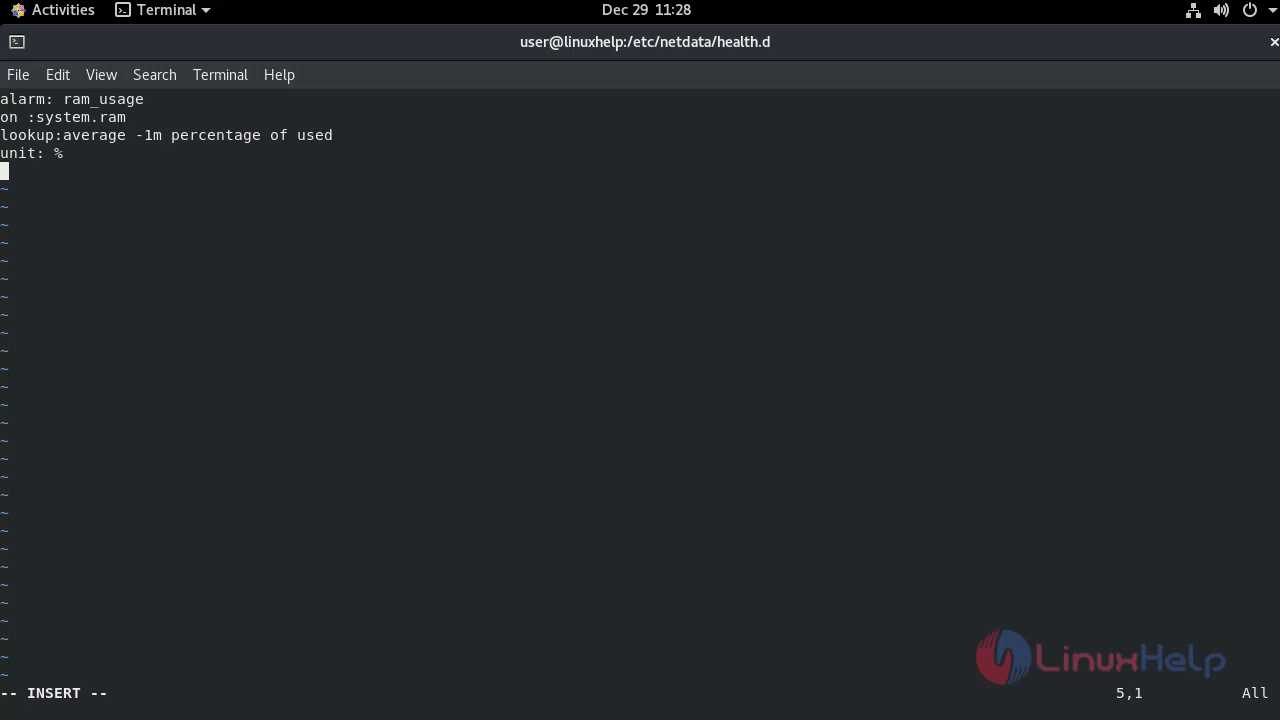
pyautogui.moveTo(60, 238)
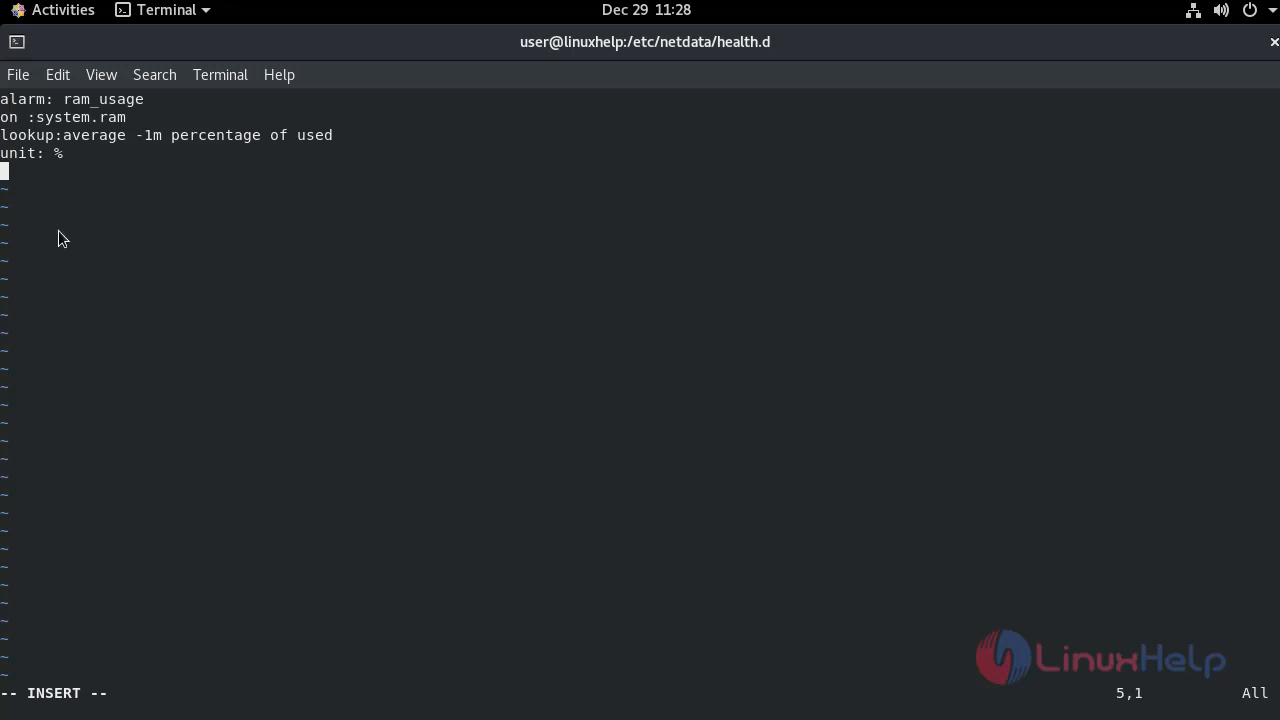
pyautogui.moveTo(57, 195)
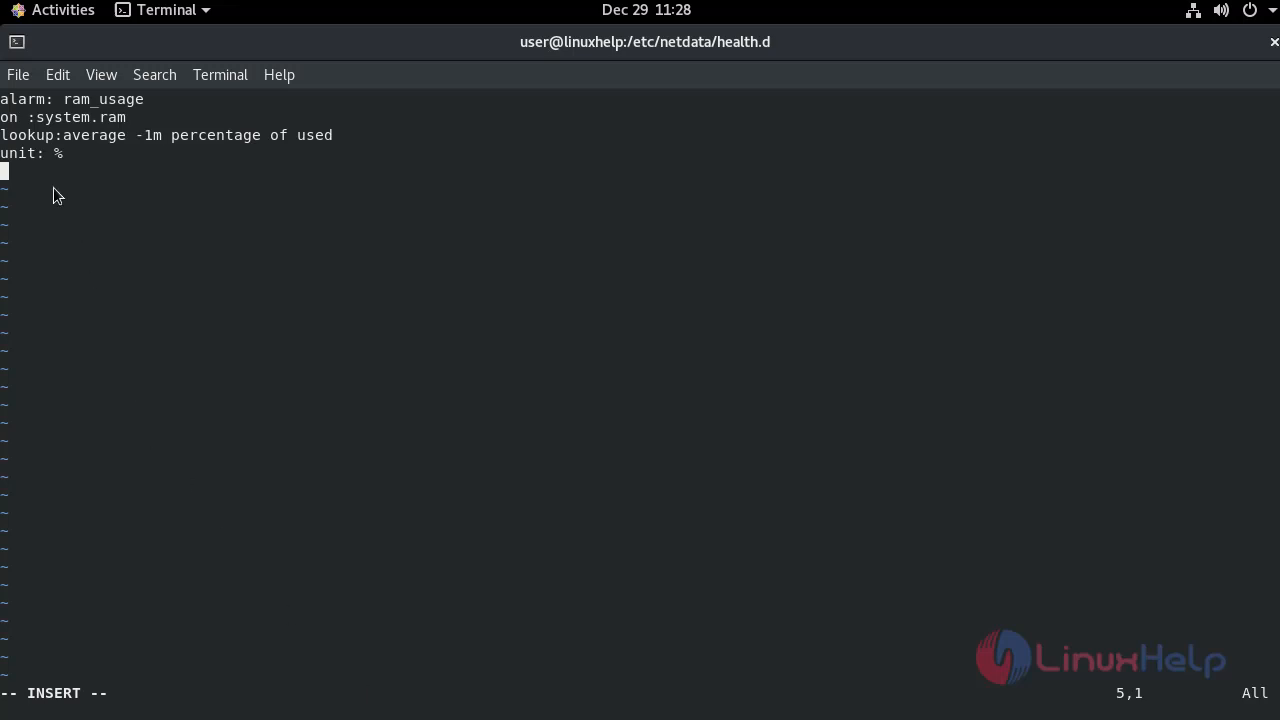
pyautogui.write('every')
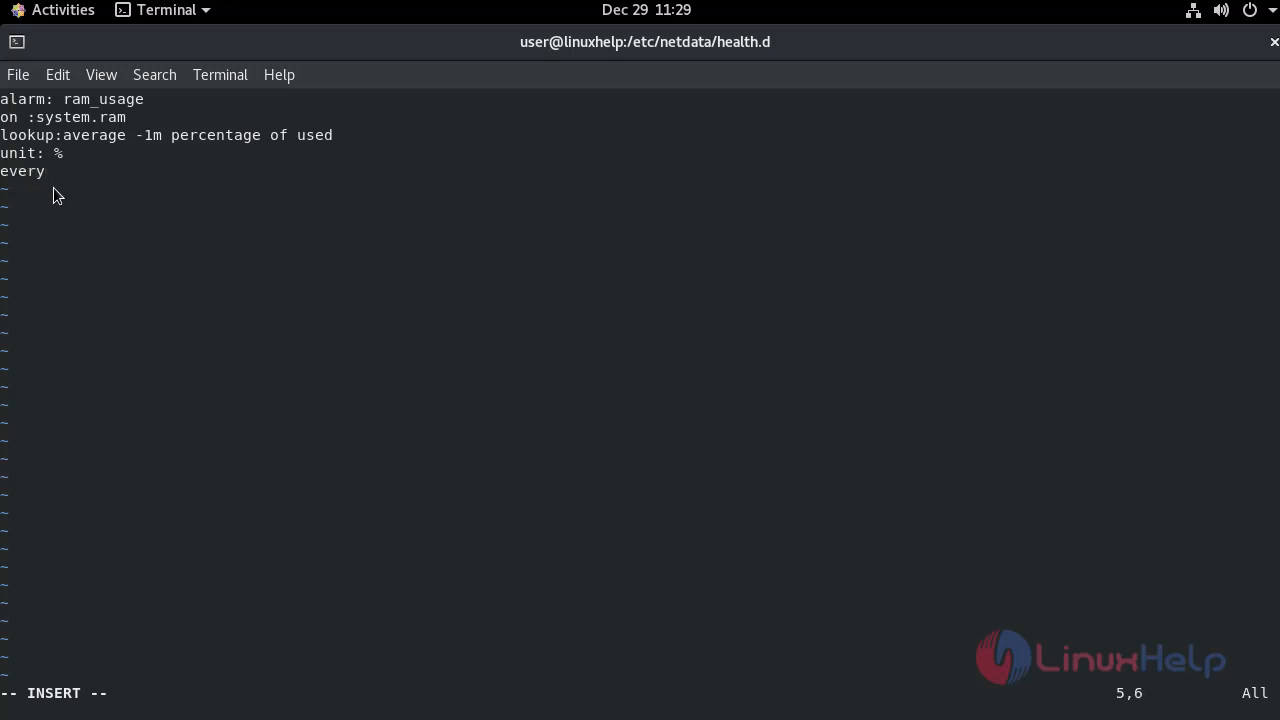
pyautogui.write(':')
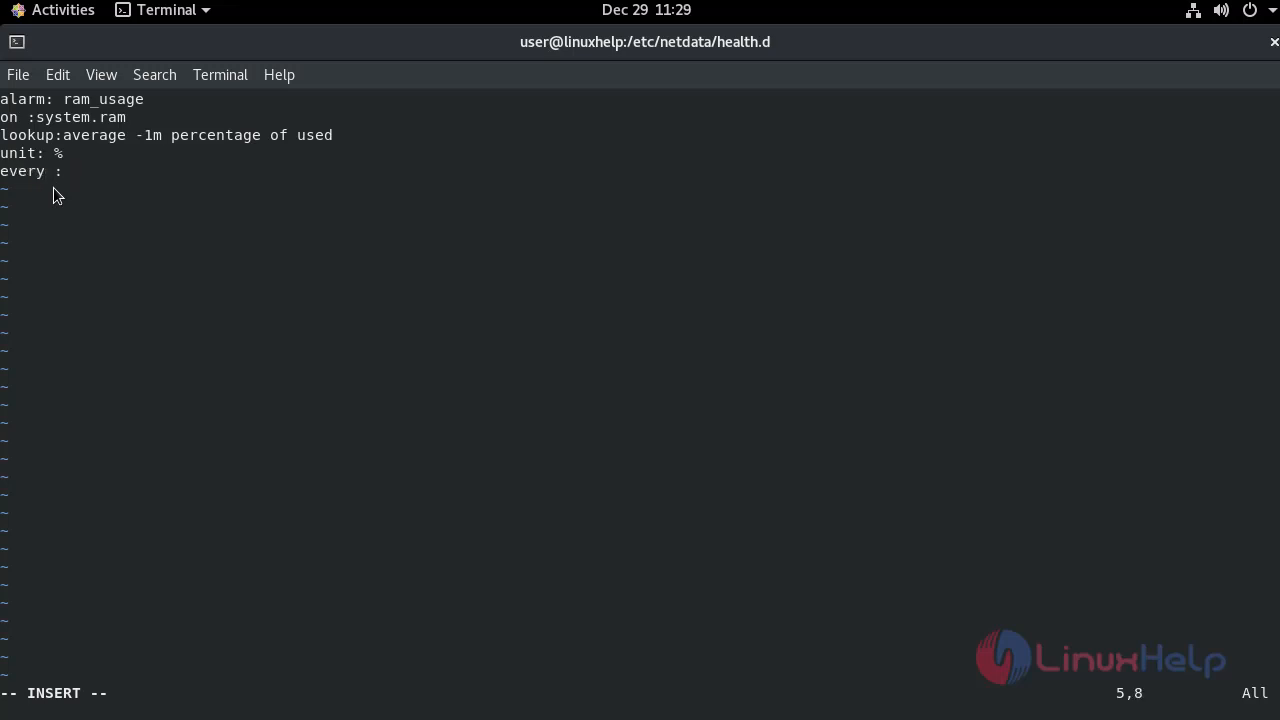
pyautogui.write('1m')
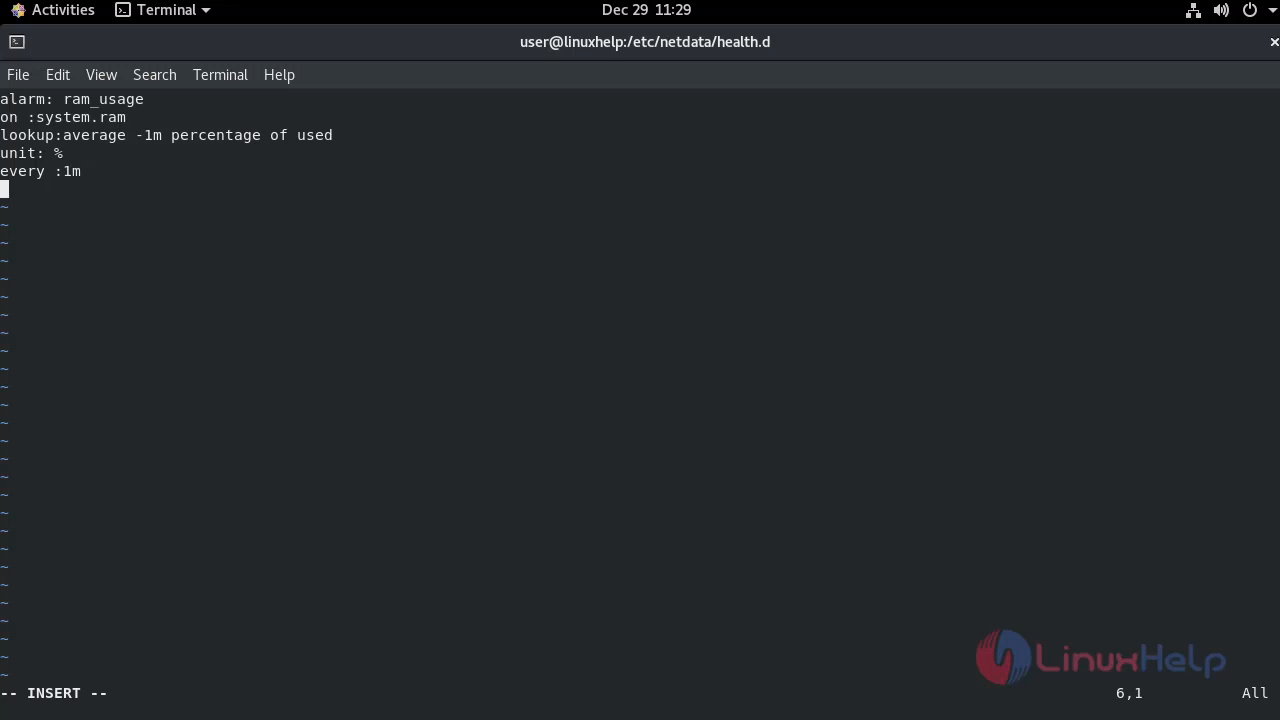
pyautogui.moveTo(183, 277)
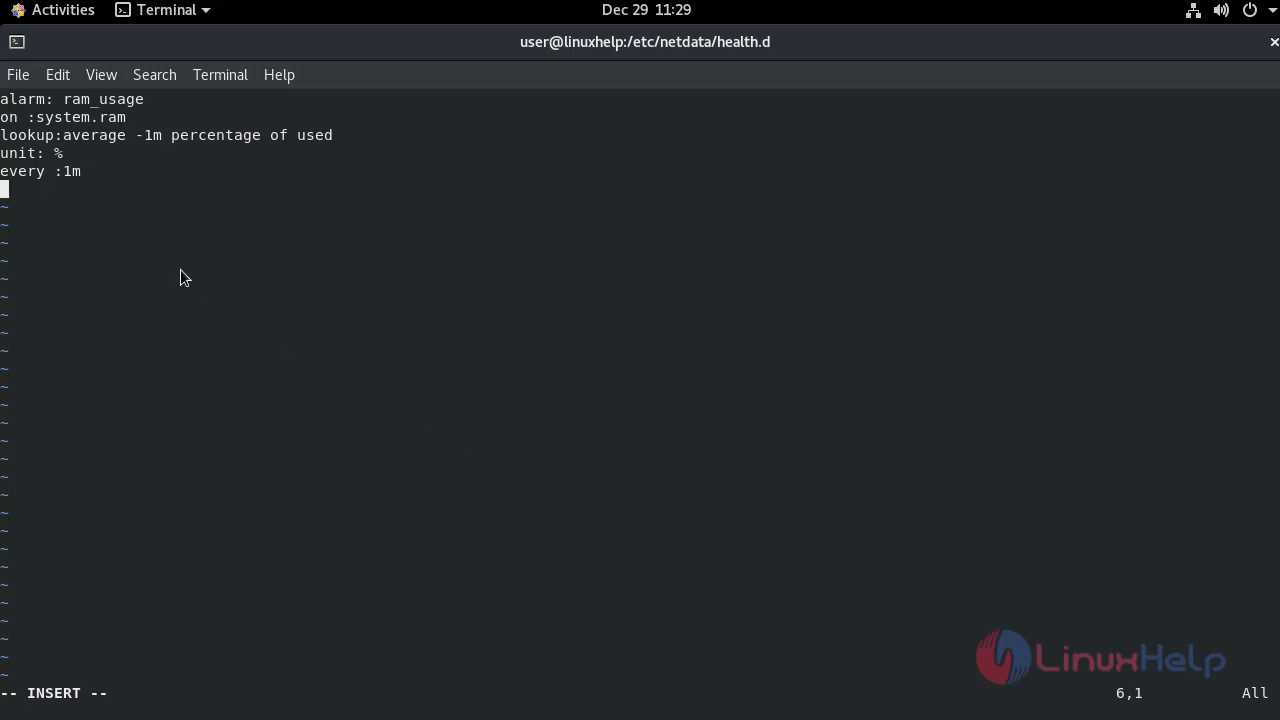
pyautogui.moveTo(124, 232)
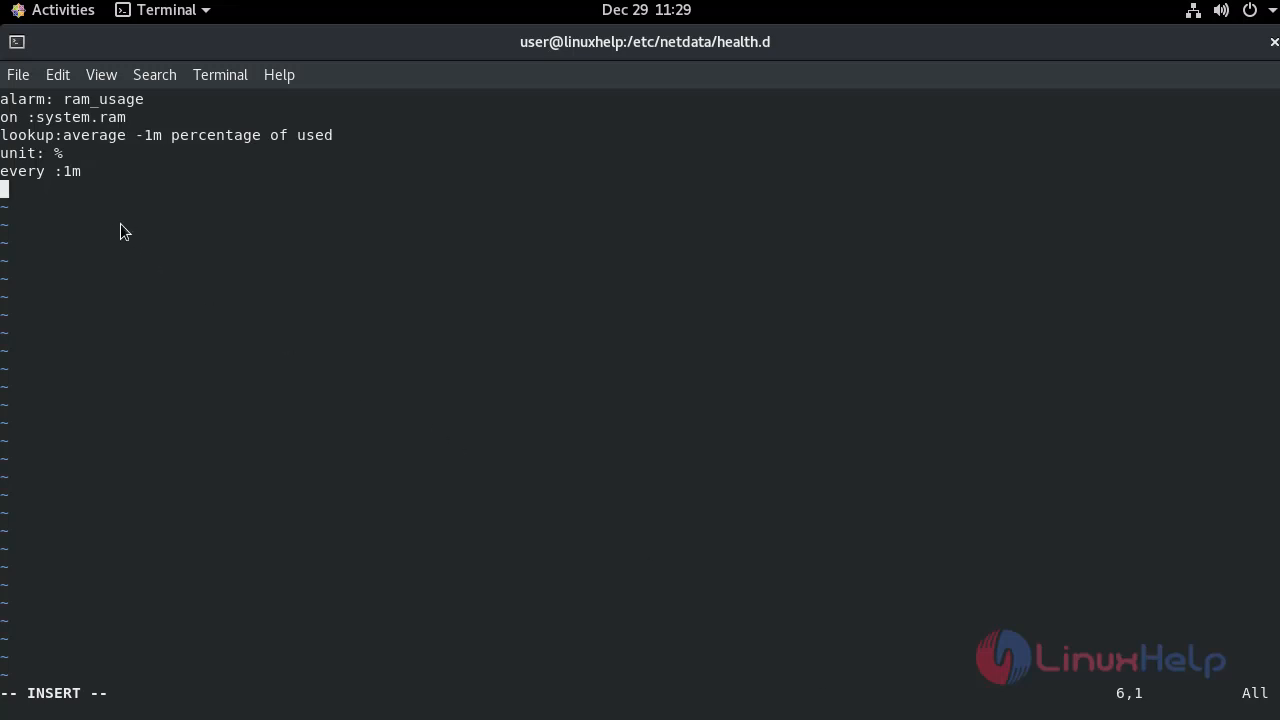
# Step: Add 'warn: $this>50' and 'crit: $this>60' lines to the ram_usage alarm
pyautogui.write('warn')
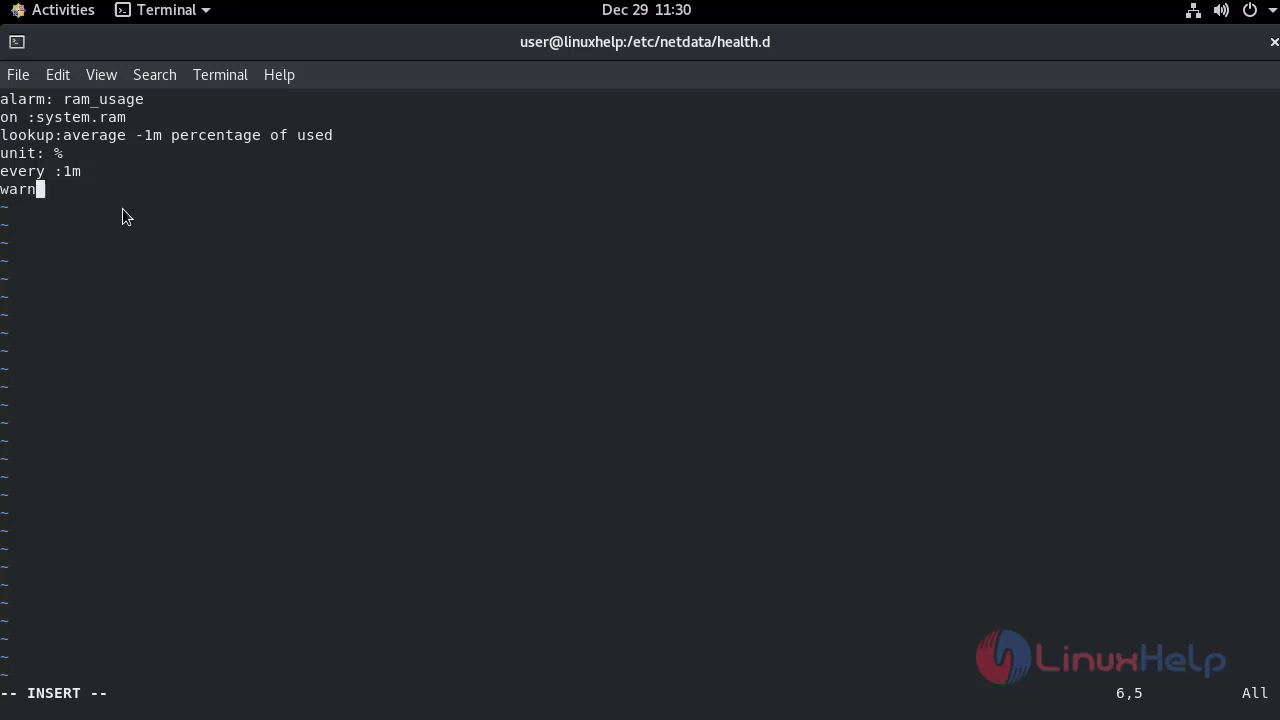
pyautogui.write(':')
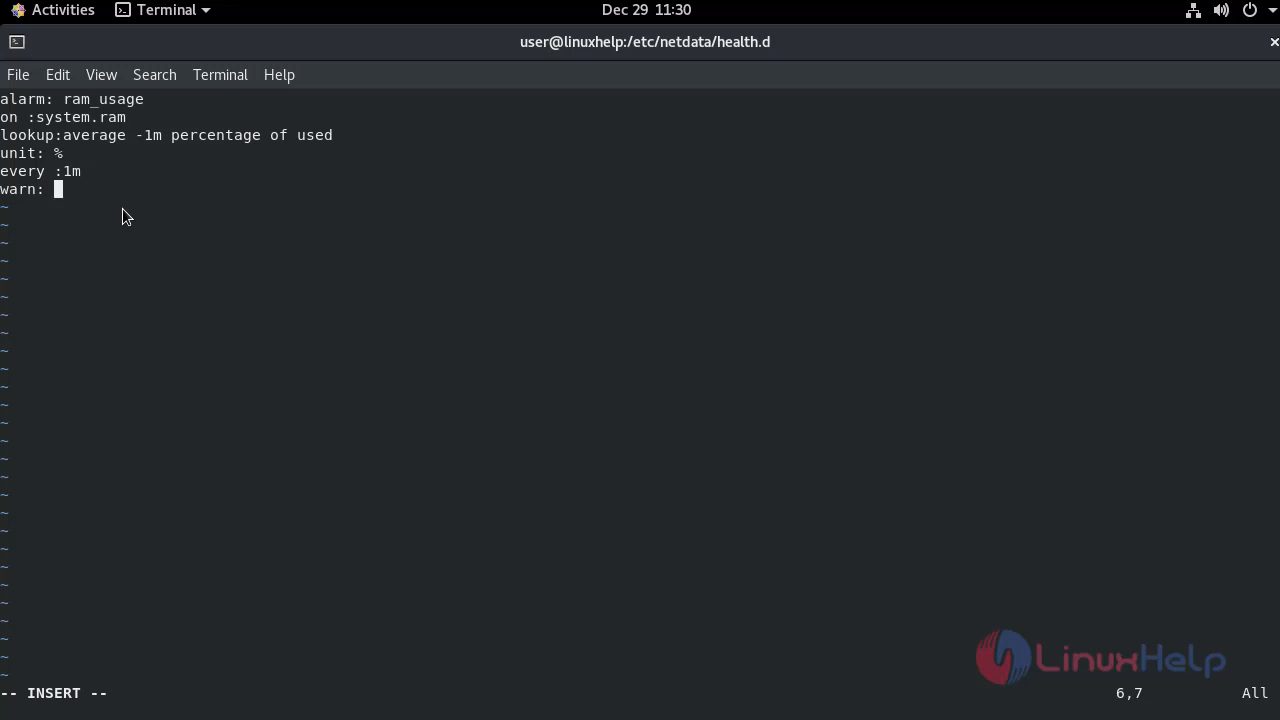
pyautogui.write('$')
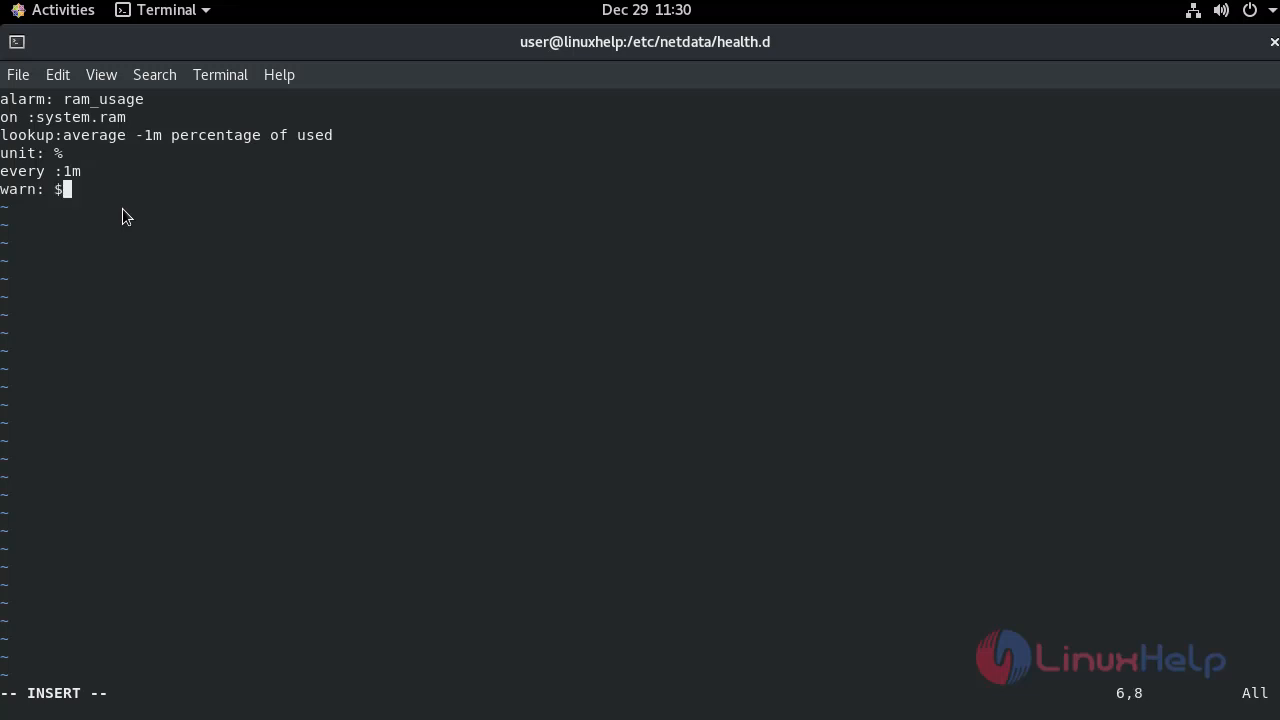
pyautogui.write('this>')
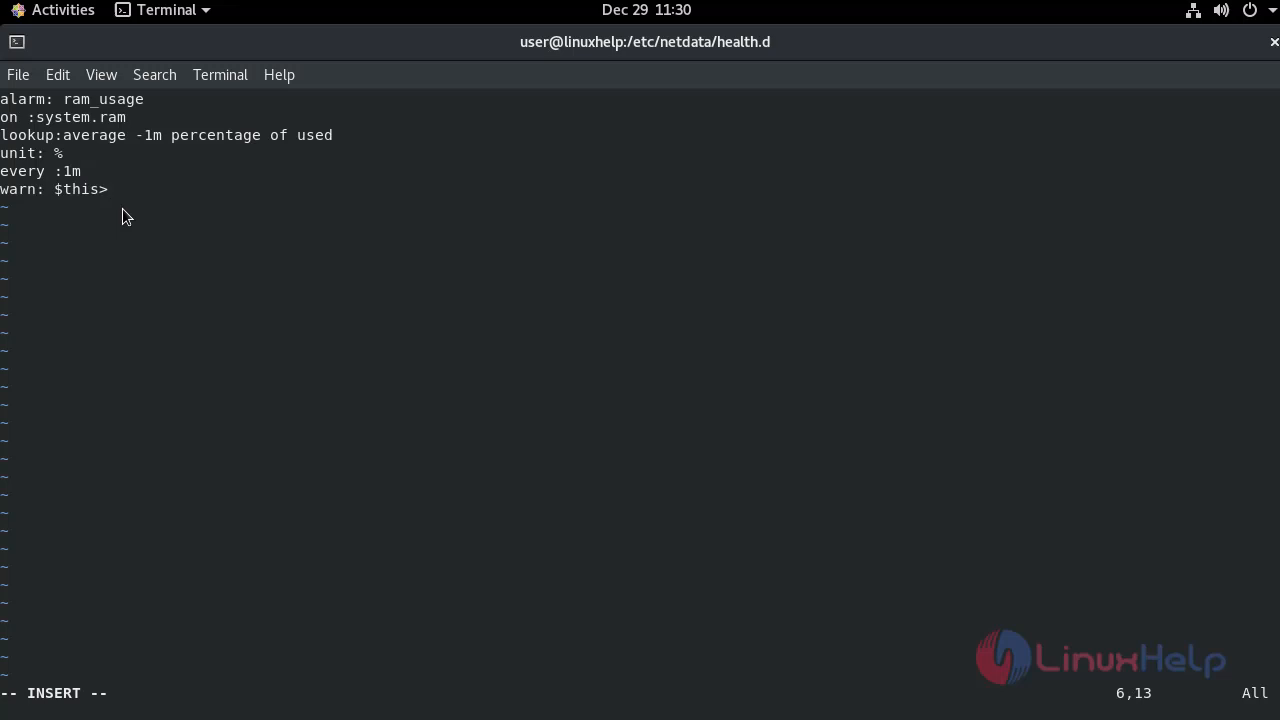
pyautogui.write('50')
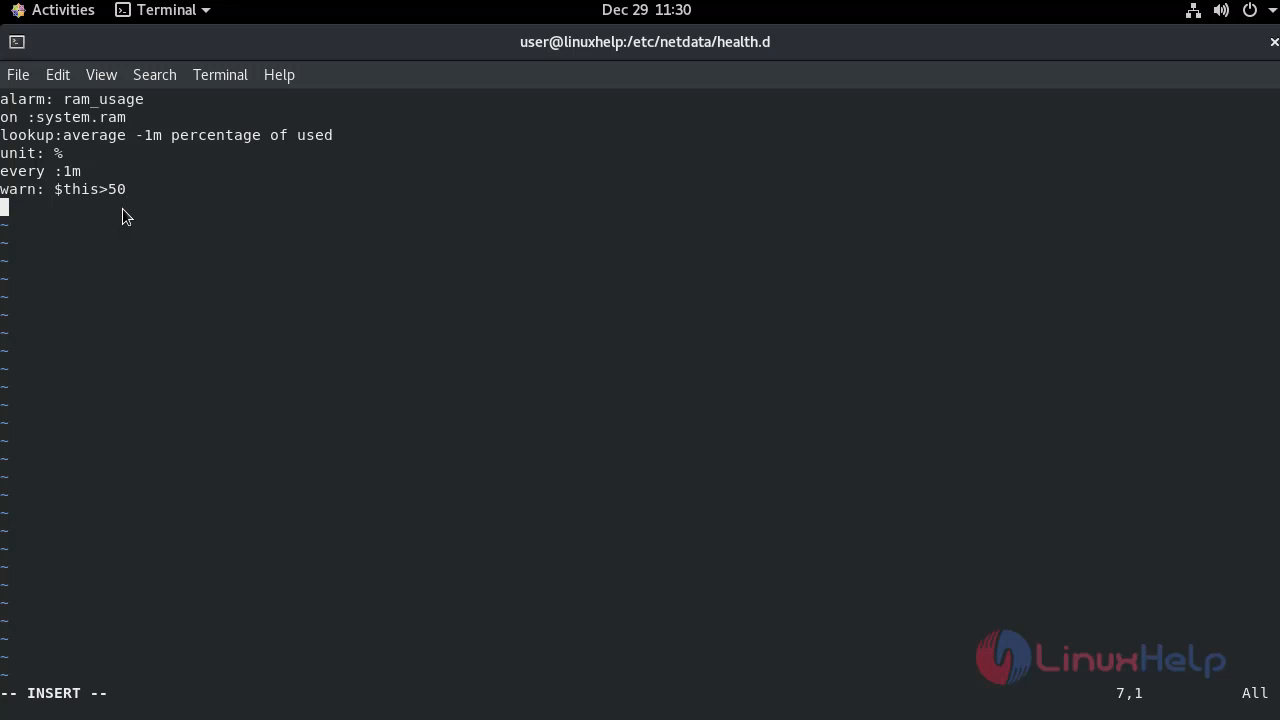
pyautogui.write('crit')
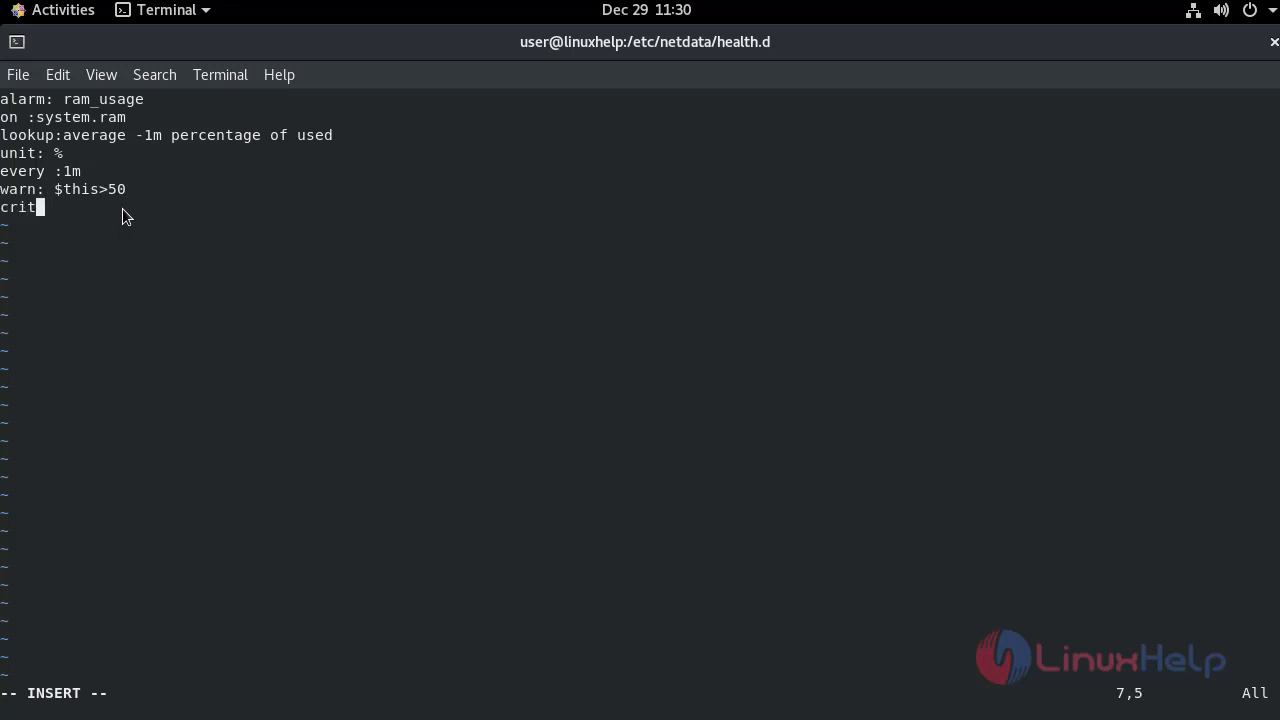
pyautogui.write(':')
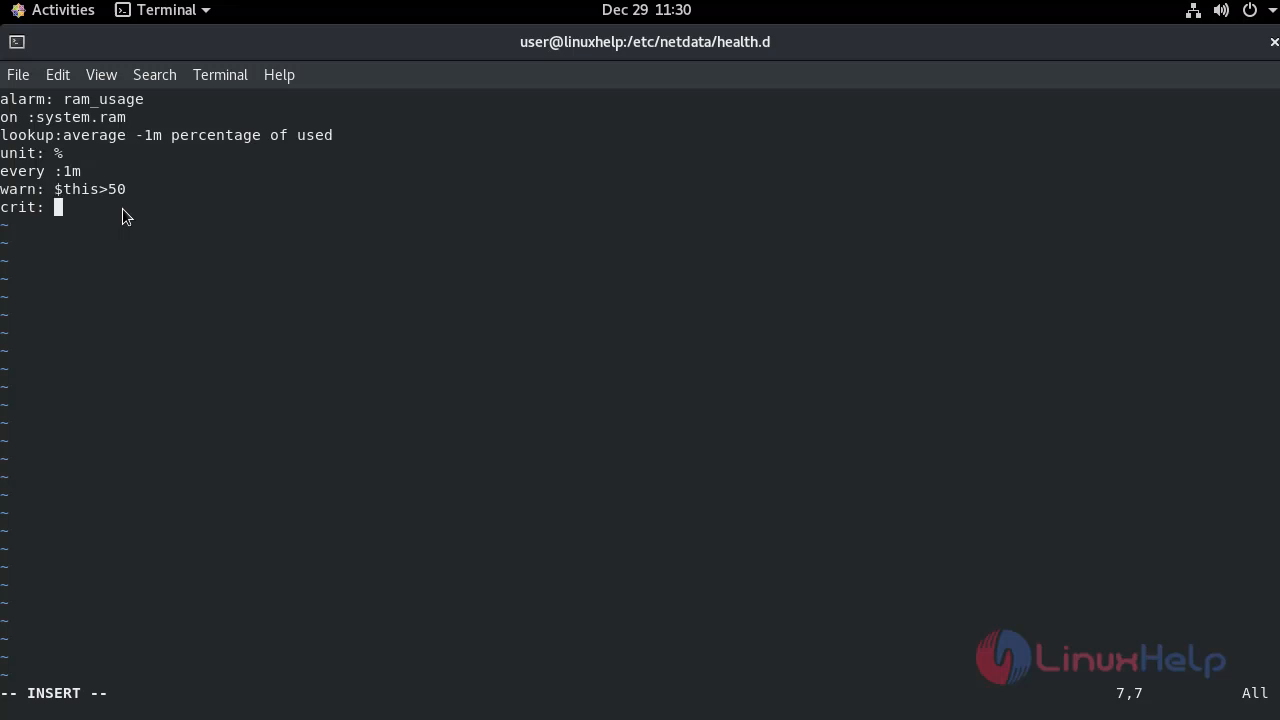
pyautogui.write('$this')
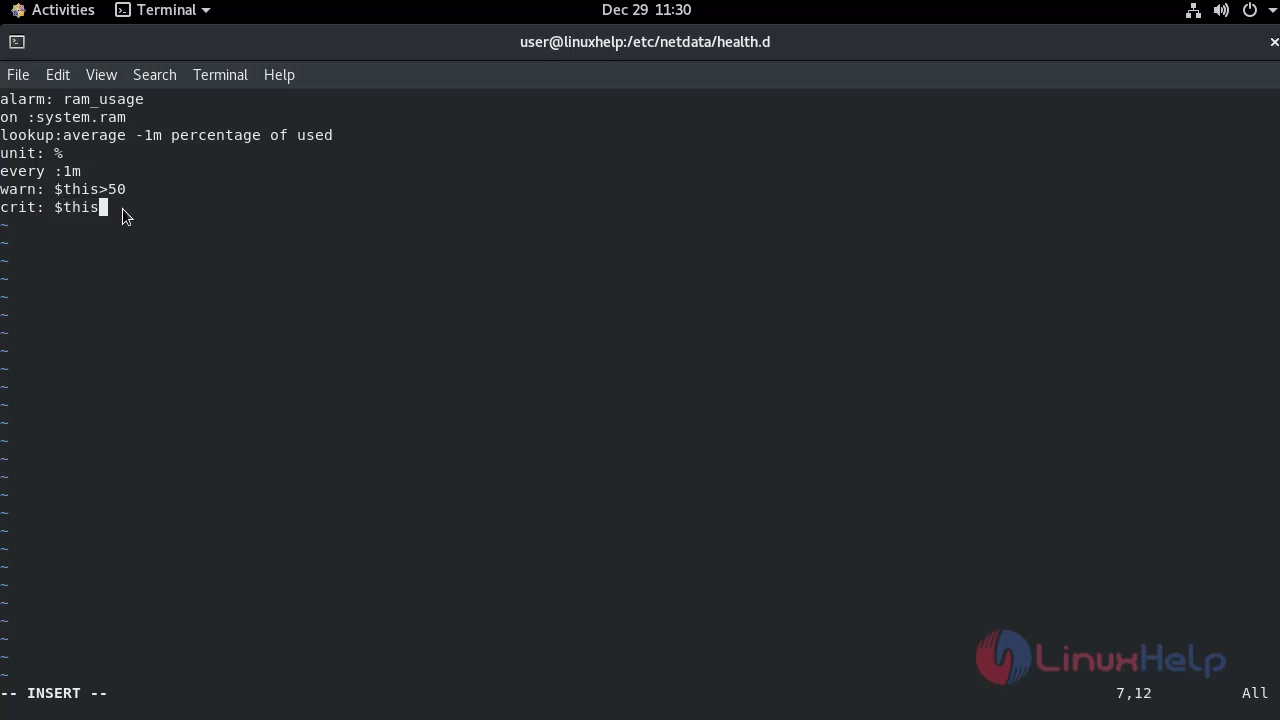
pyautogui.write('>6')
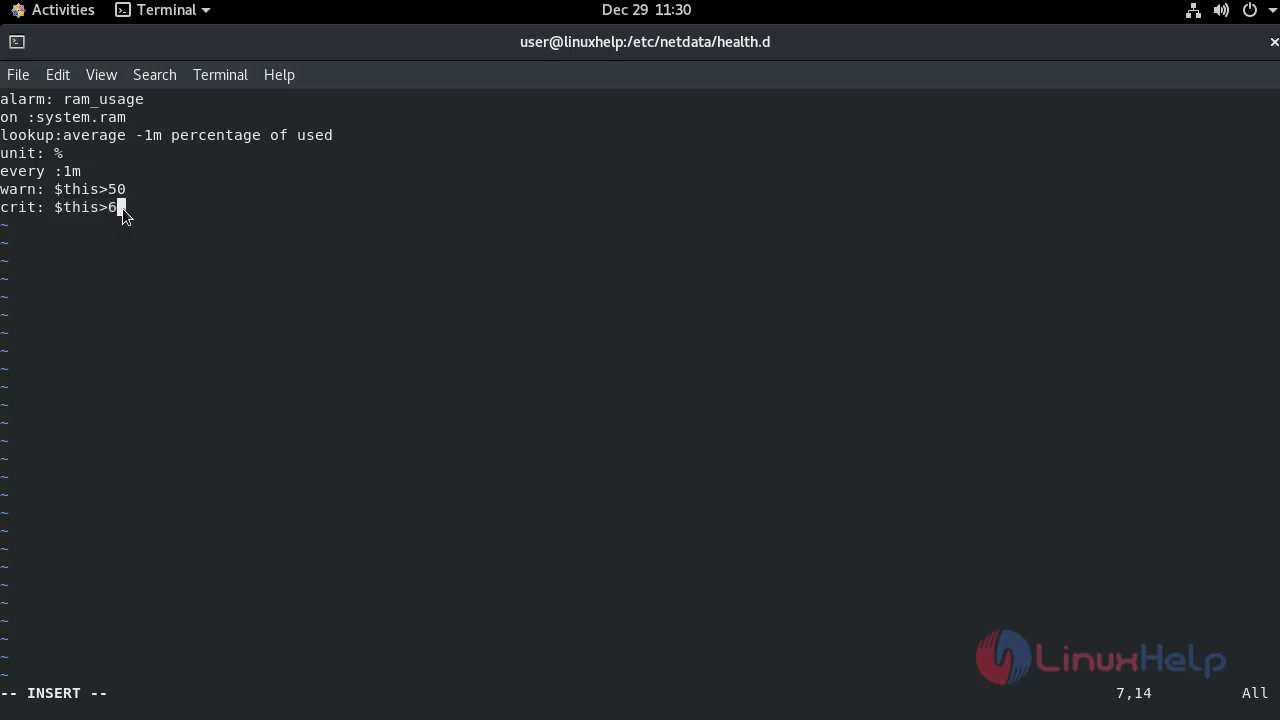
pyautogui.write('0')
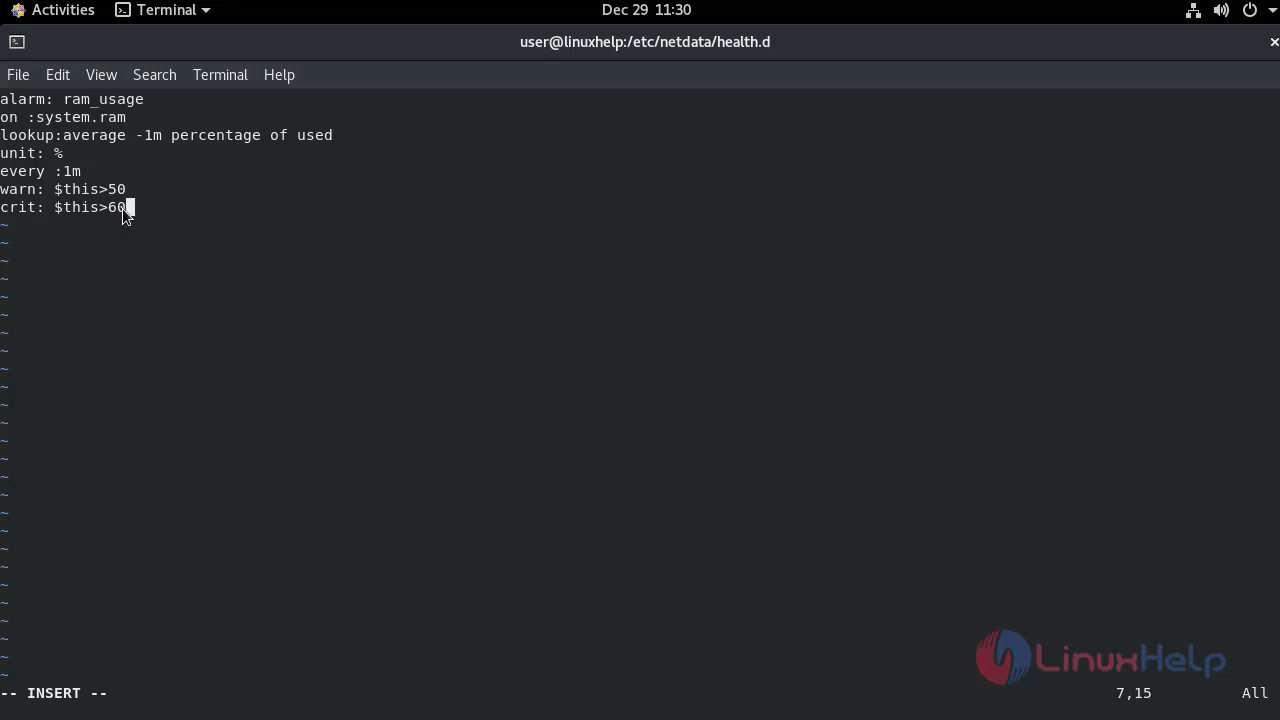
pyautogui.press('Return')
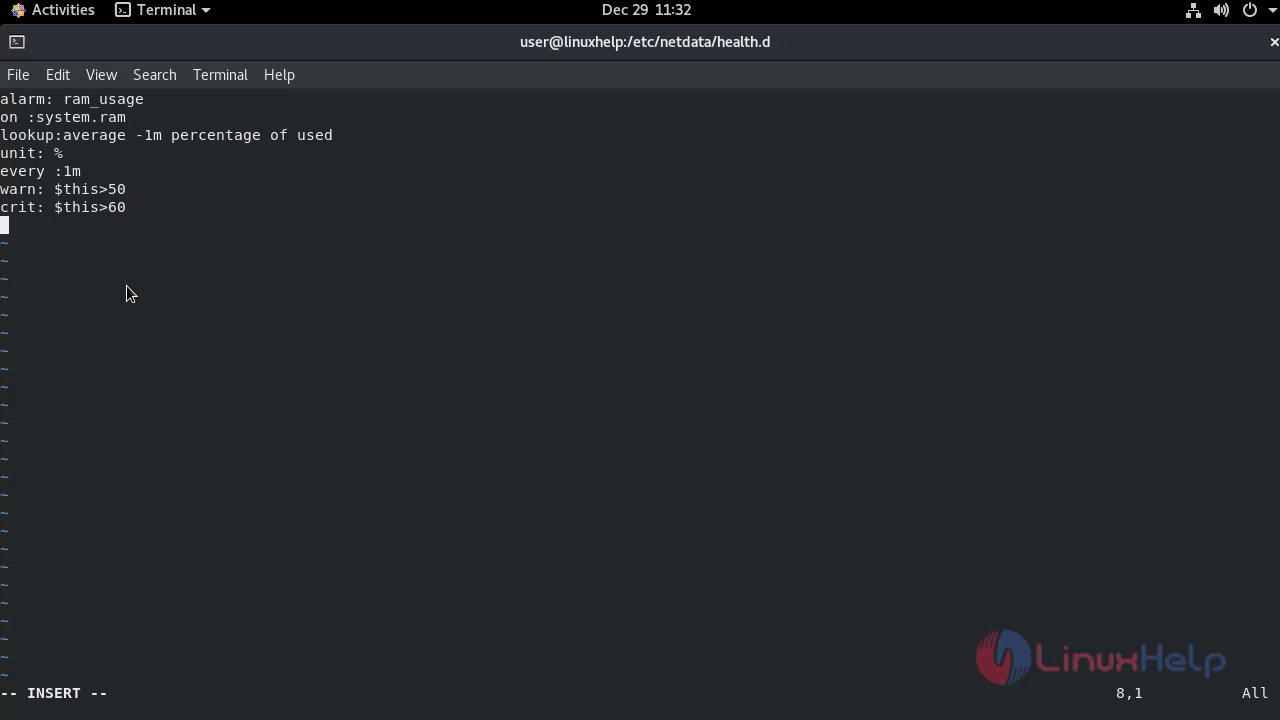
# Step: Add an info line 'The percentage of RAM used by the system' and leave insert mode
pyautogui.write('info: the')
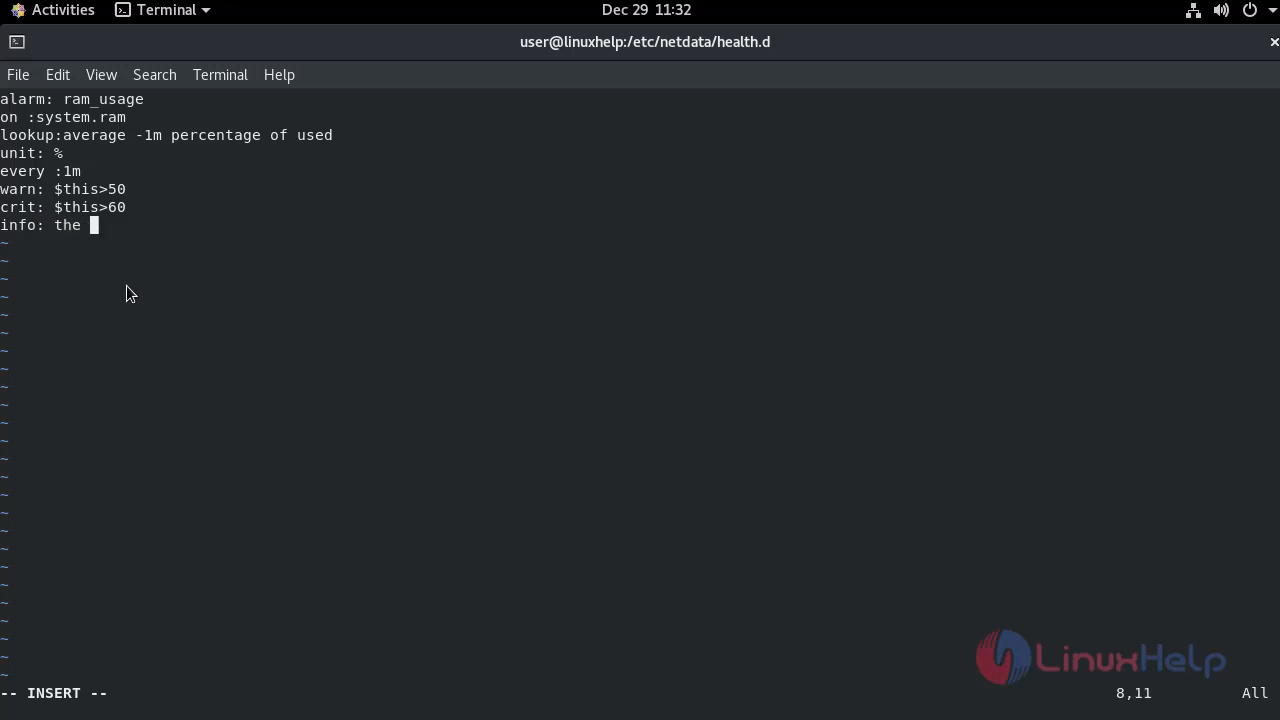
pyautogui.write('per')
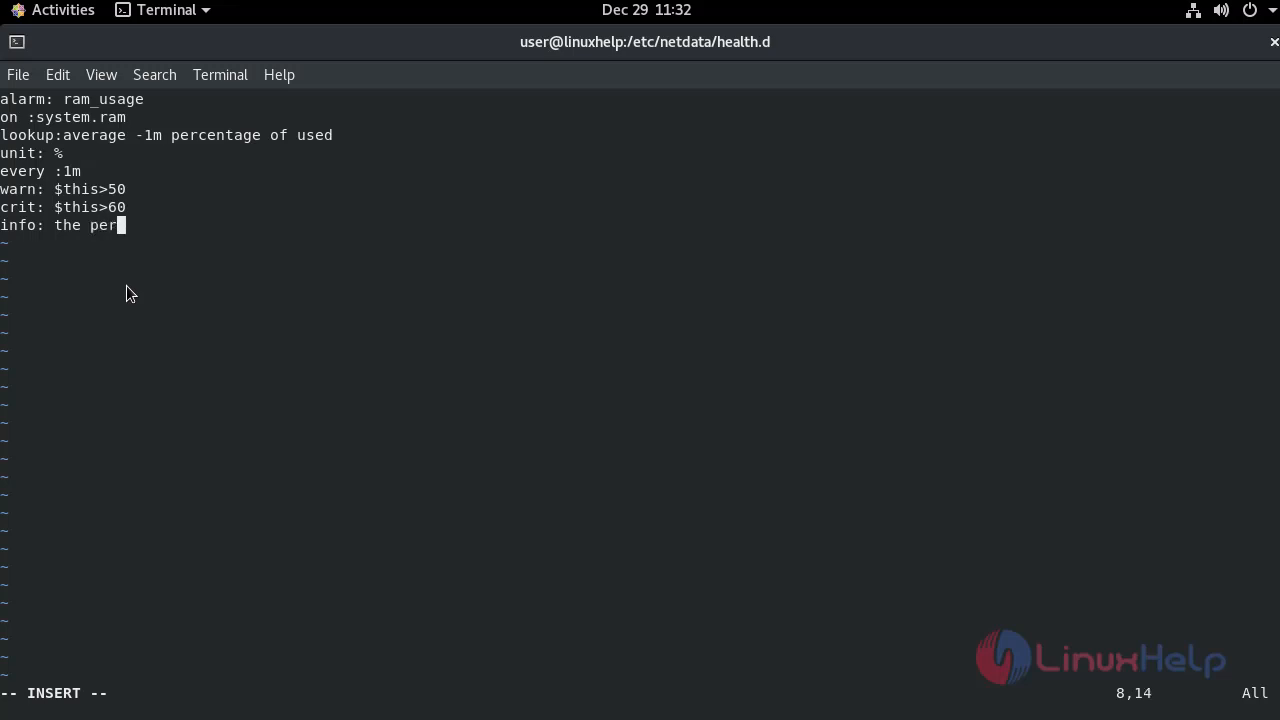
pyautogui.write('centage of')
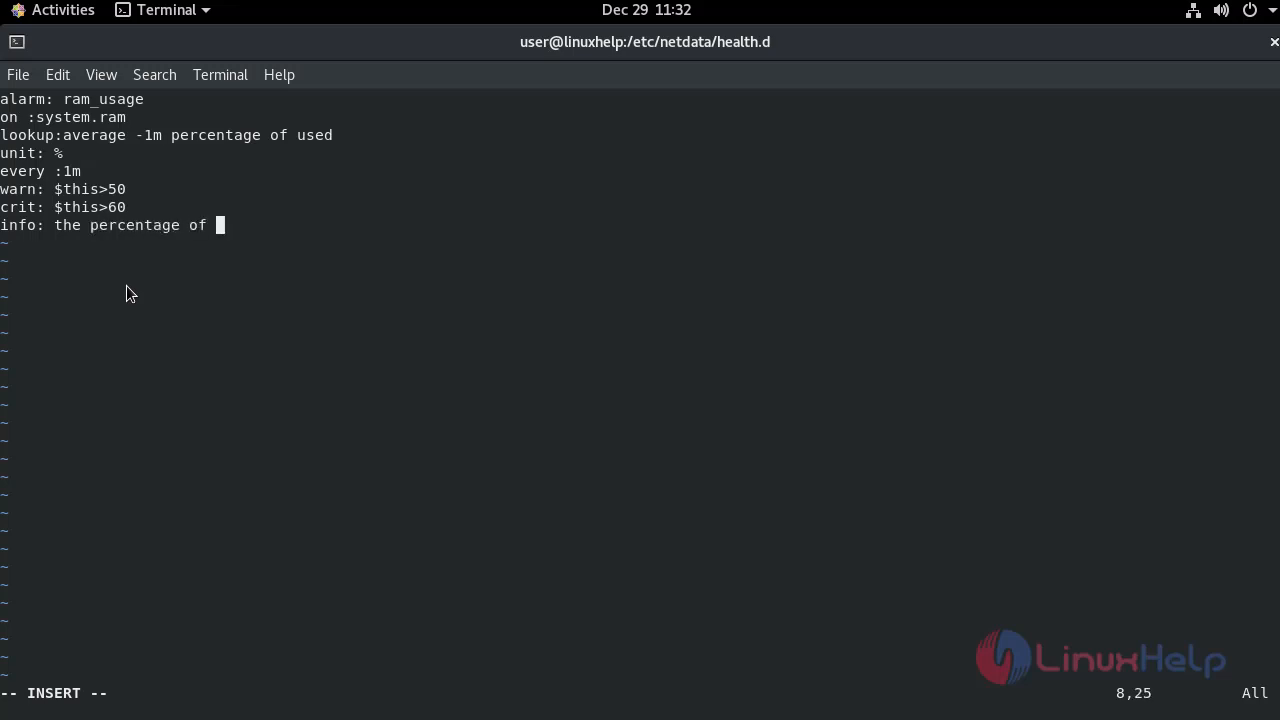
pyautogui.write('RAM')
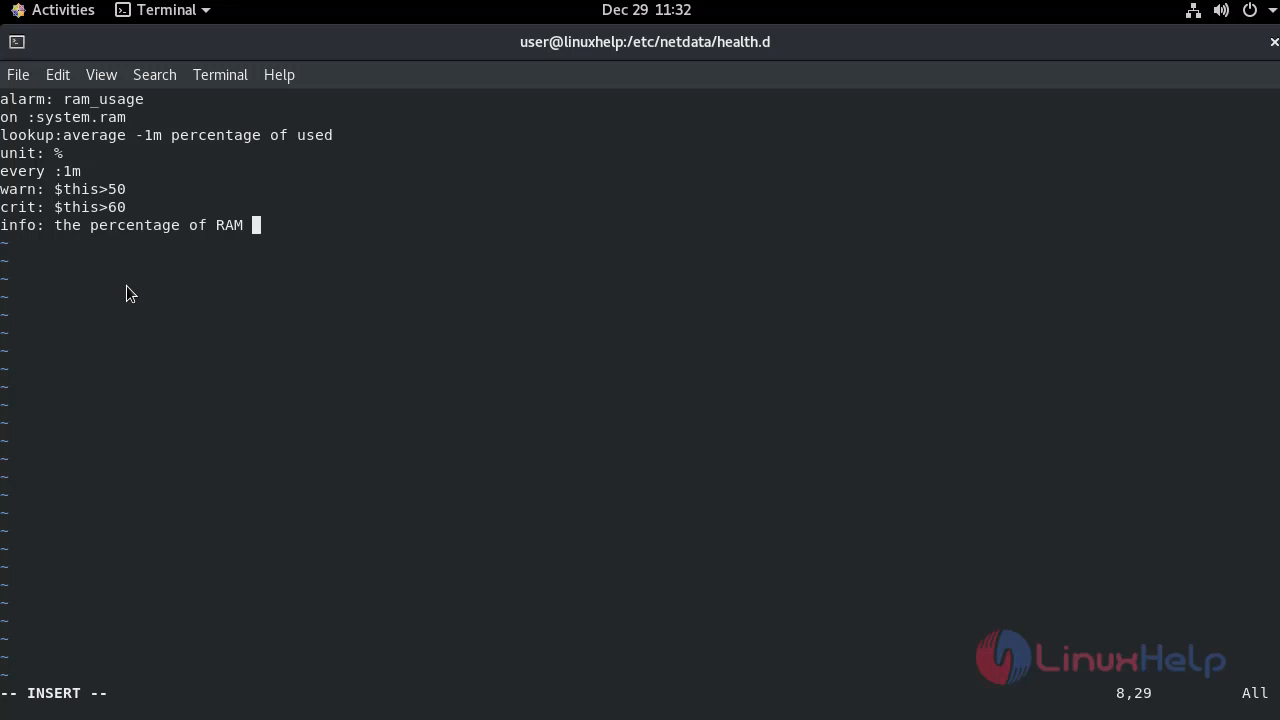
pyautogui.write('used by the syst')
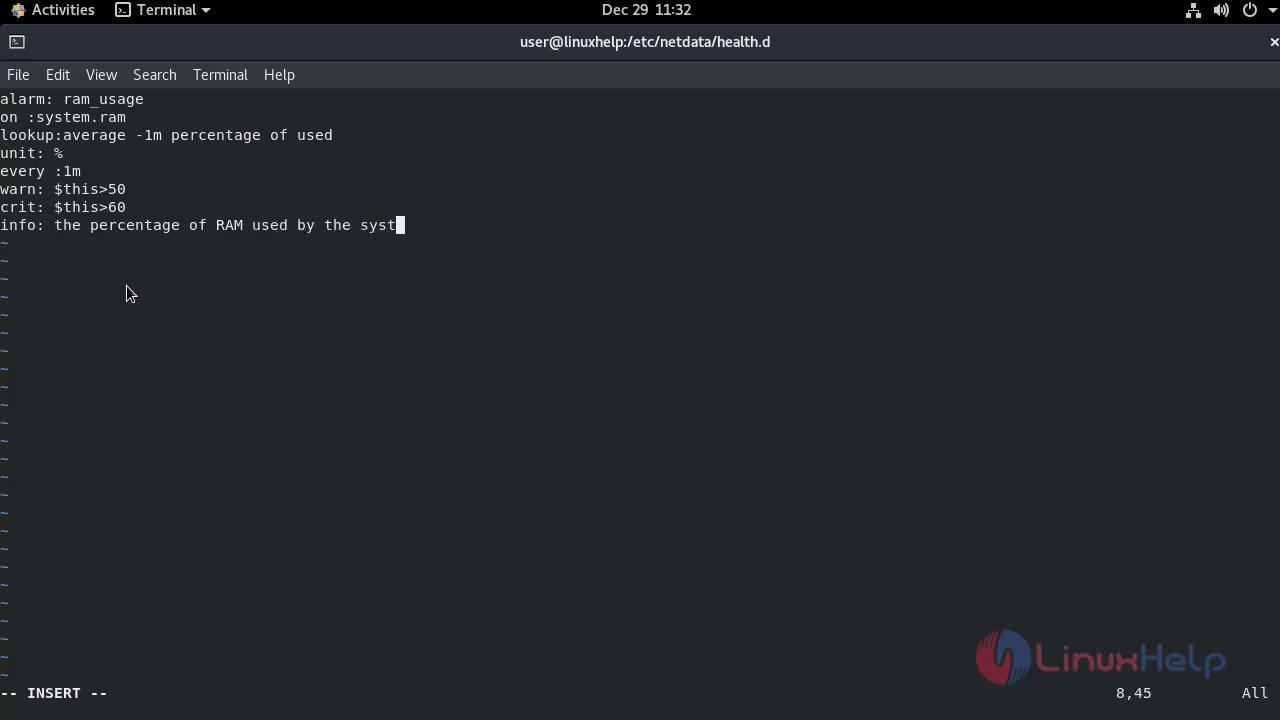
pyautogui.write('em.')
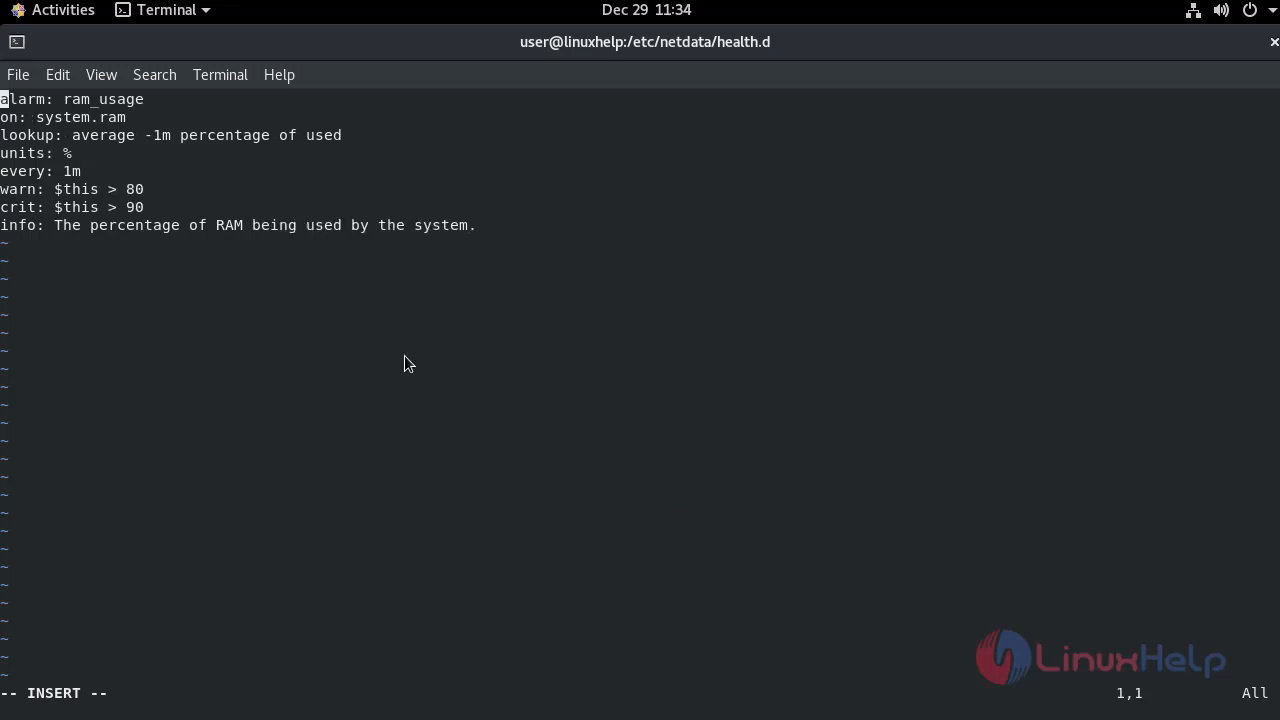
pyautogui.press('Escape')
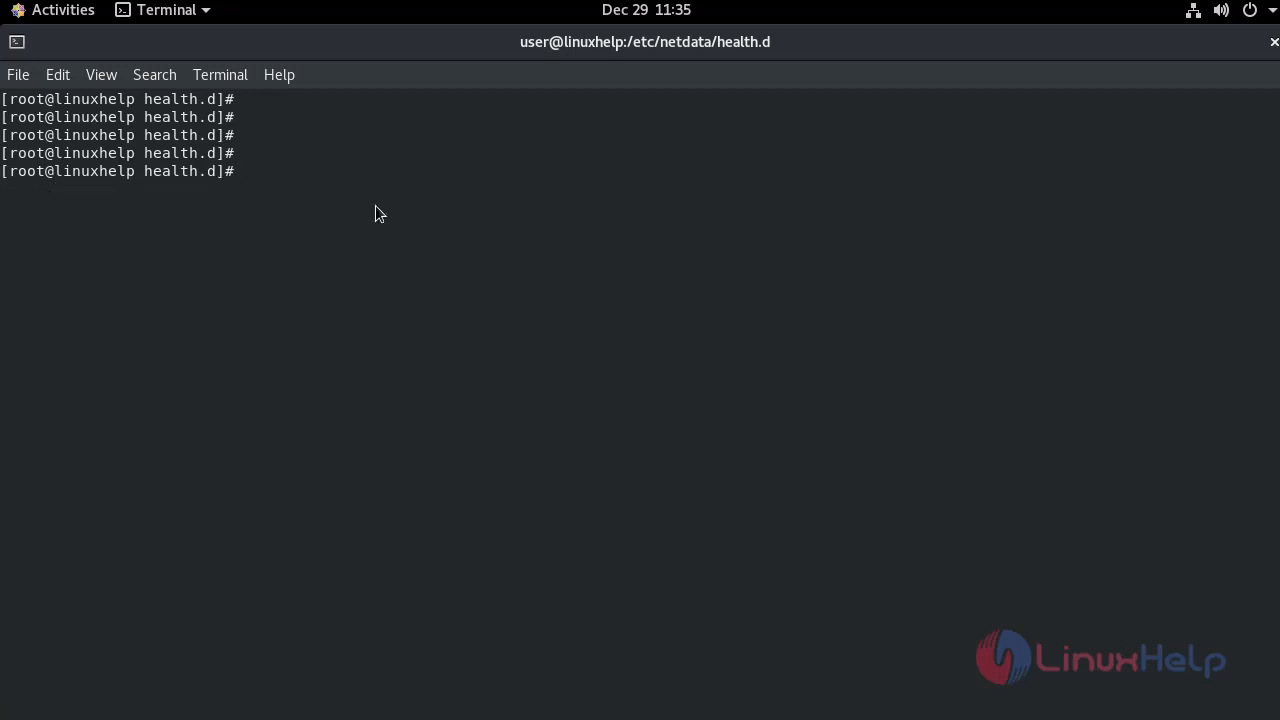
# Step: Run netdatacli reload-health, then switch to the Netdata dashboard in Firefox
pyautogui.write('netda')
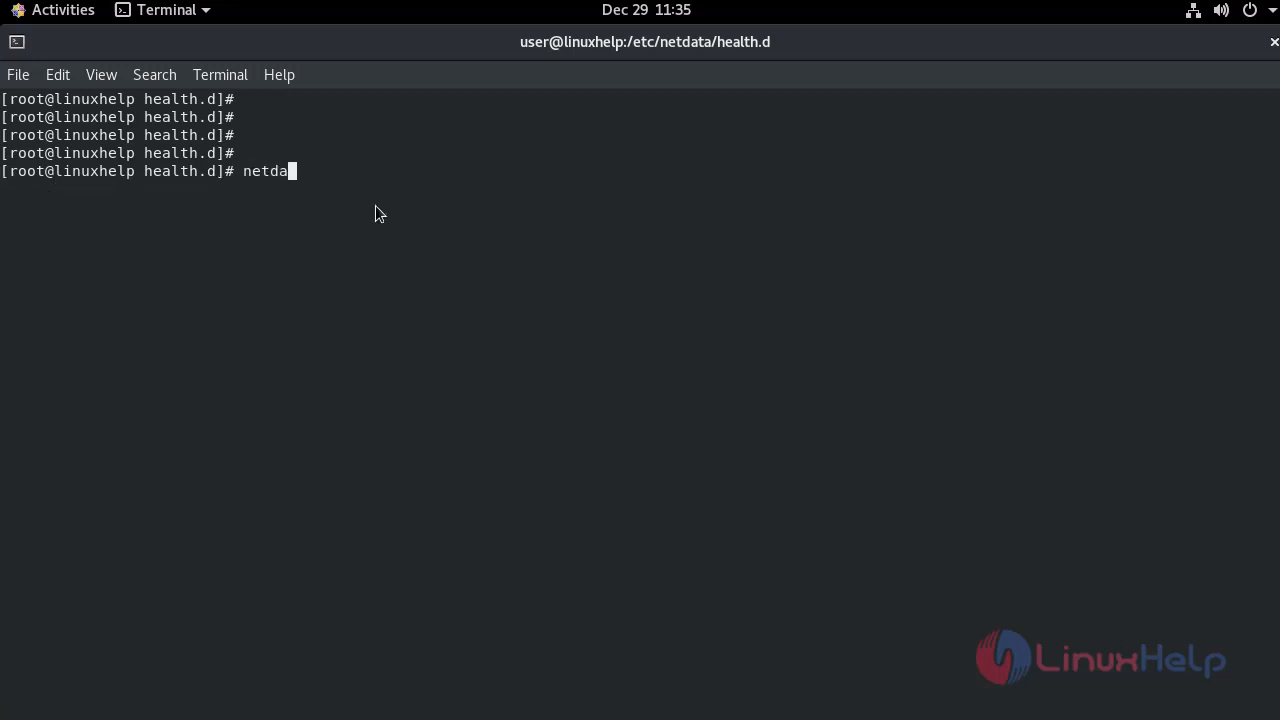
pyautogui.write('taclu')
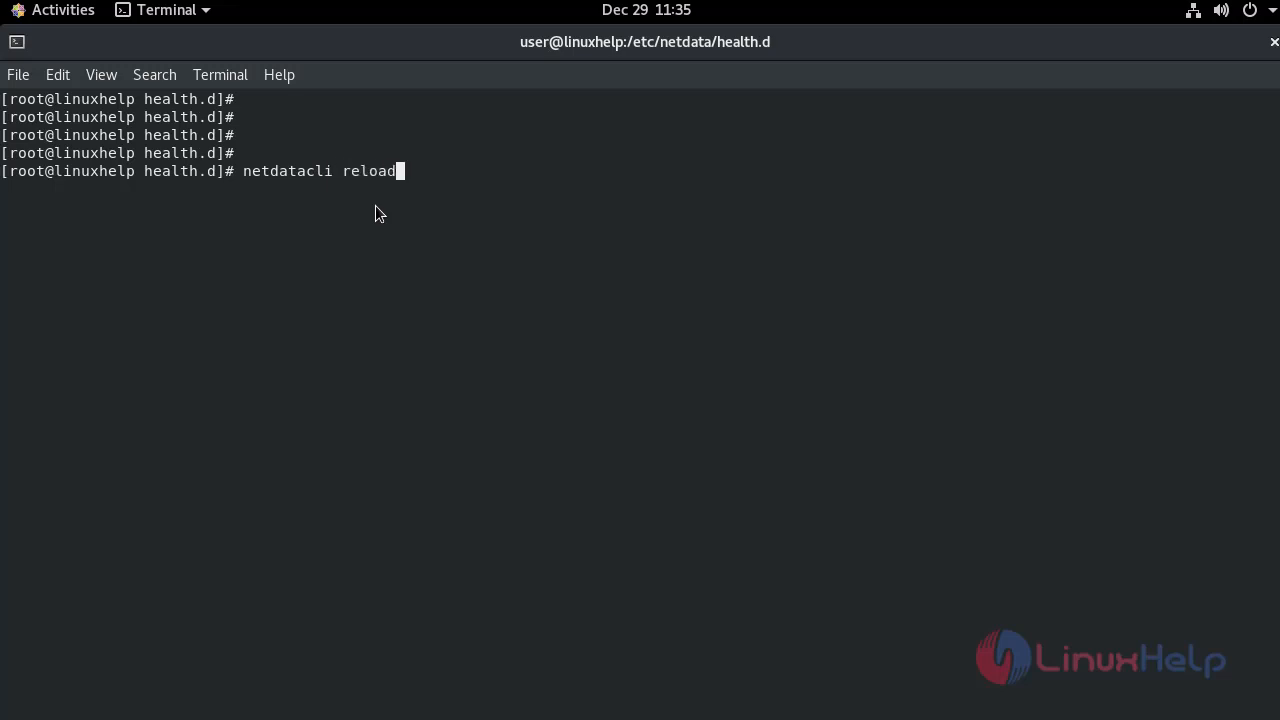
pyautogui.write('-hea')
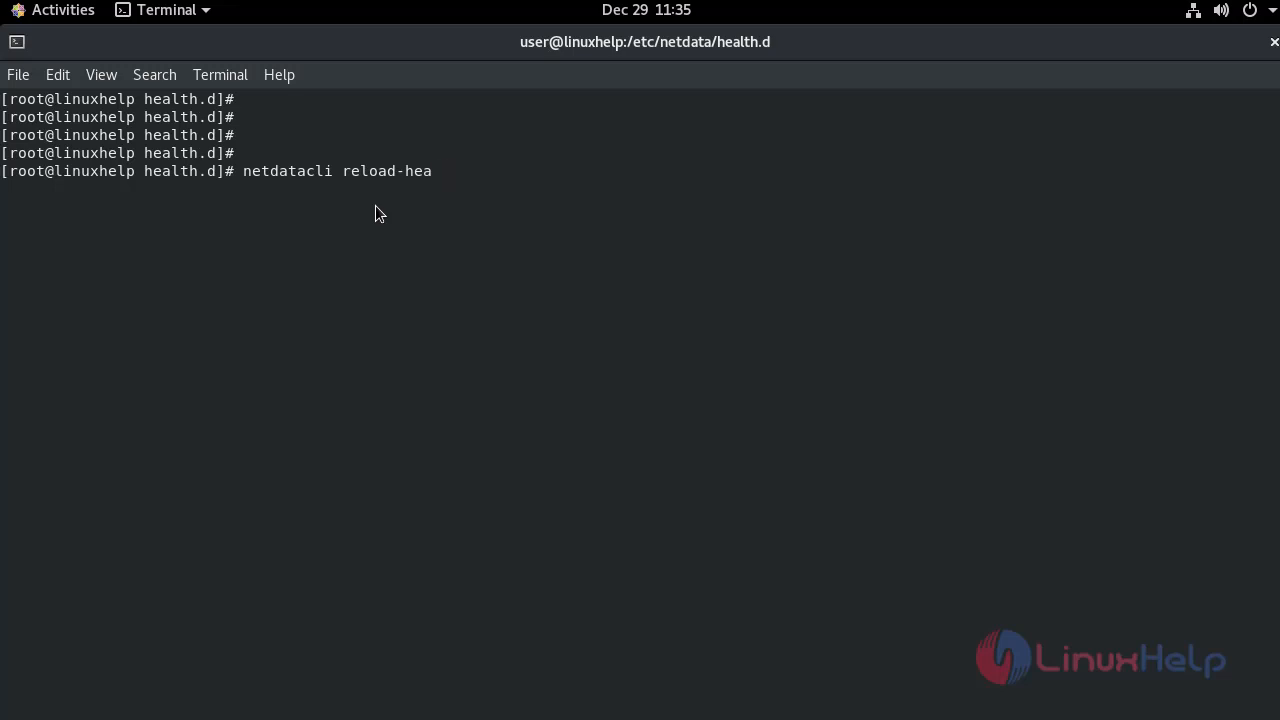
pyautogui.write('lth')
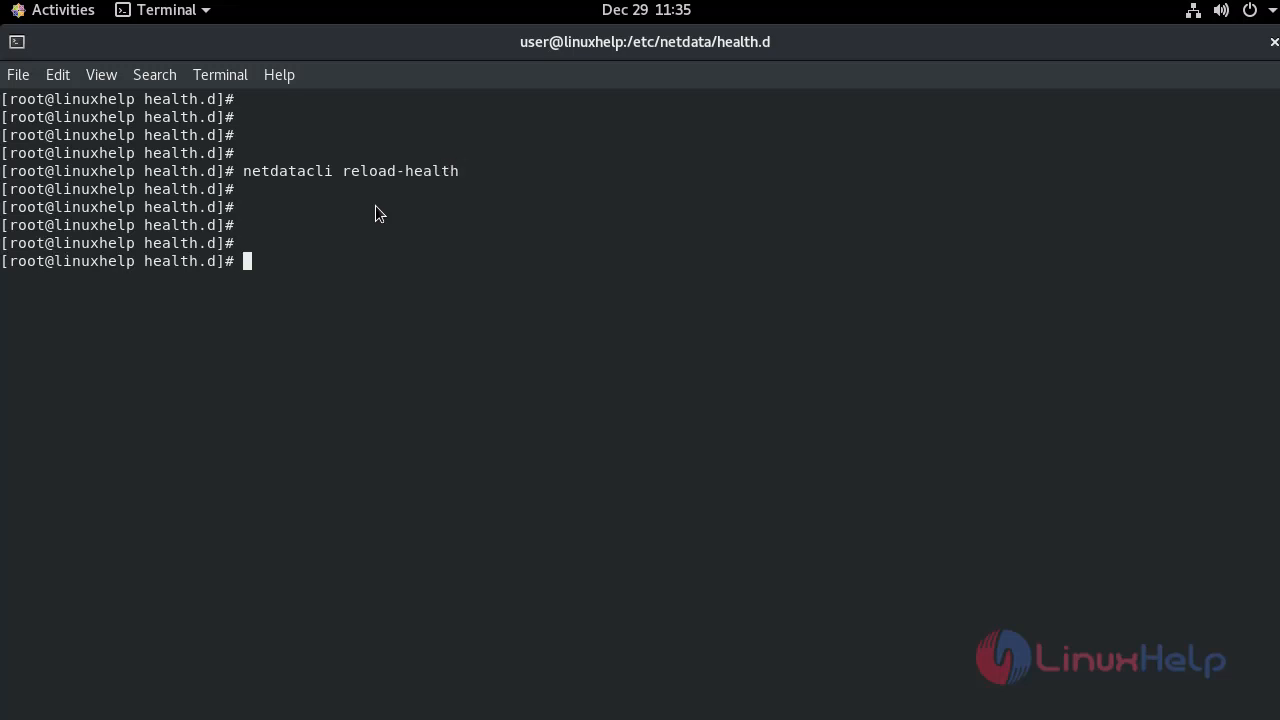
pyautogui.click(63, 10)
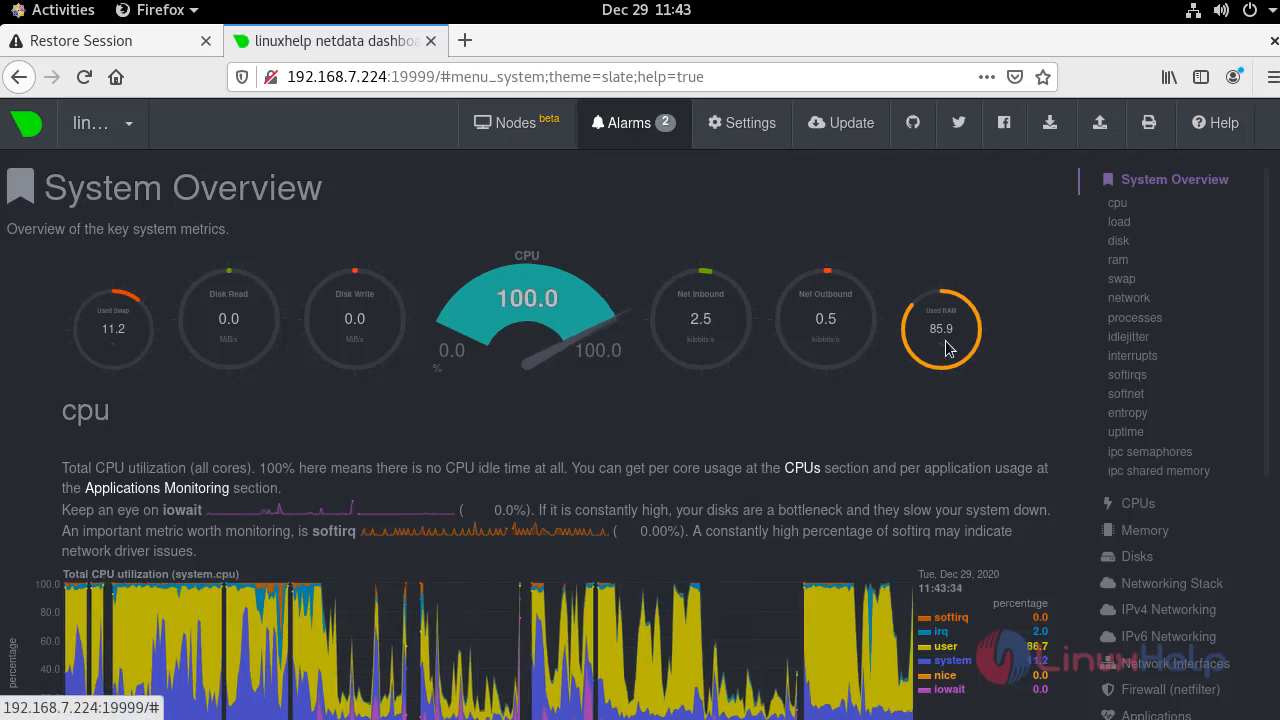
pyautogui.moveTo(798, 176)
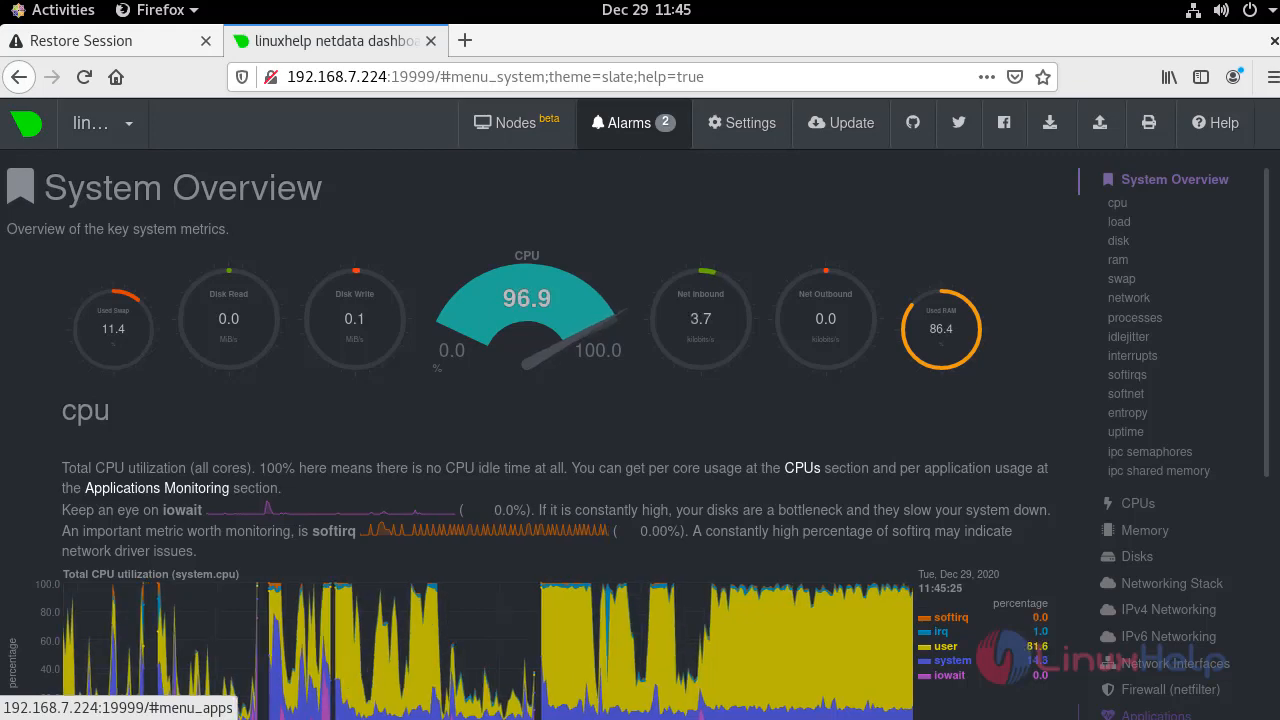
# Step: Open the Alarms panel showing the system - cpu alarm at 47.6%
pyautogui.click(630, 122)
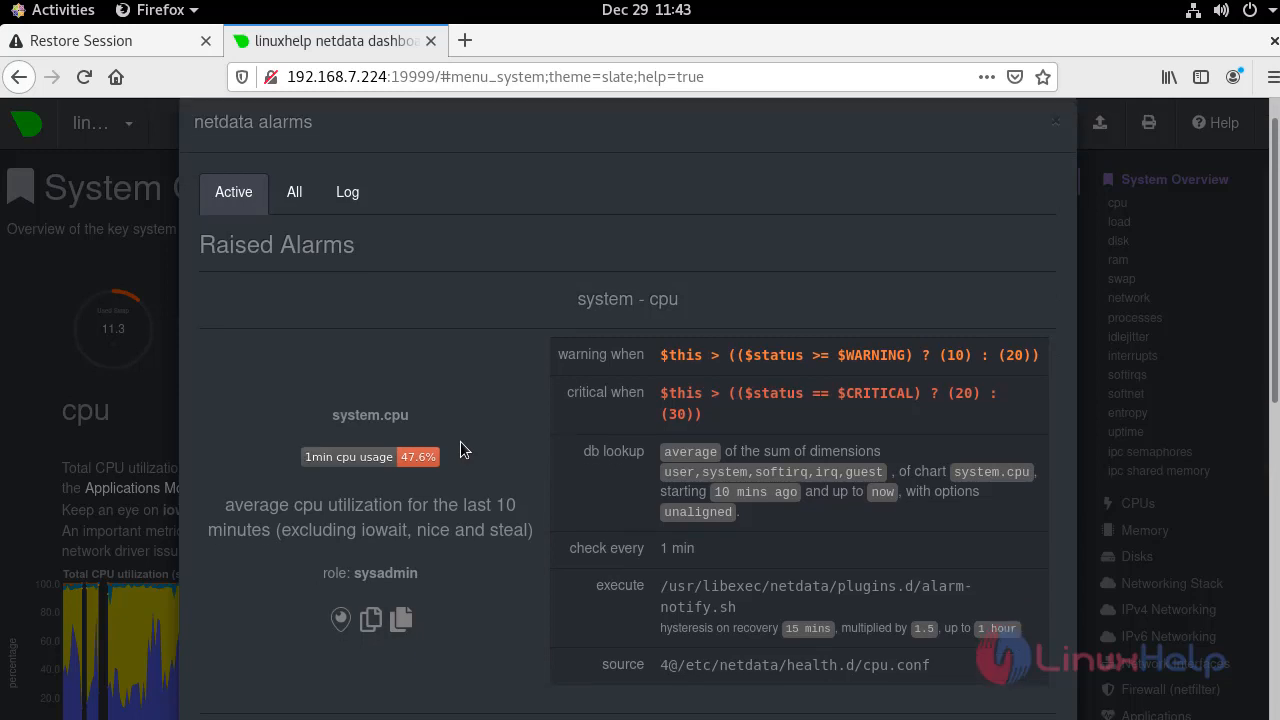
# Step: Scroll the alarms list to the system - ram alarm from ram.conf at 86.5%
pyautogui.scroll(-3)
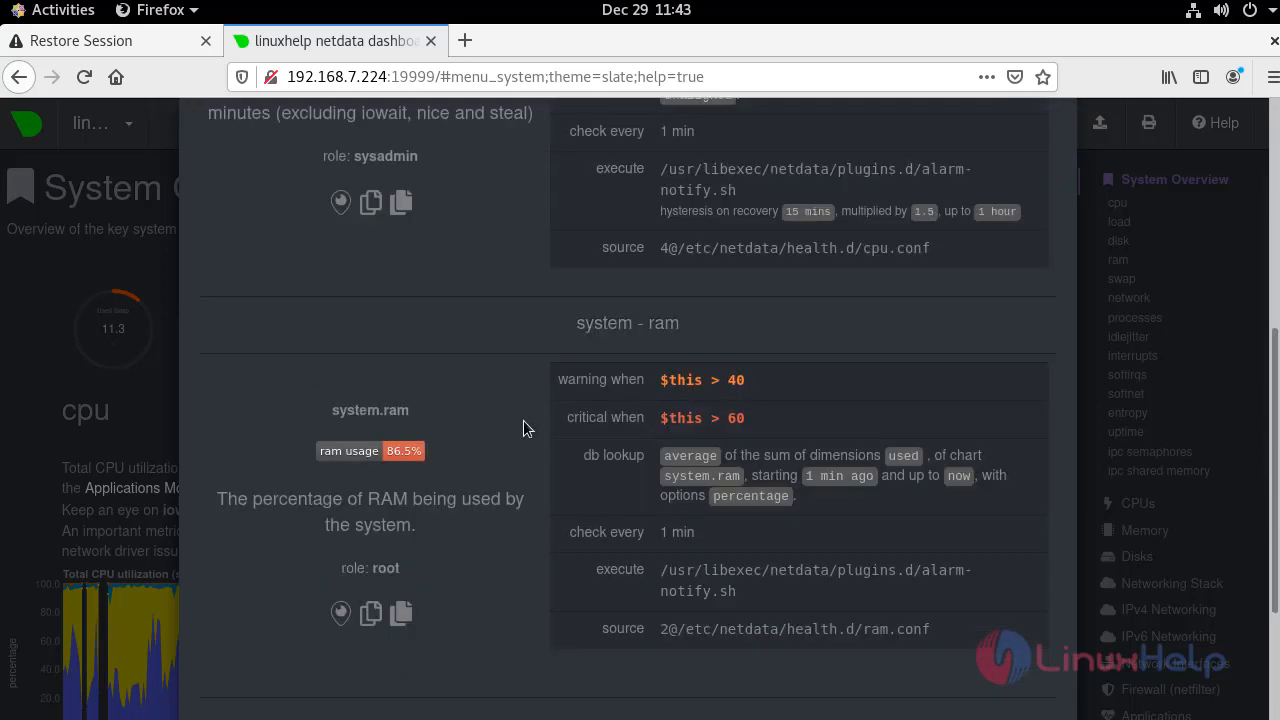
pyautogui.moveTo(360, 440)
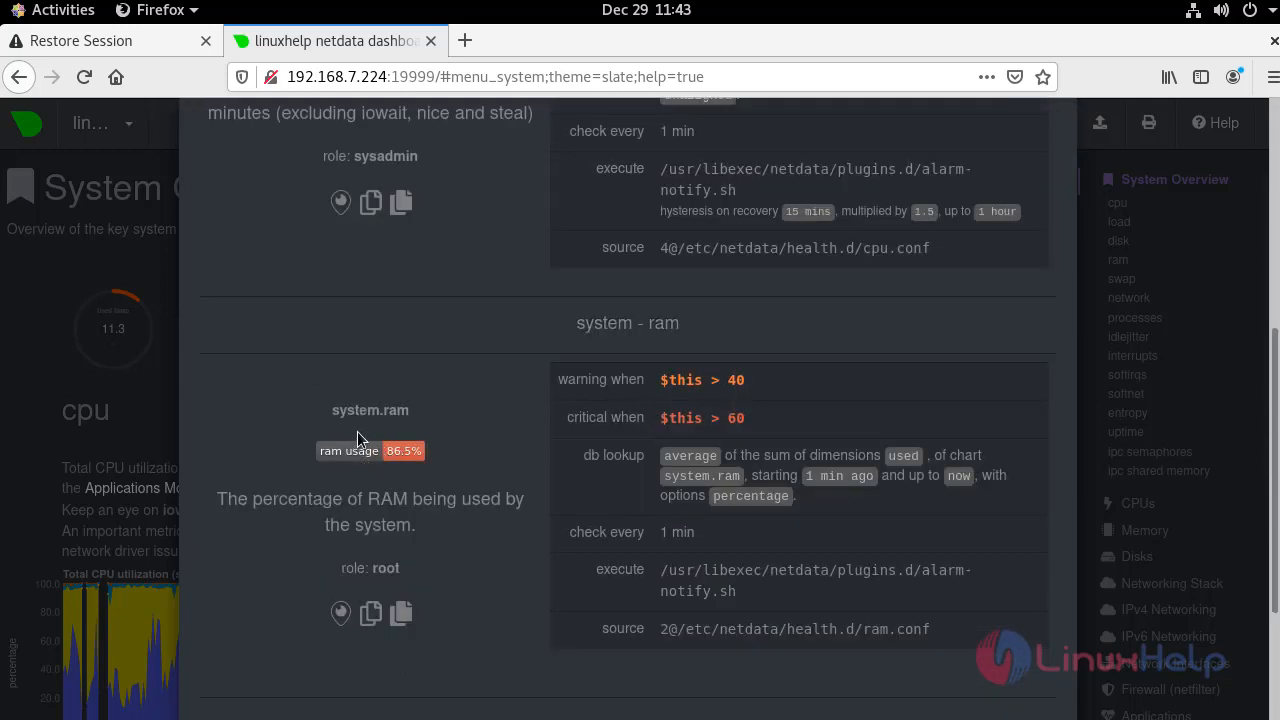
pyautogui.moveTo(397, 470)
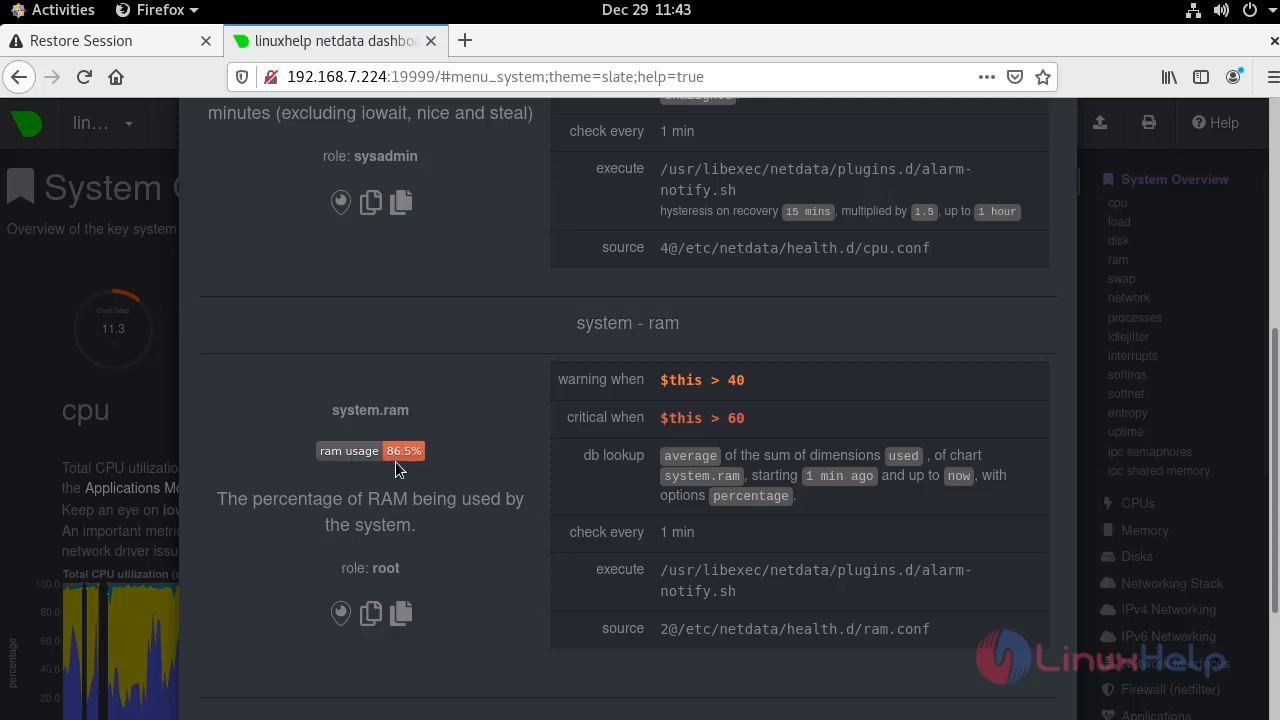
pyautogui.moveTo(813, 470)
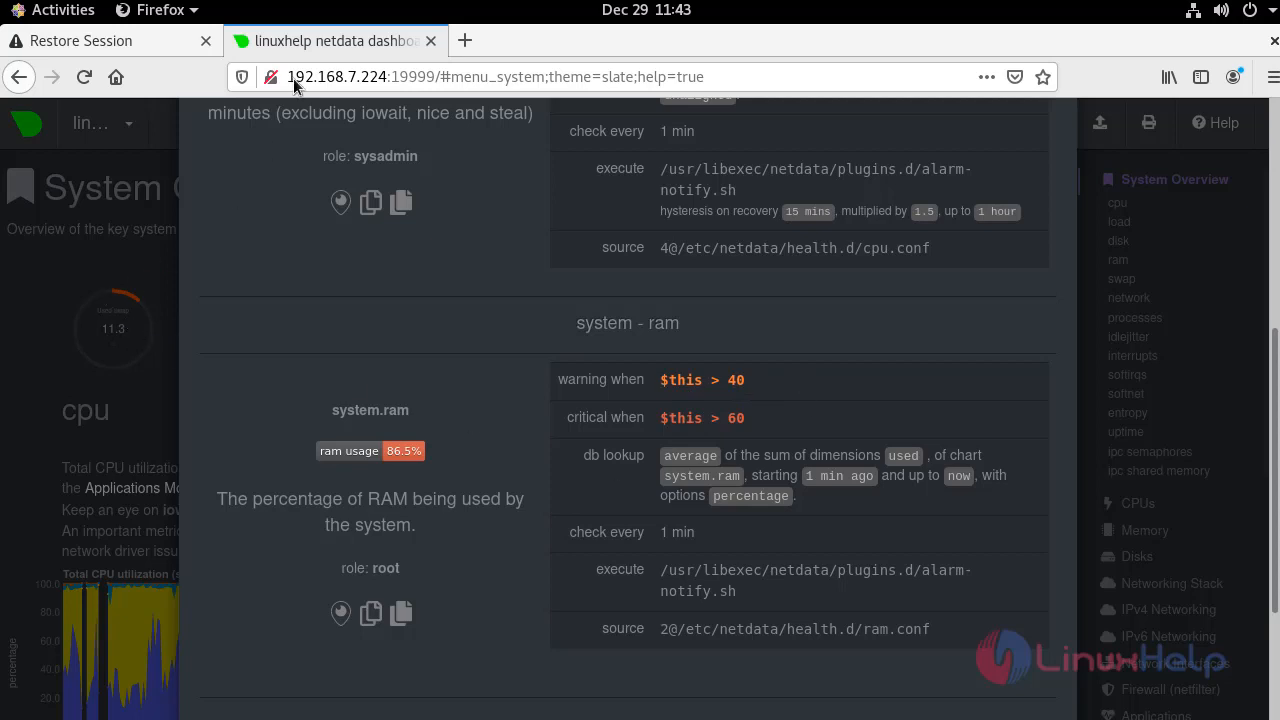
pyautogui.moveTo(110, 41)
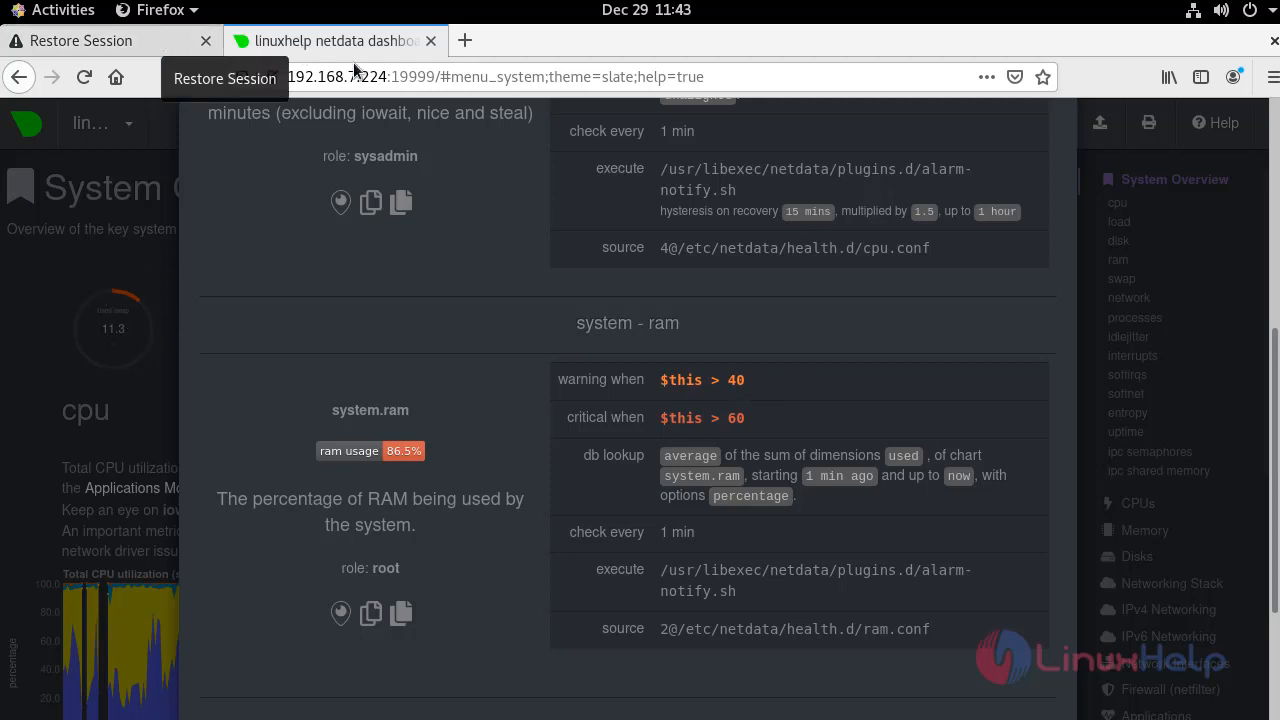